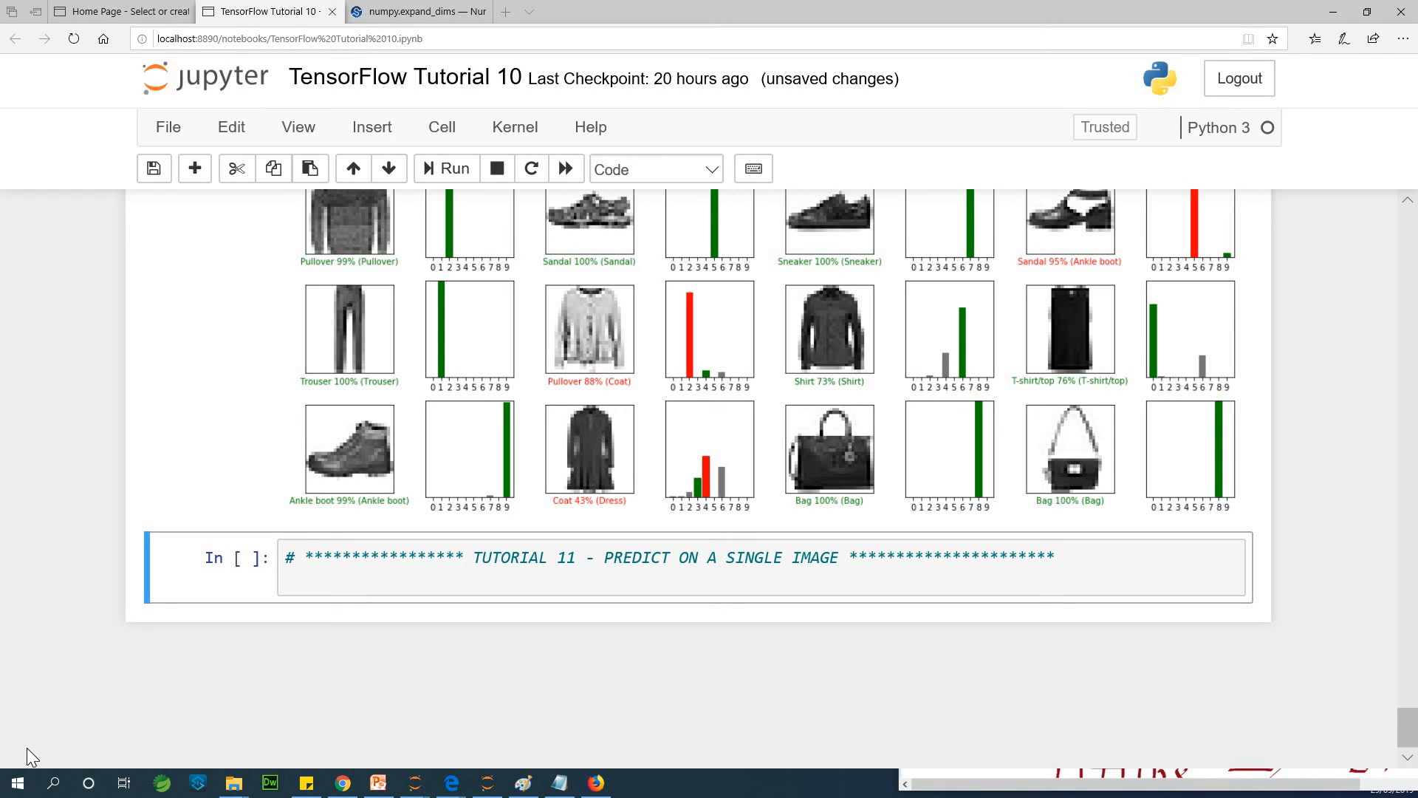
mouse_move(525, 115)
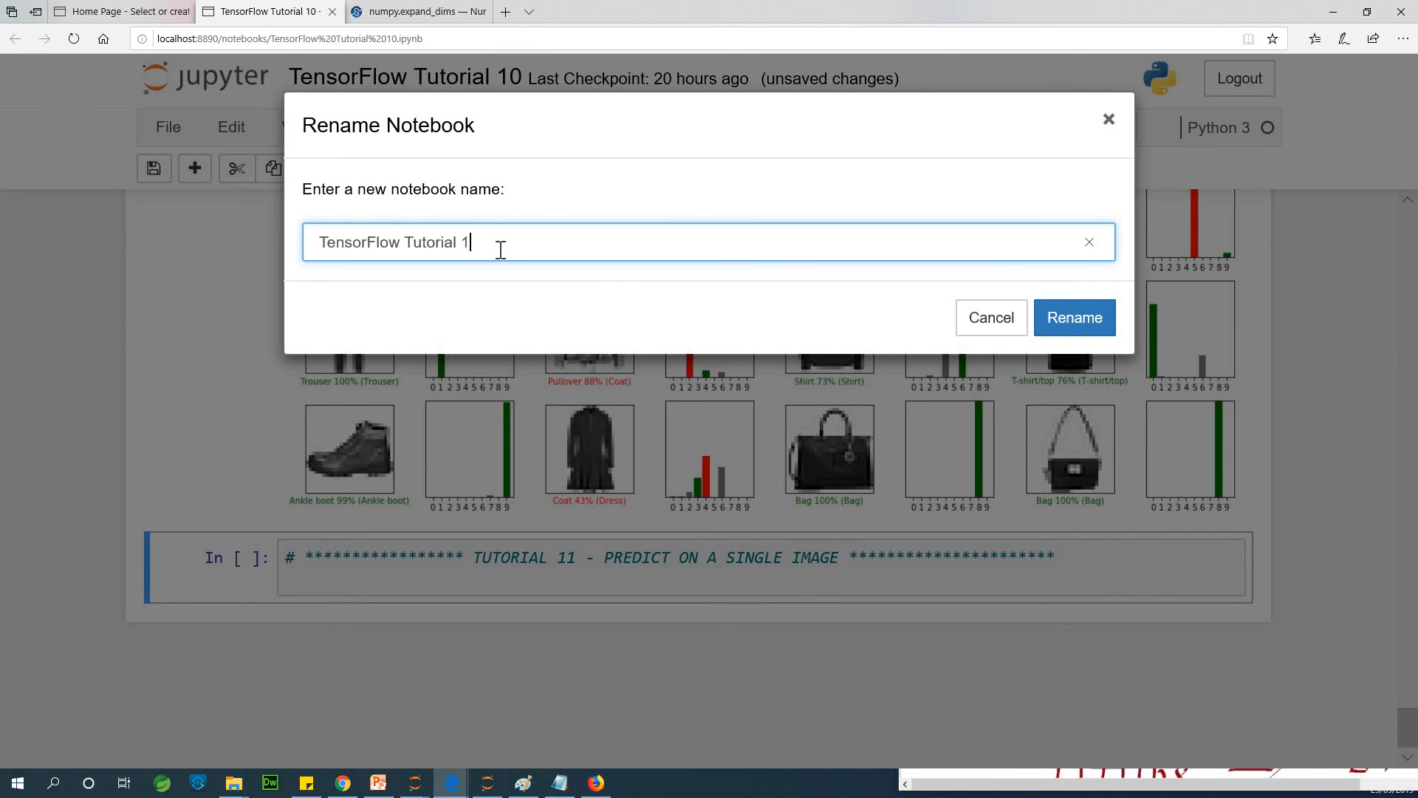
Rename the notebook to 'TensorFlow Tutorial 11' and return to the comment cell
left_click(1074, 318)
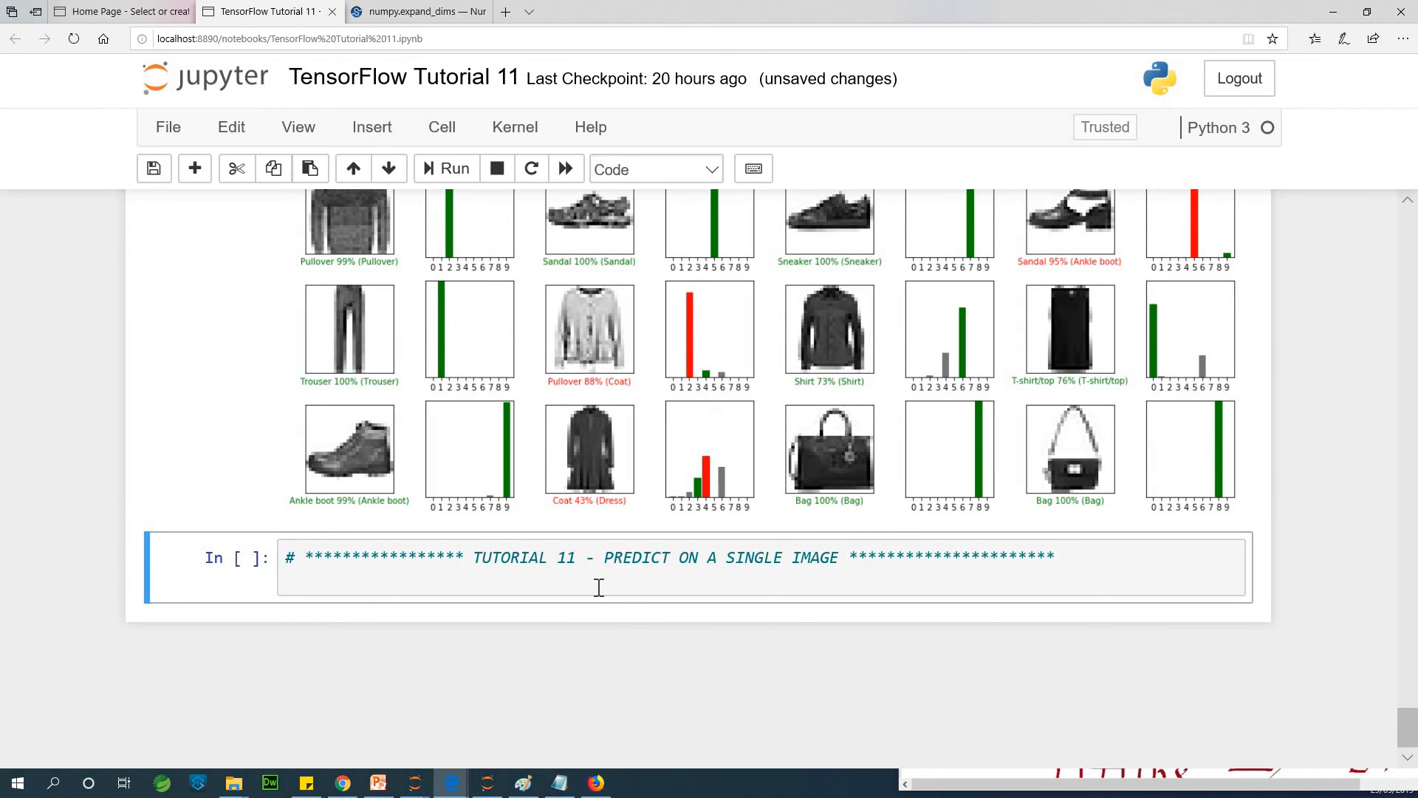
left_click(597, 579)
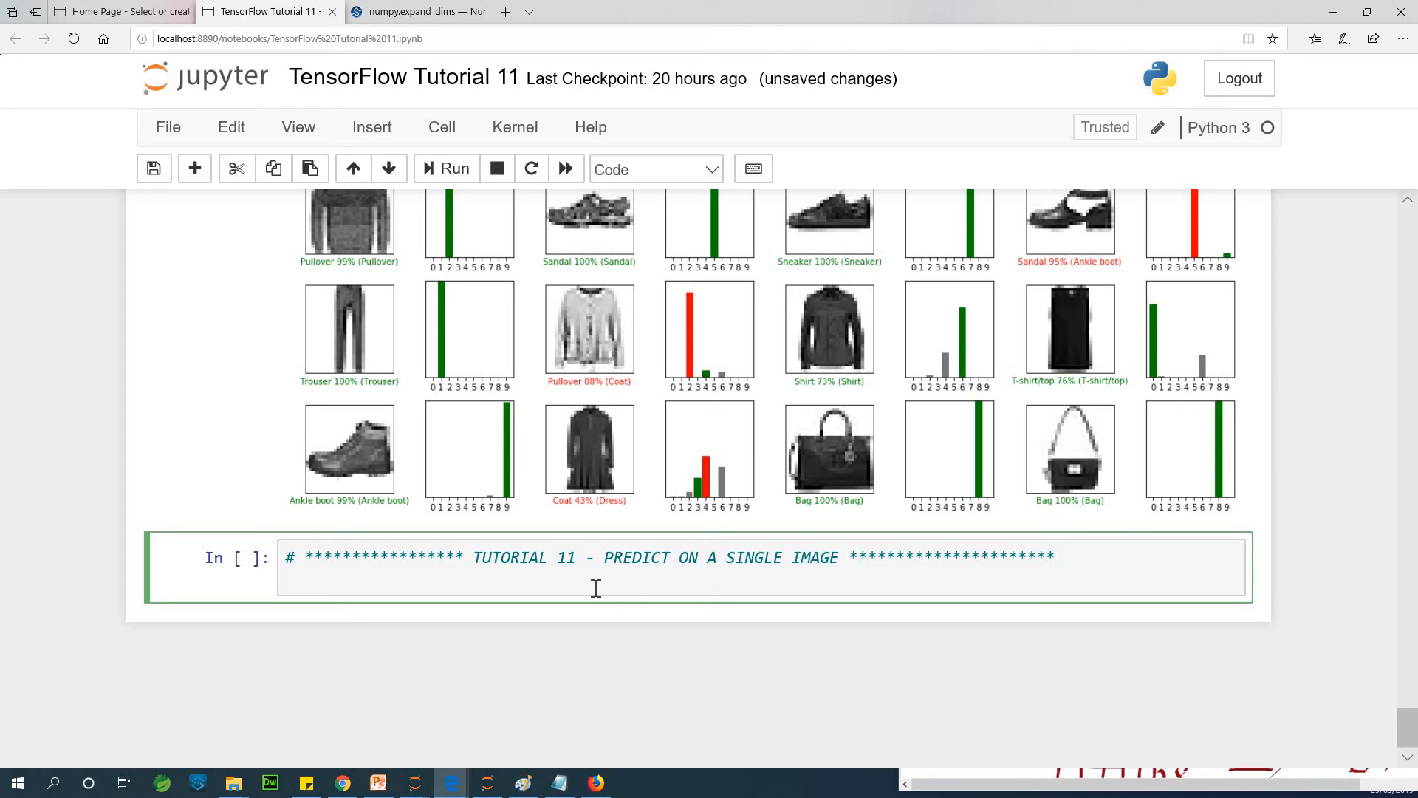
Write a cell assigning img = test_image[8] and showing img.shape
type("i")
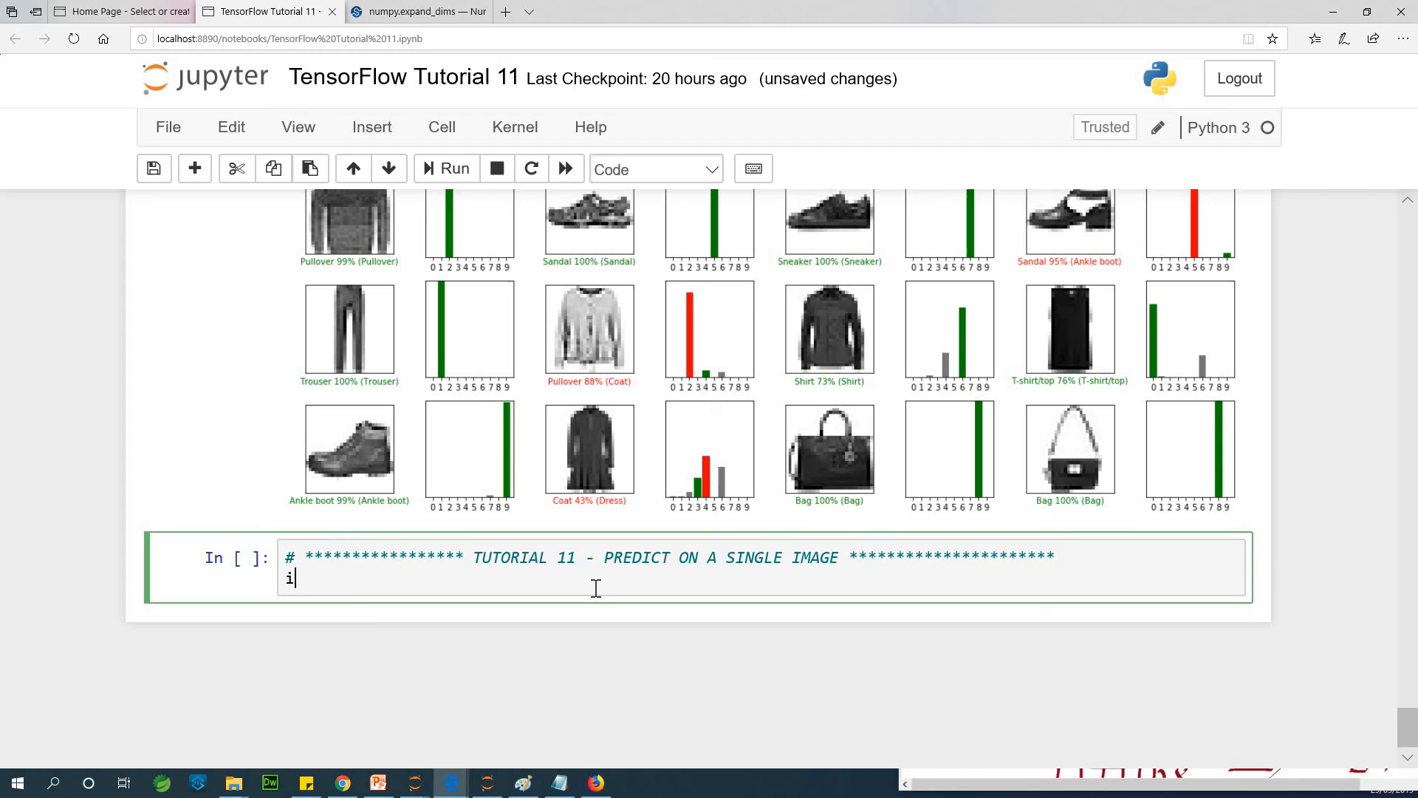
type("m")
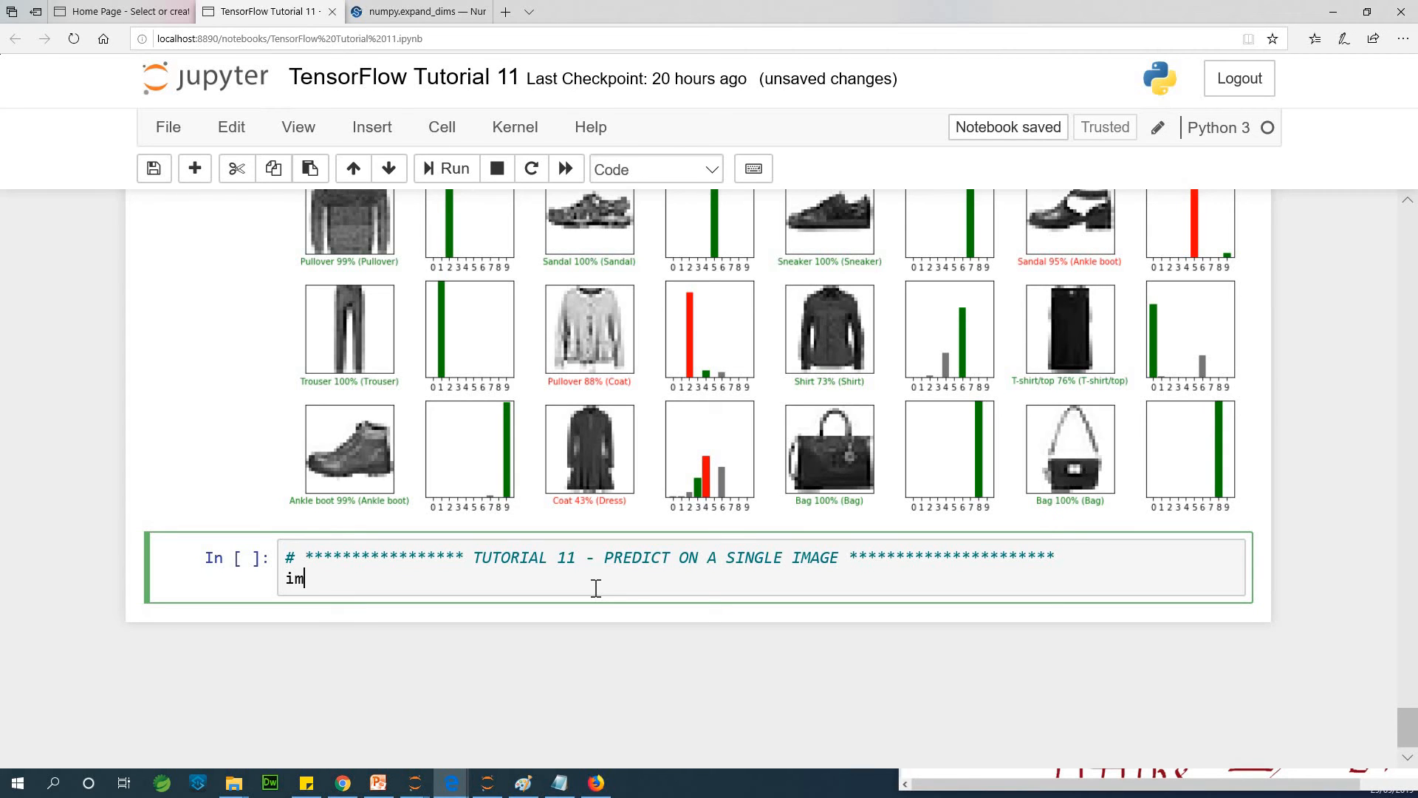
type("test")
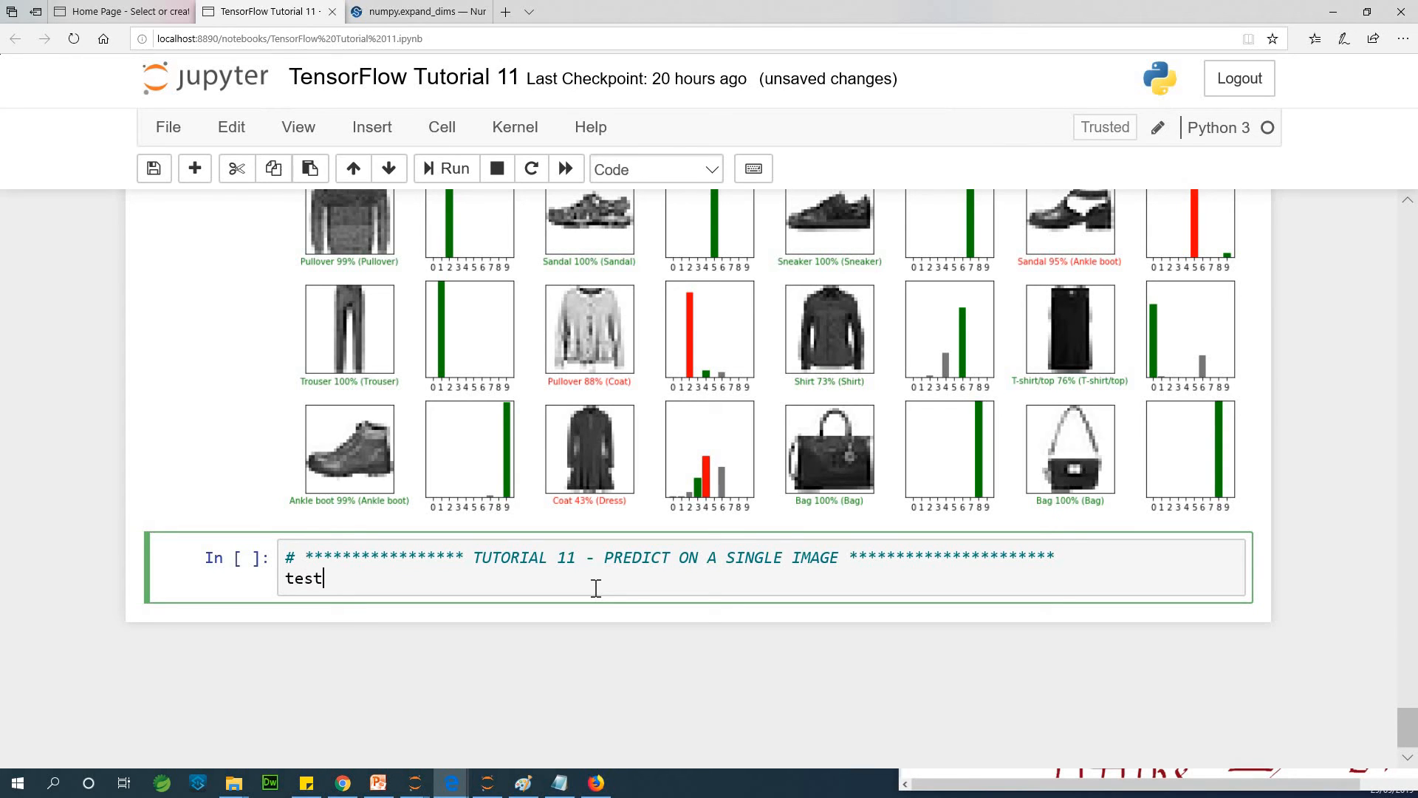
type("_image(")
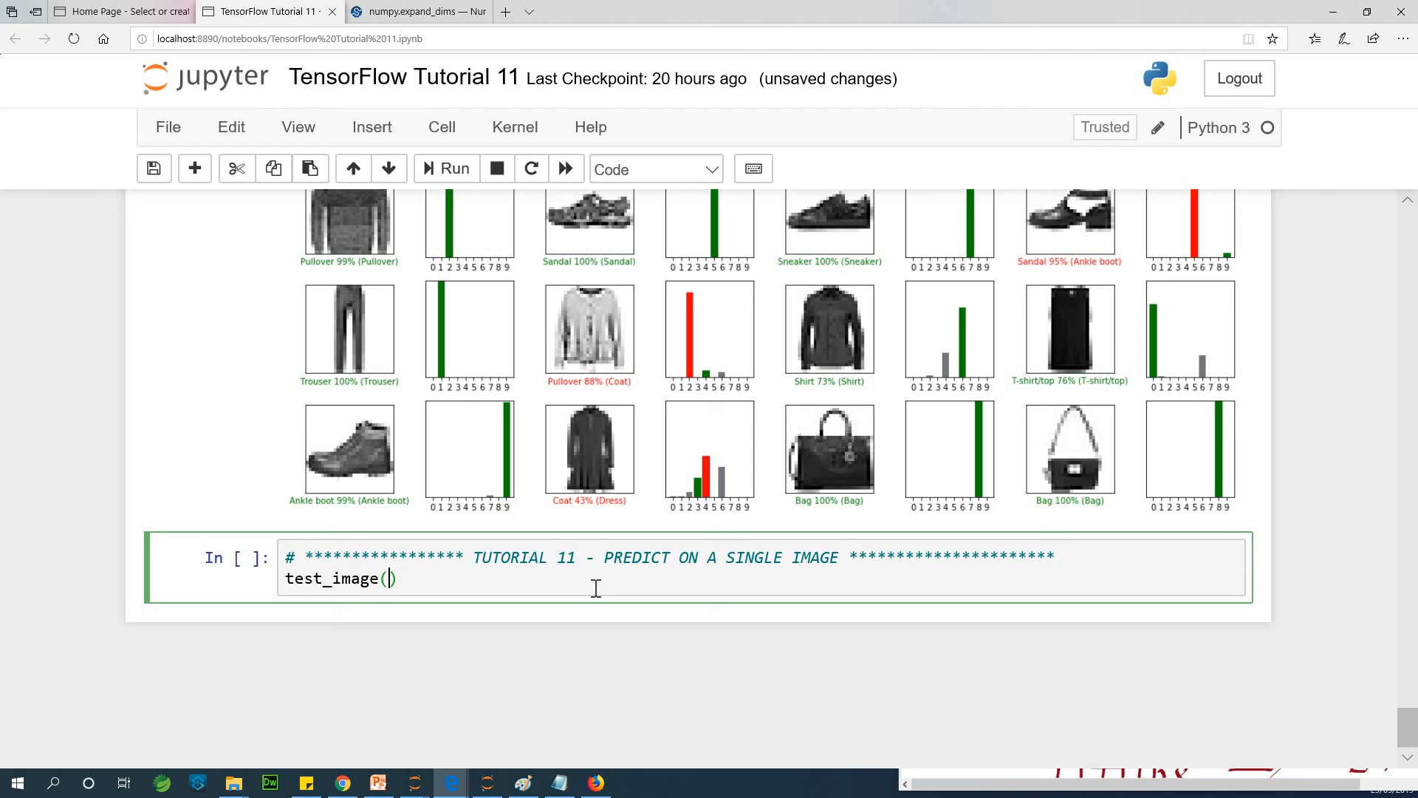
type("[]")
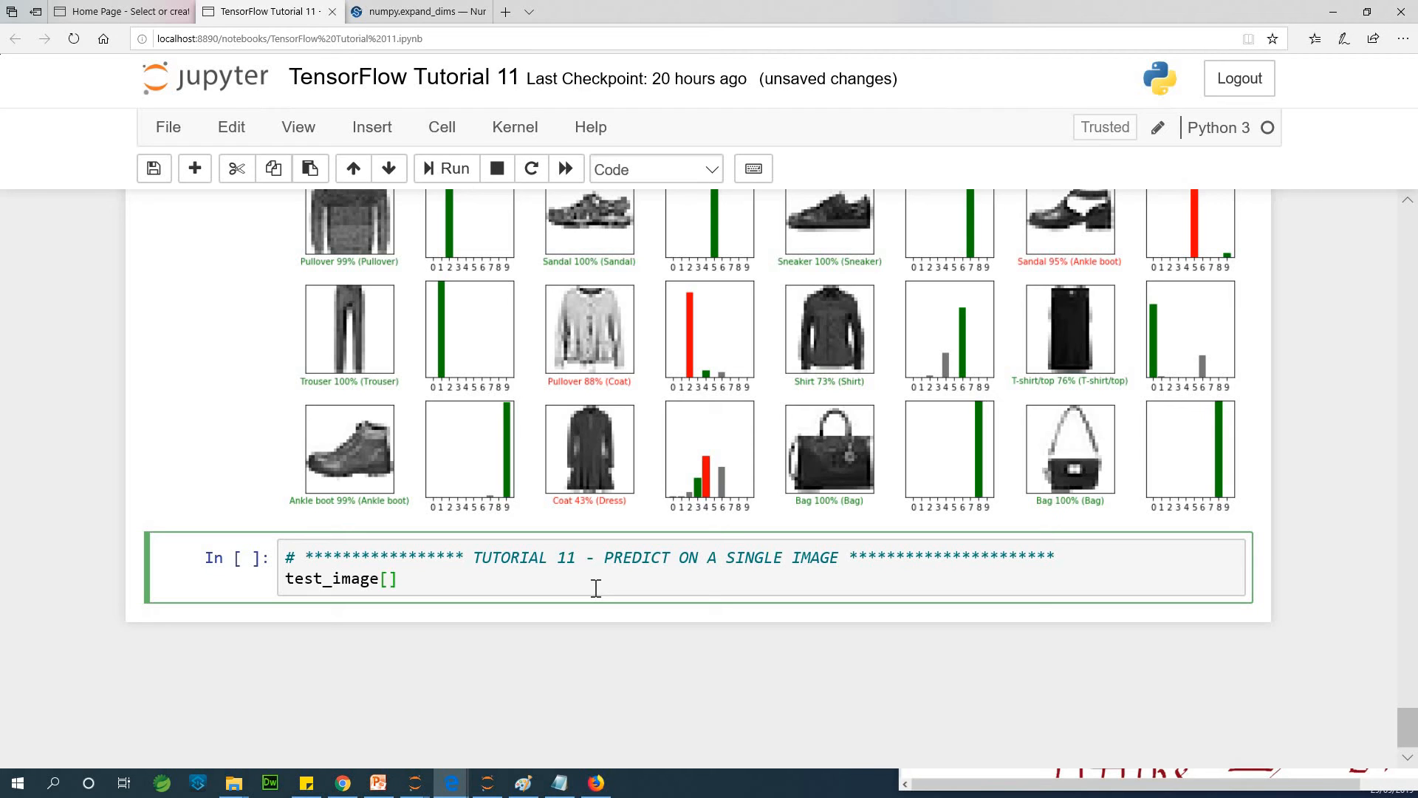
type("8")
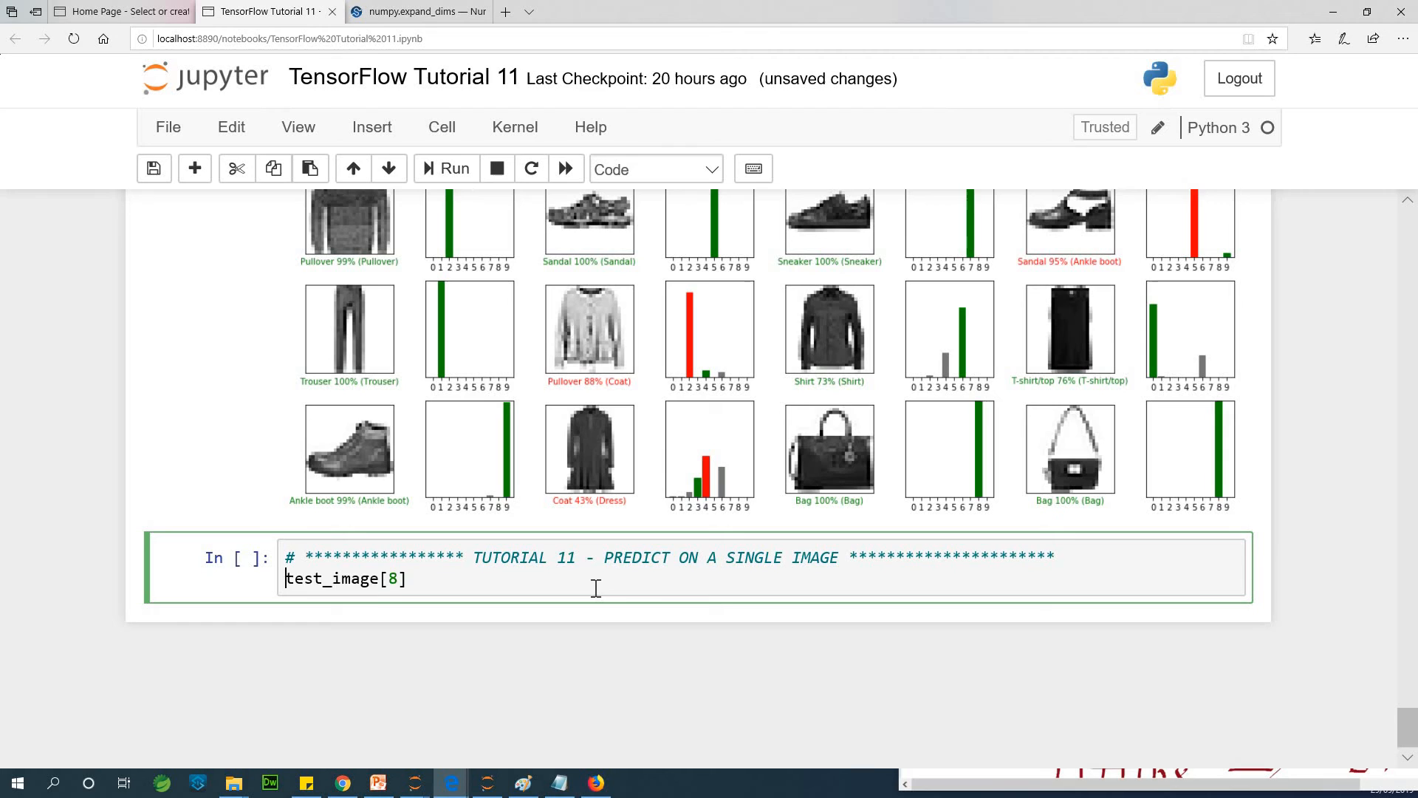
type("img =")
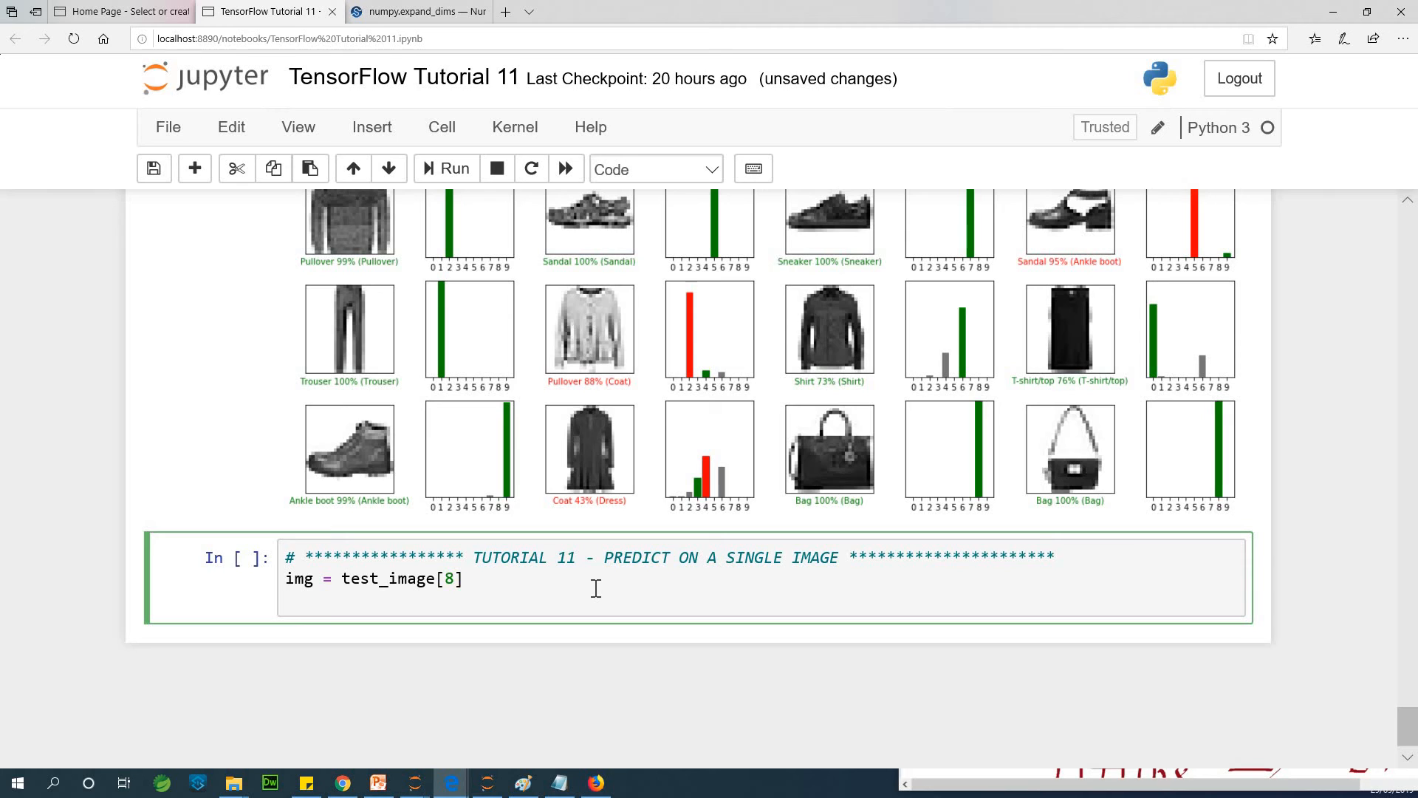
type("im")
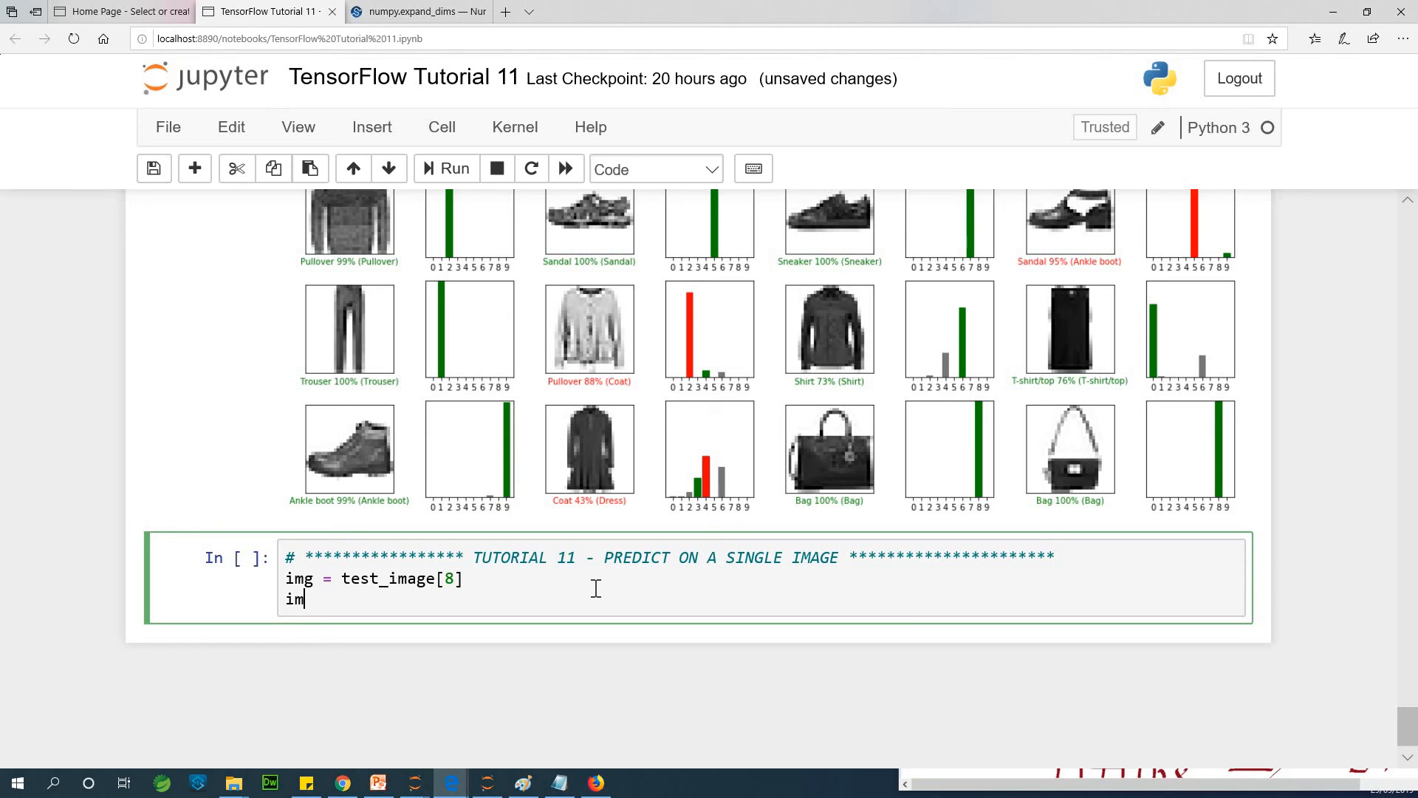
type("g.shape")
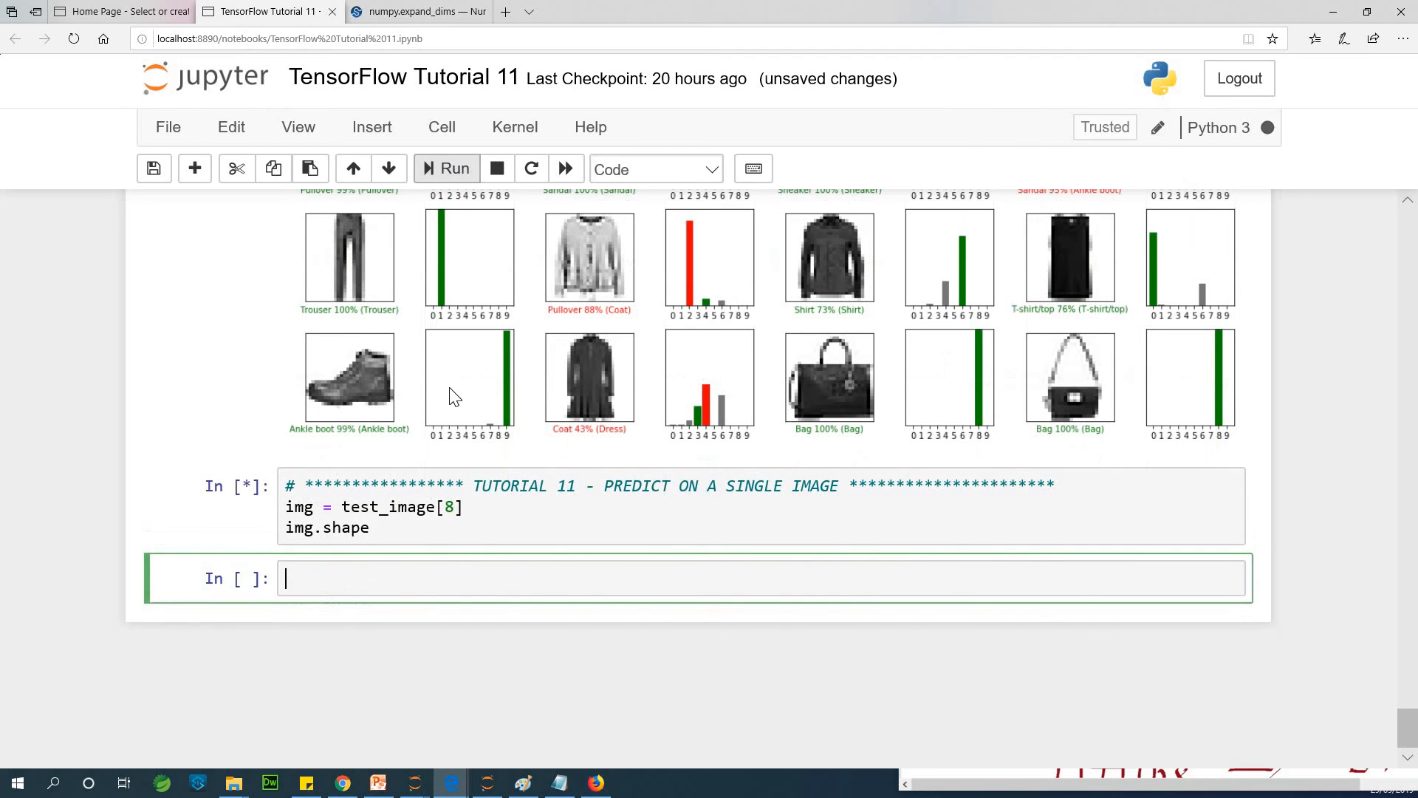
Correct test_image to test_images and rerun to get shape (28, 28)
left_click(455, 169)
type("s")
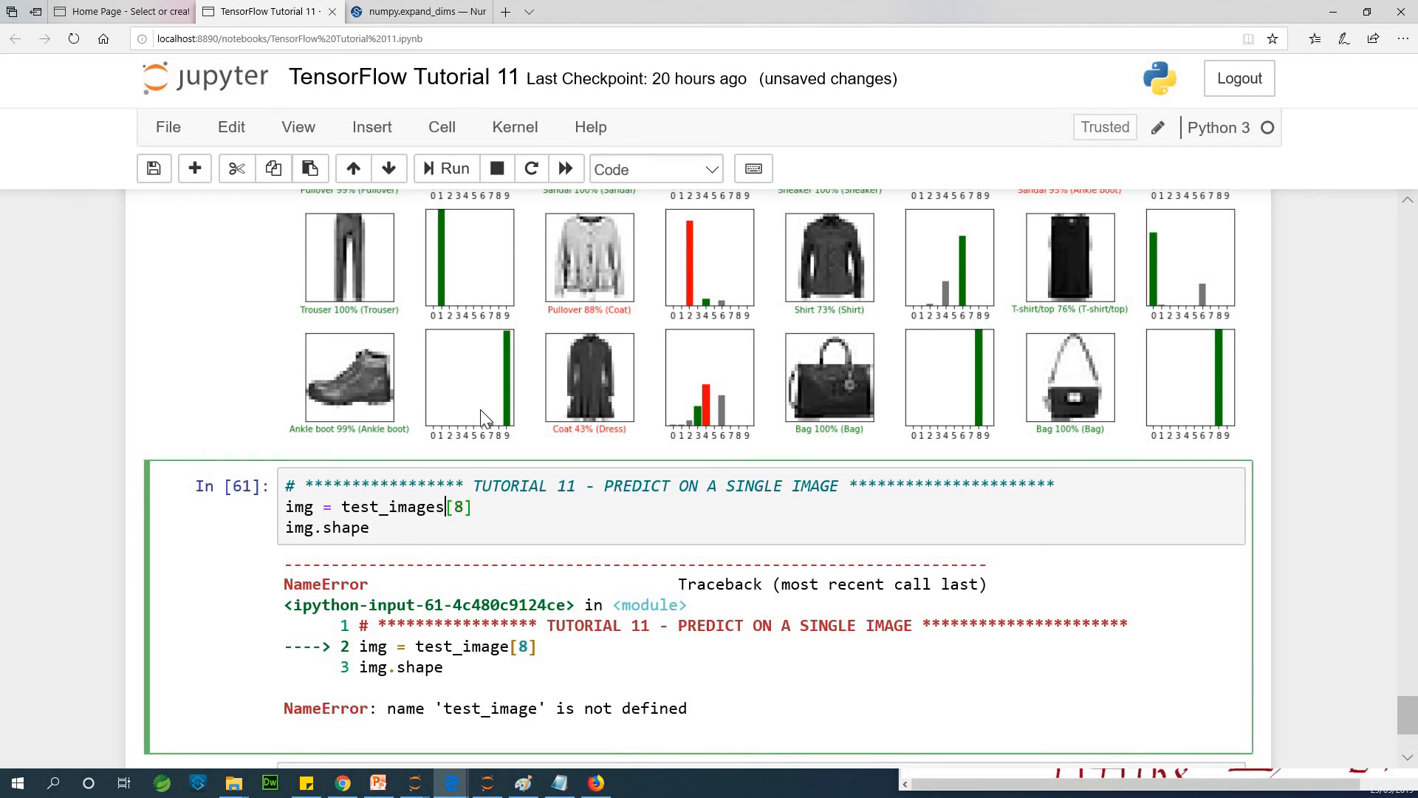
left_click(455, 168)
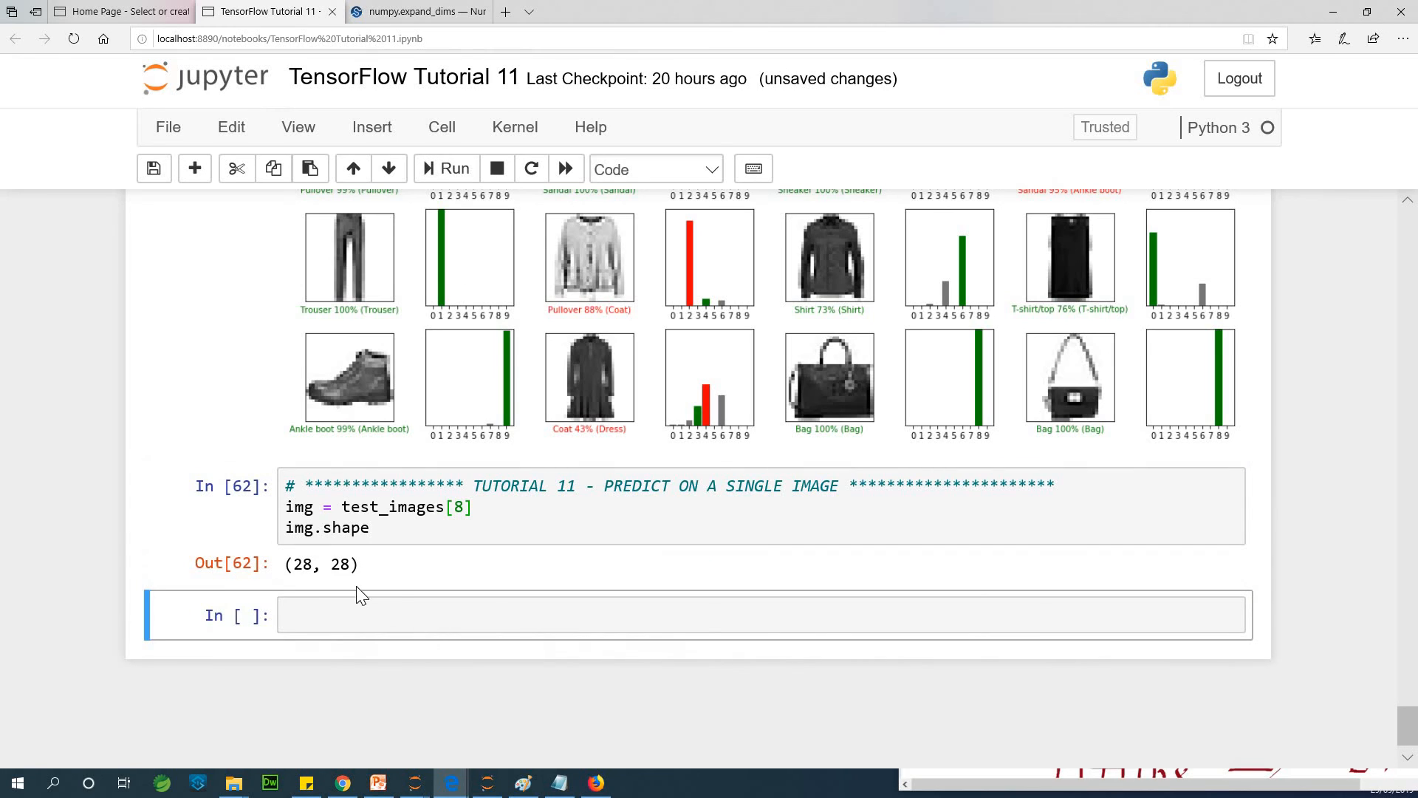
mouse_move(677, 755)
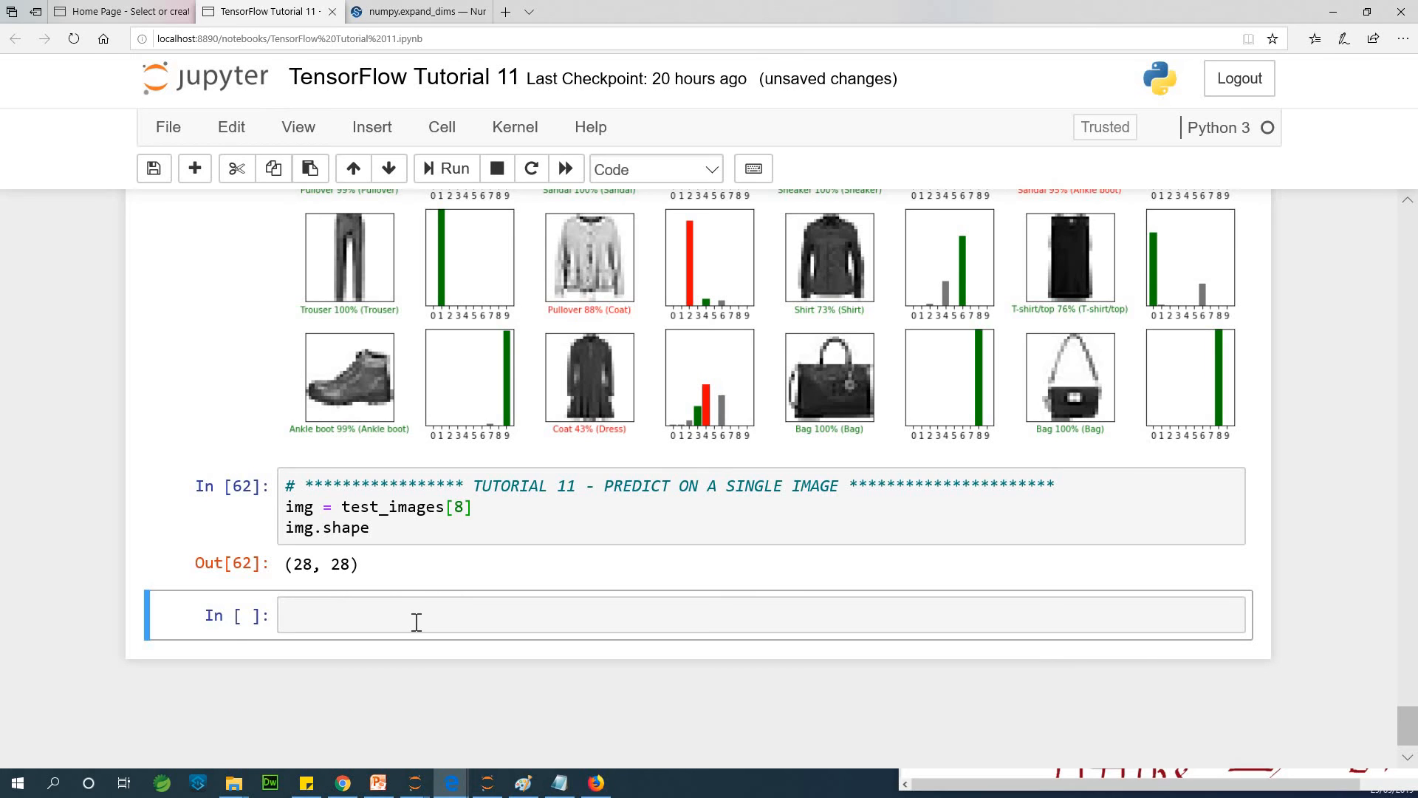
mouse_move(374, 570)
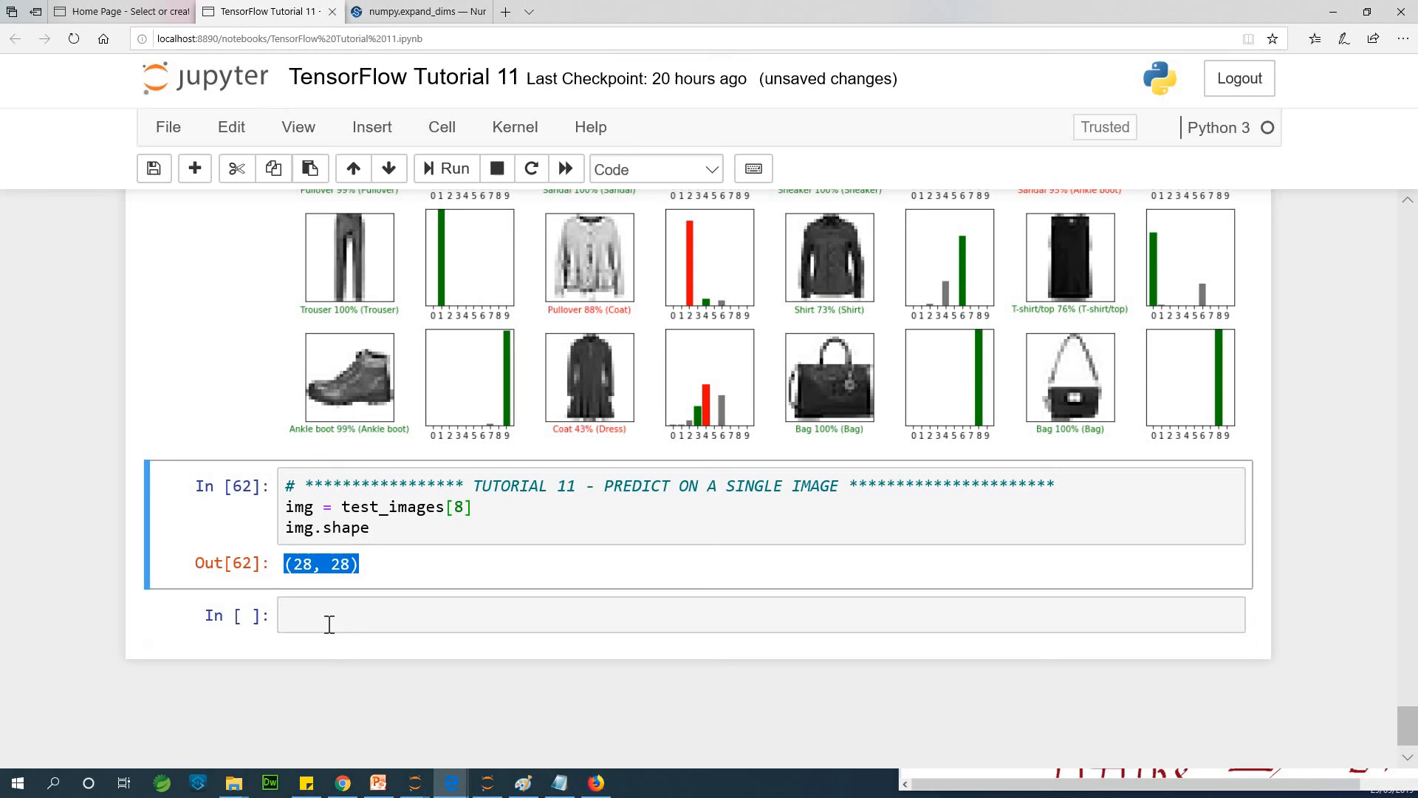
mouse_move(380, 611)
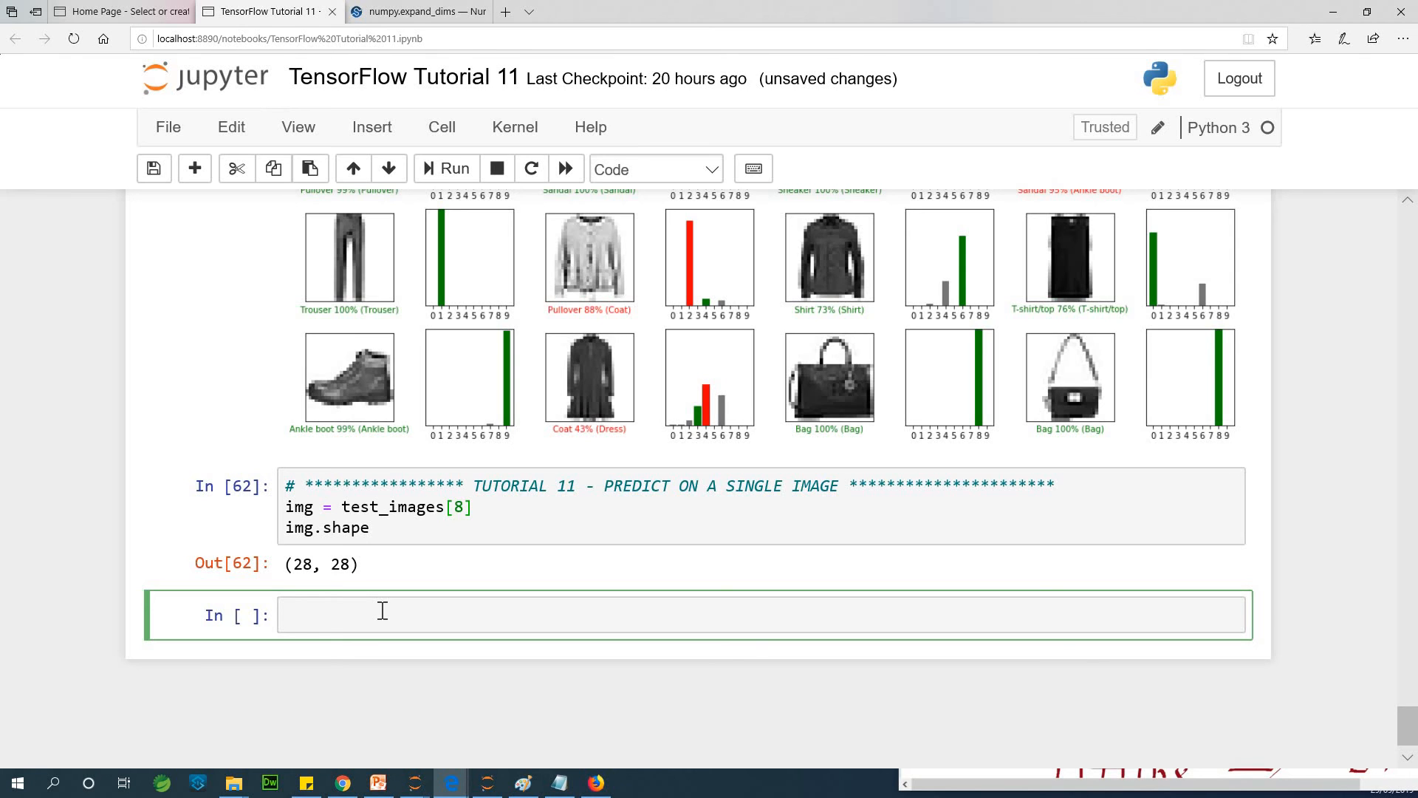
Run img = (np.expand_dims(img, 0)) and img.shape, giving (1, 28, 28)
type("-")
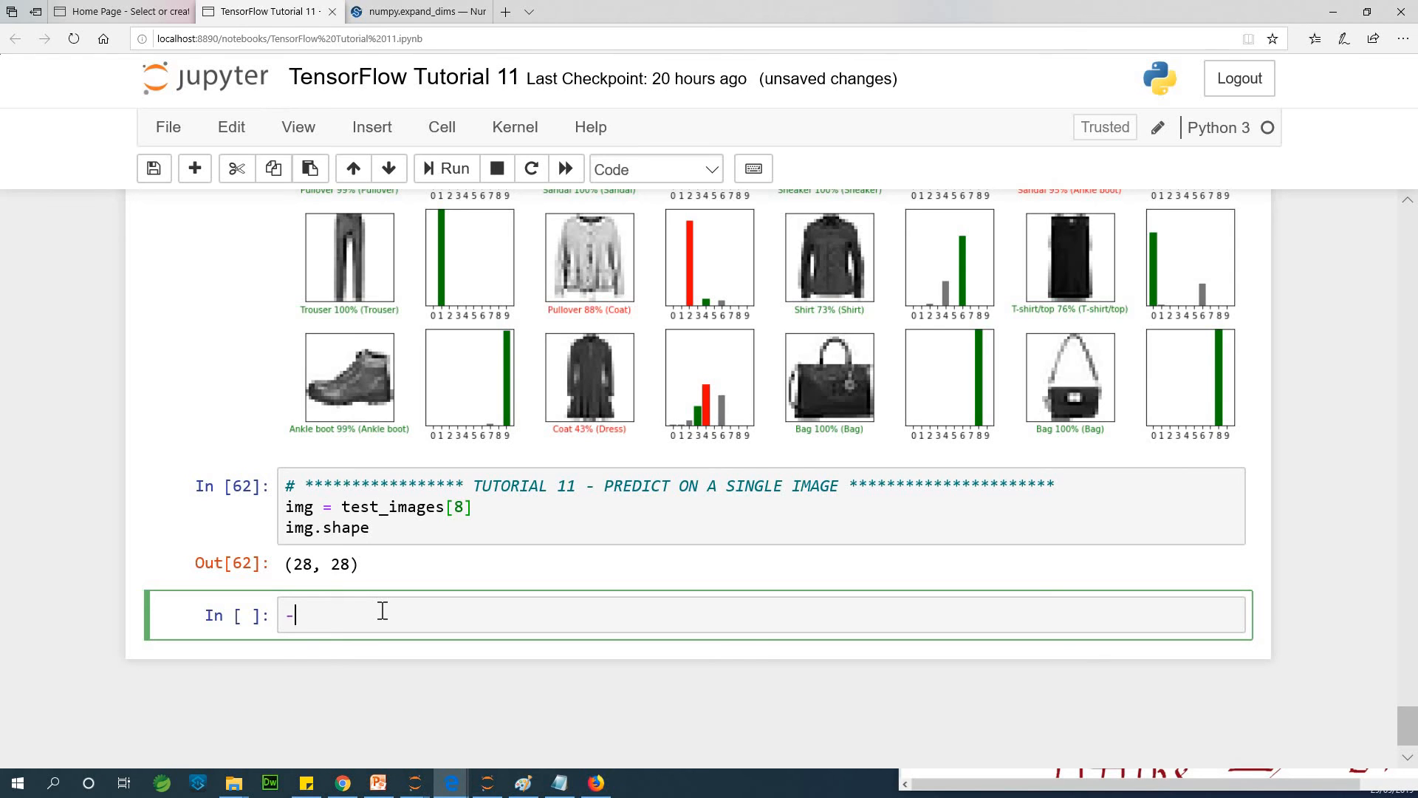
type("img")
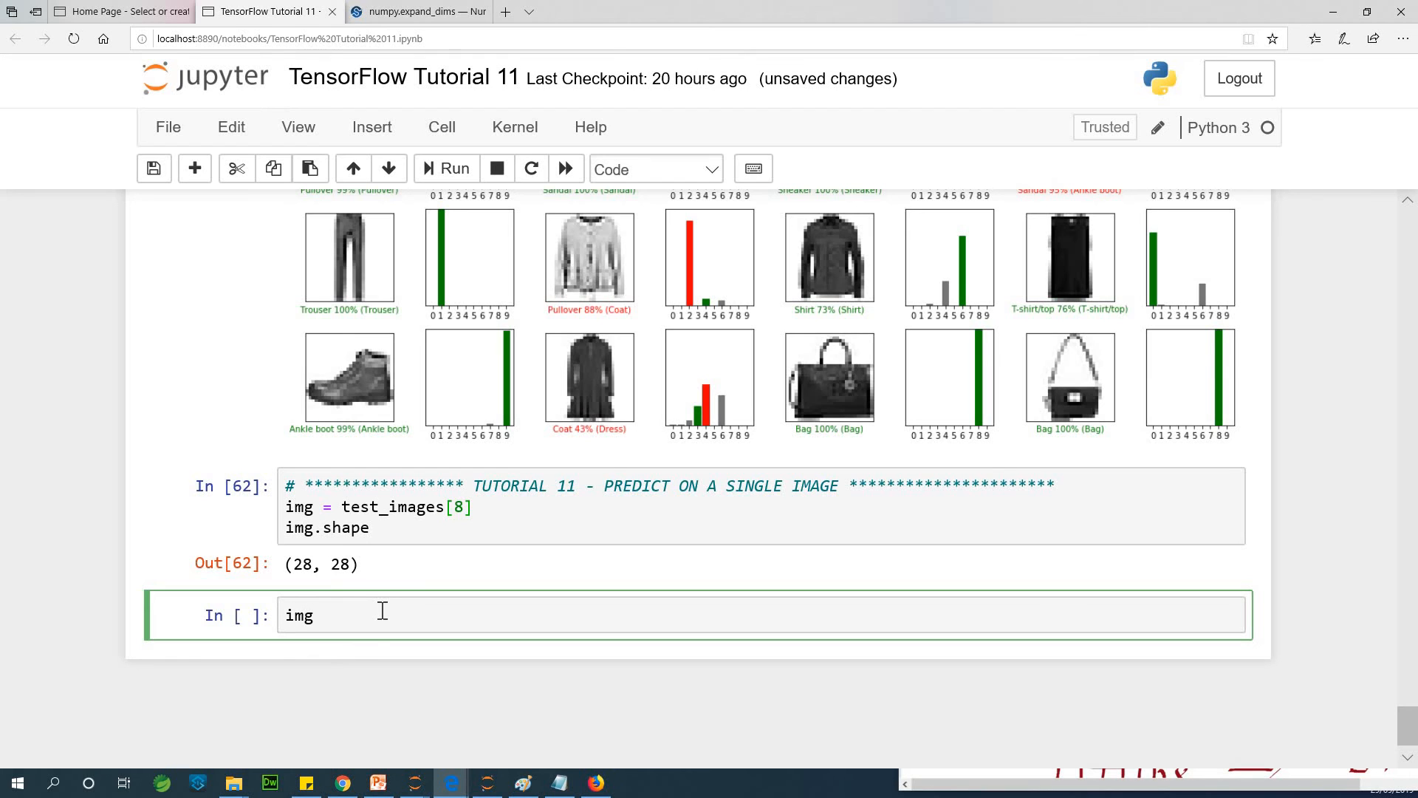
type("-")
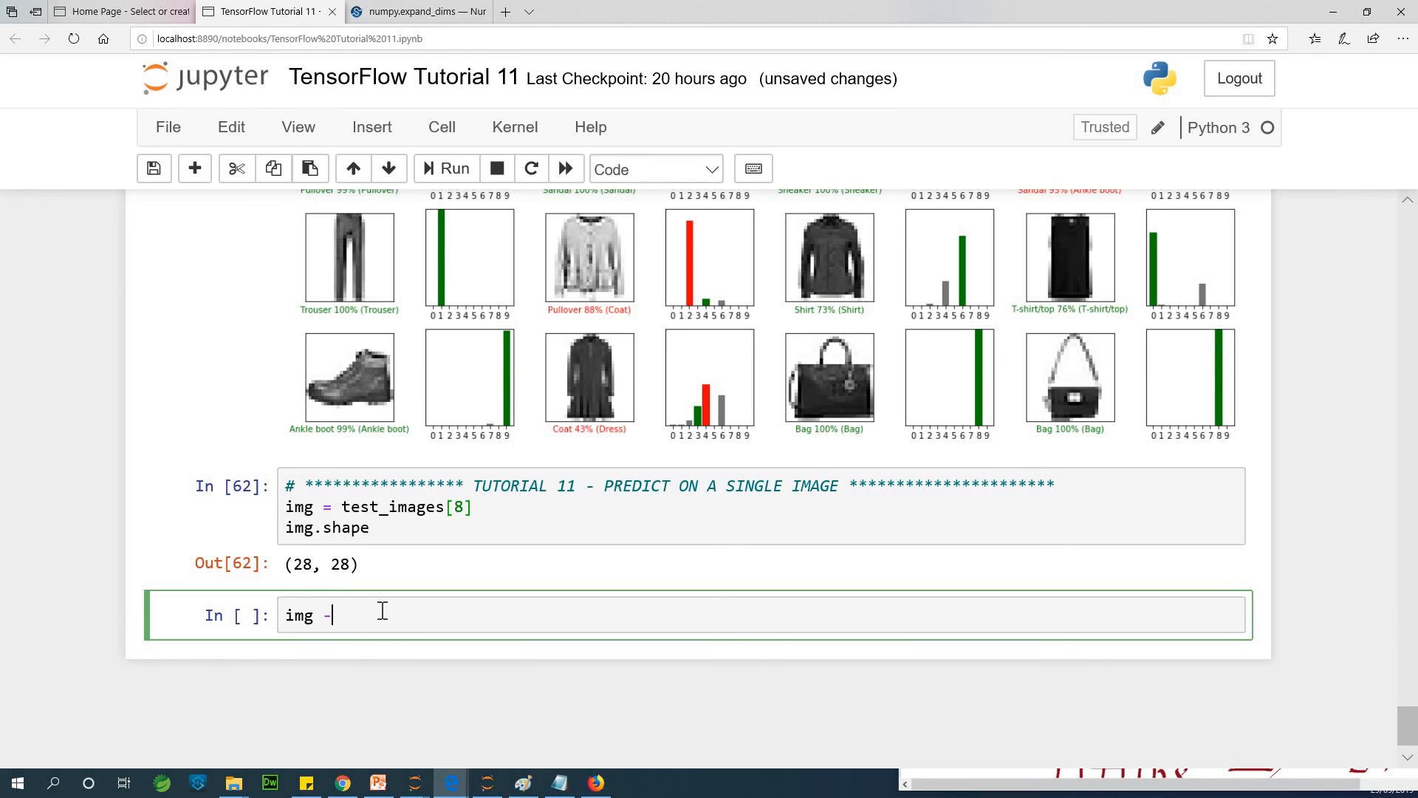
key("Backspace")
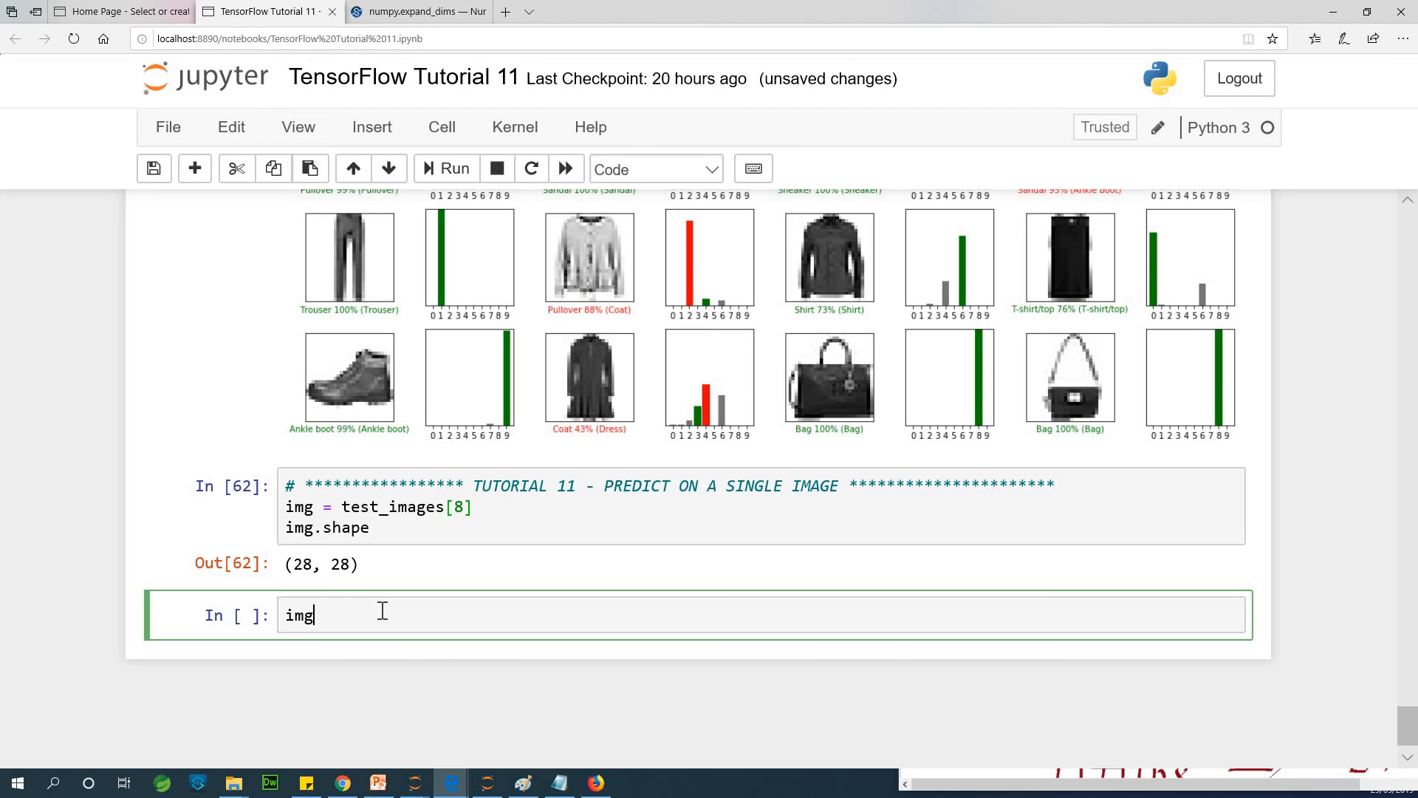
type("= n")
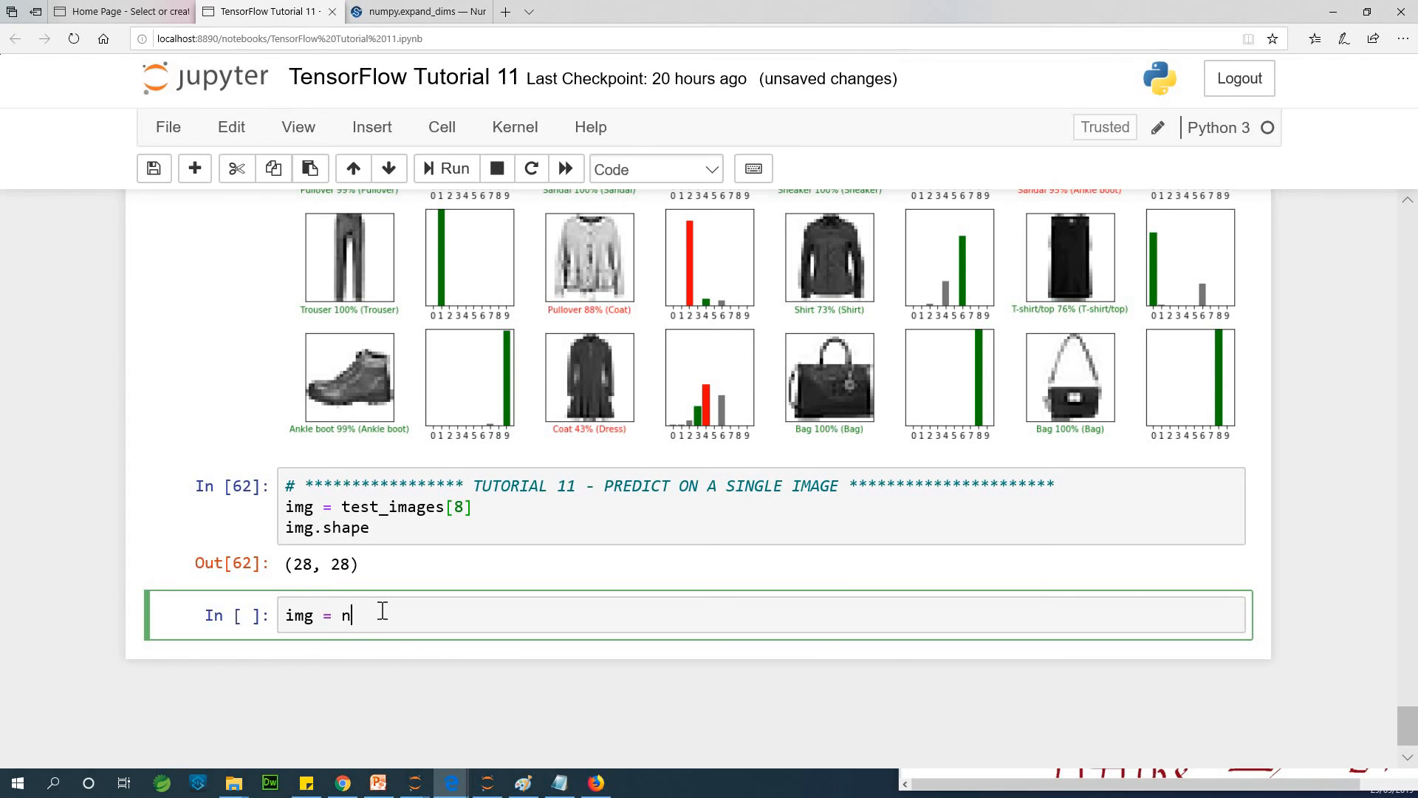
type("(np.e")
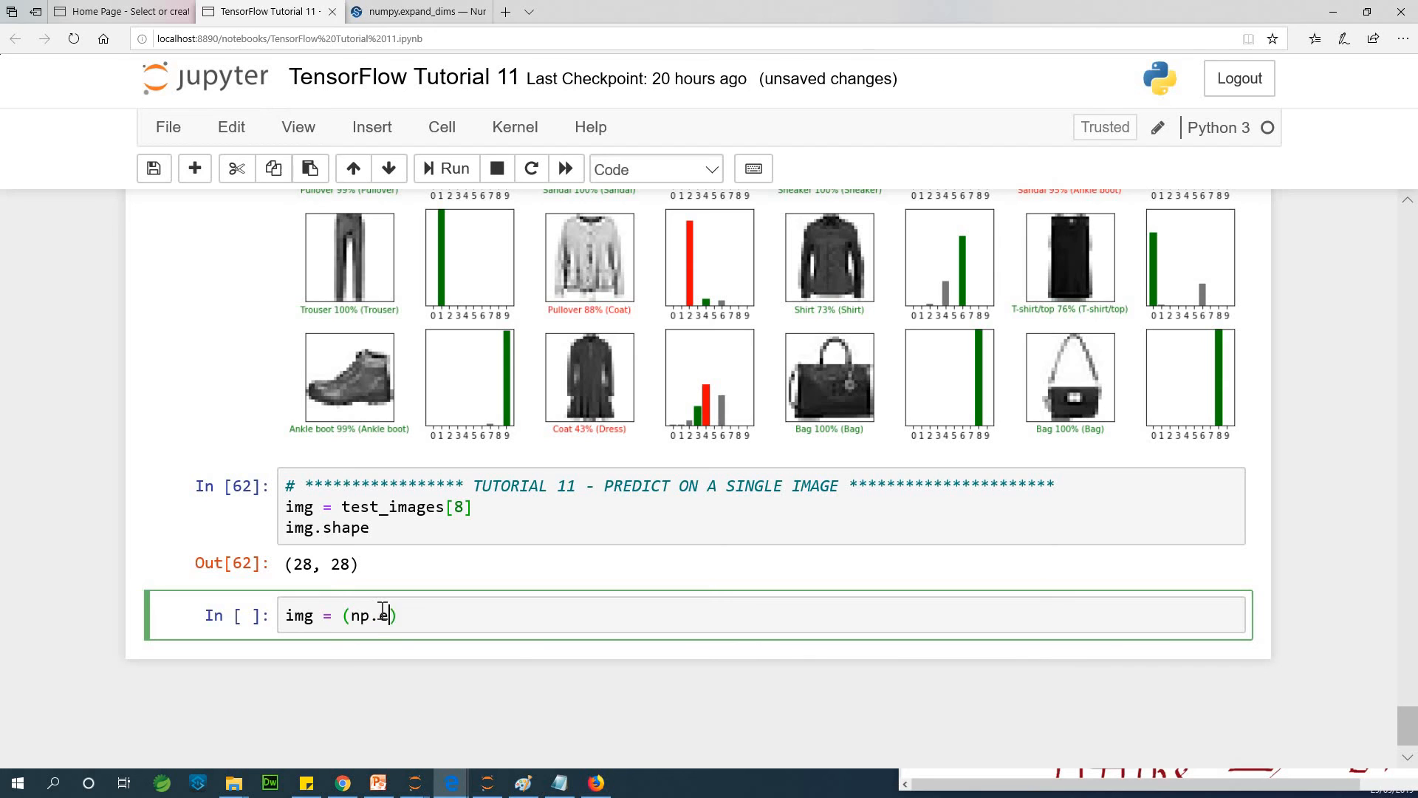
type("xpand_dims(im")
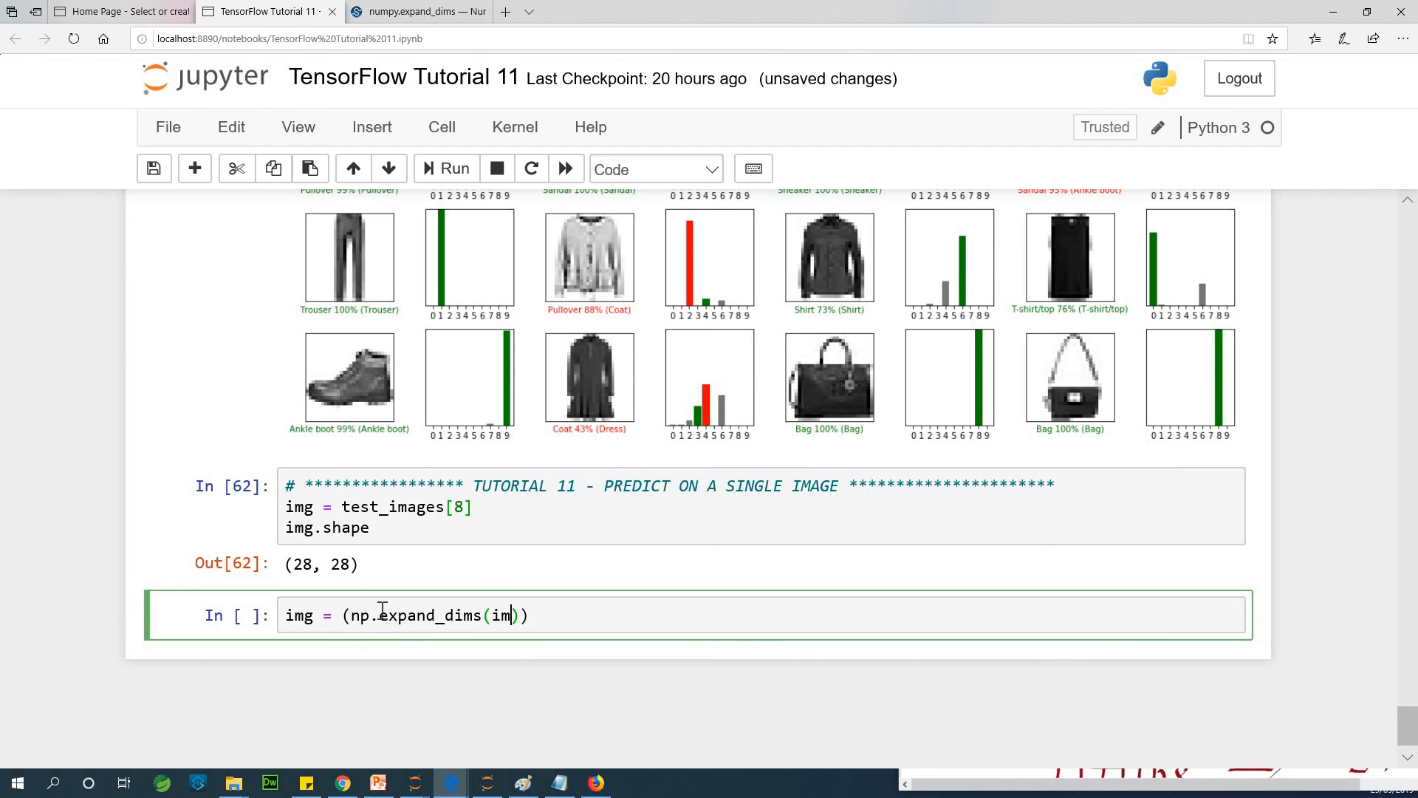
type("g, 0")
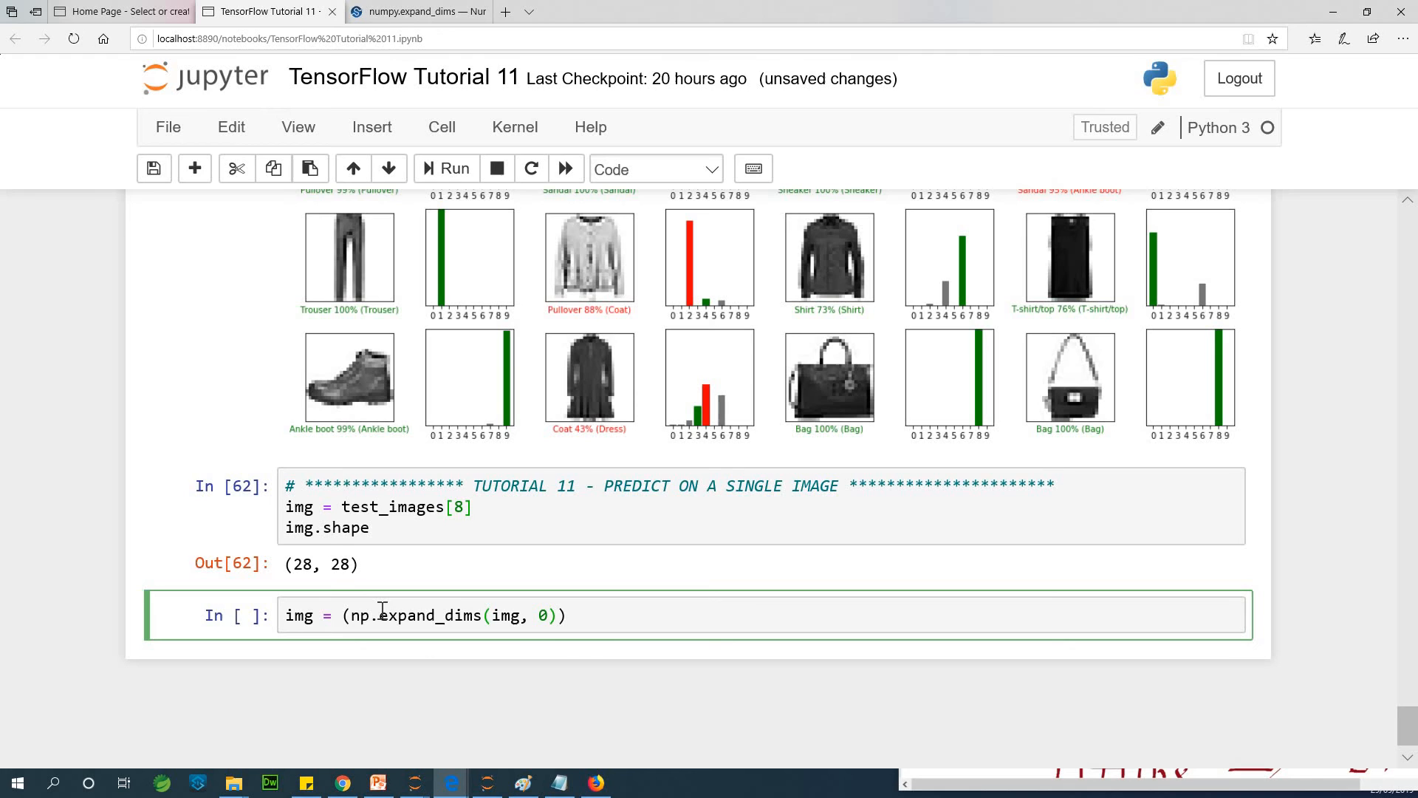
key("enter")
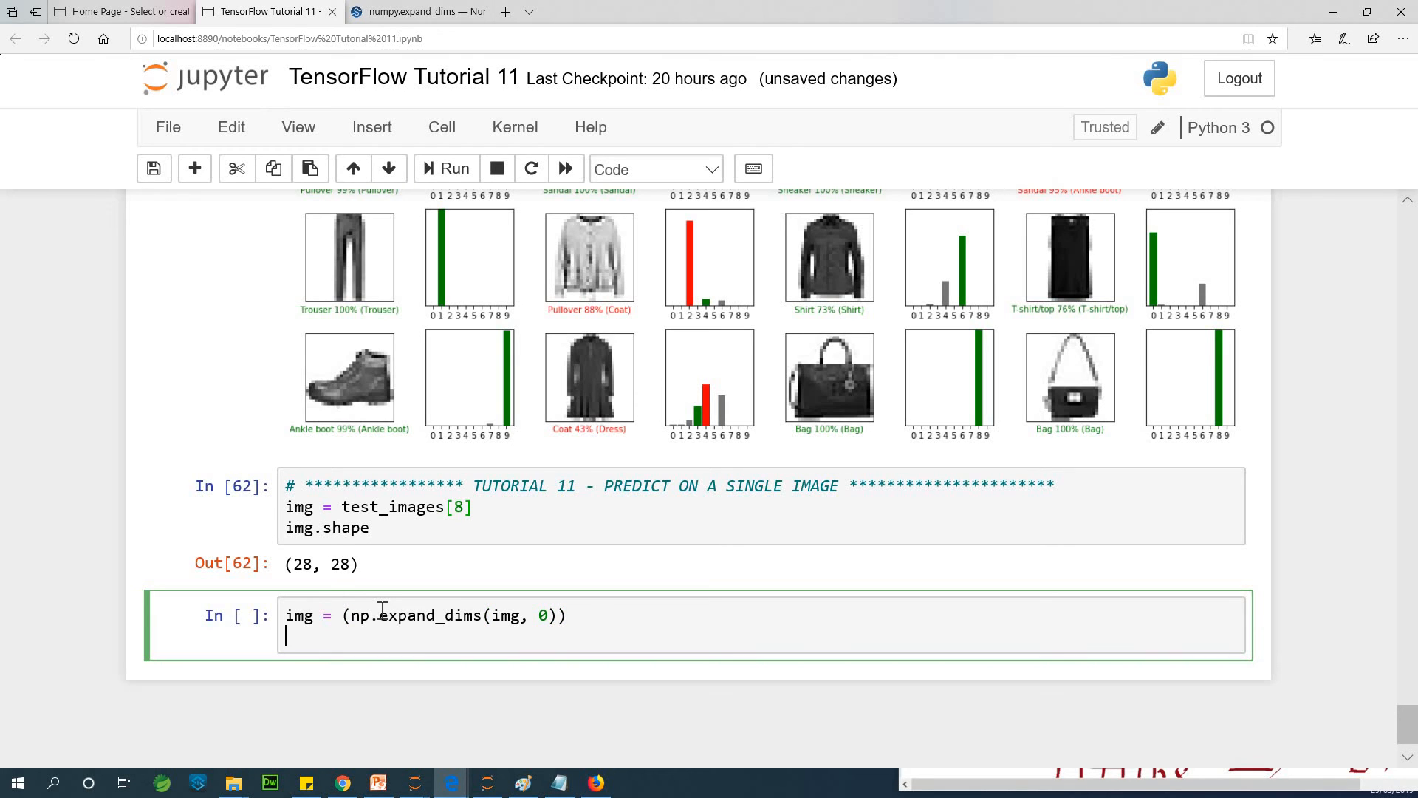
type("img.shape")
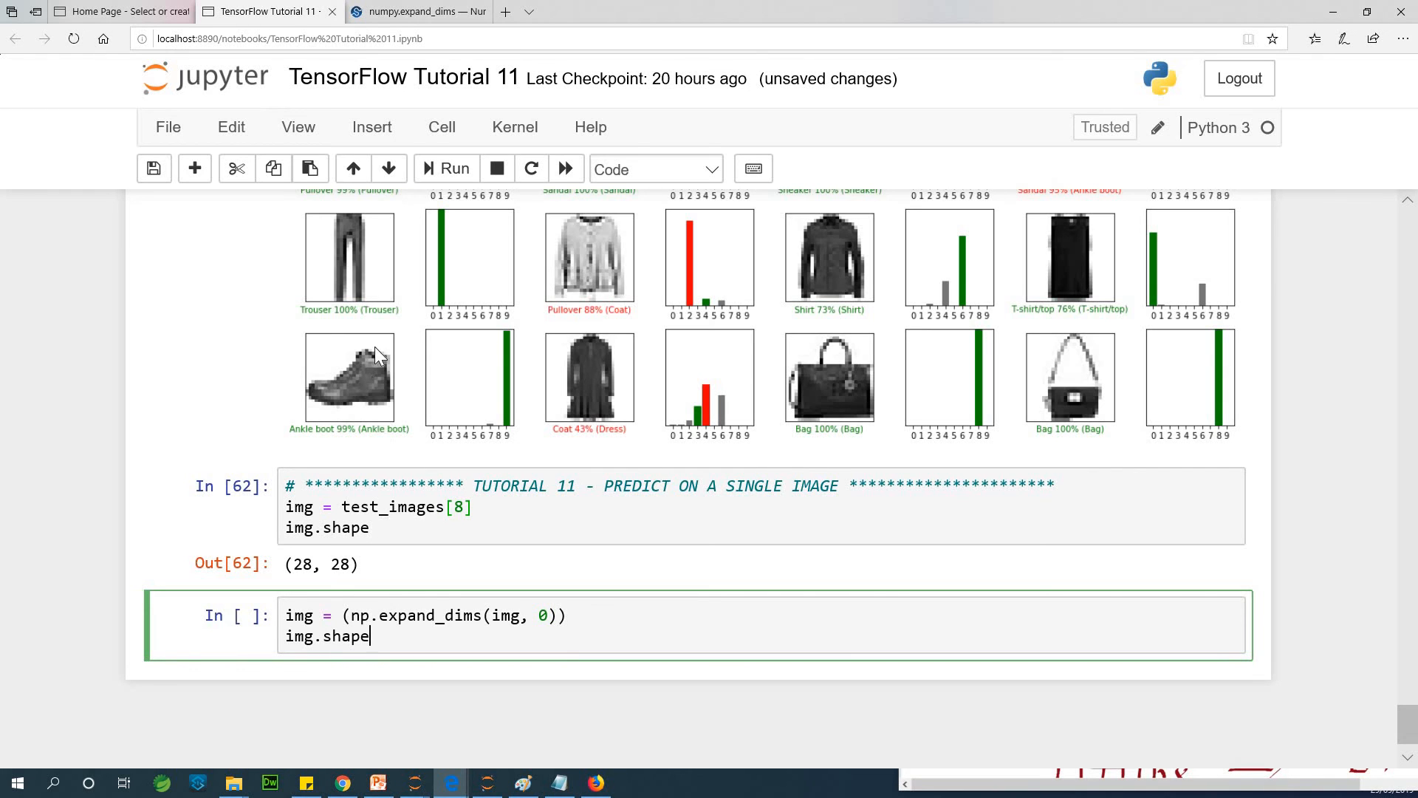
left_click(455, 168)
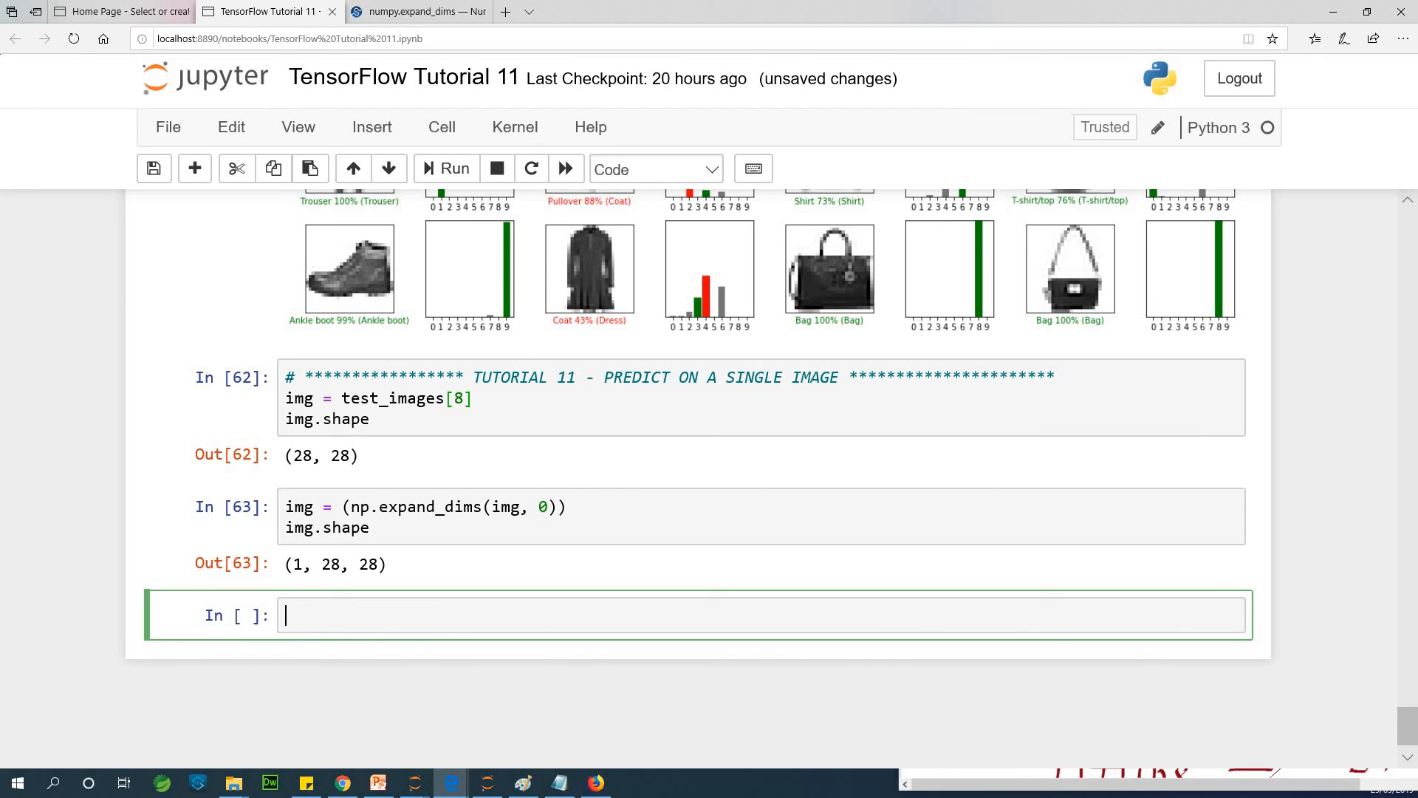
mouse_move(689, 615)
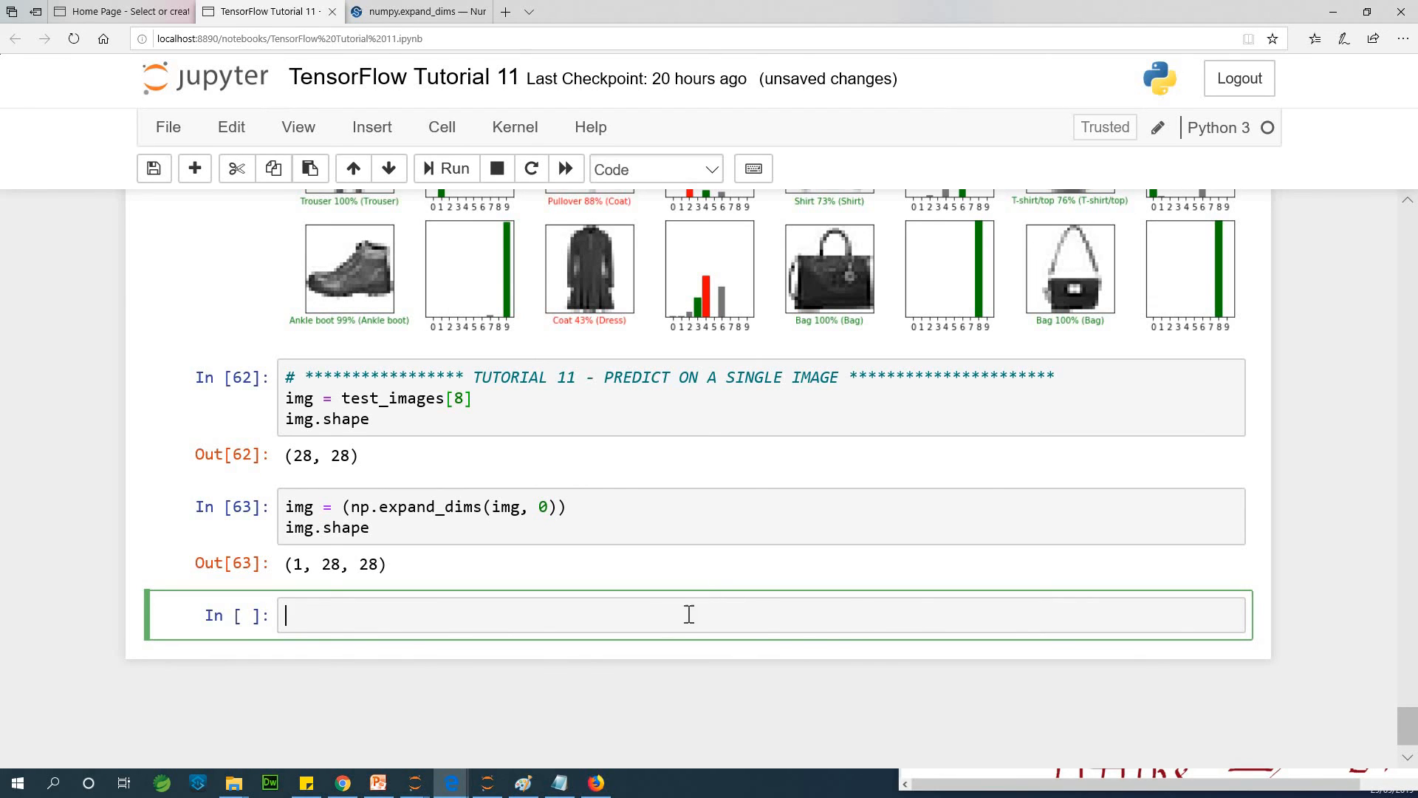
mouse_move(678, 621)
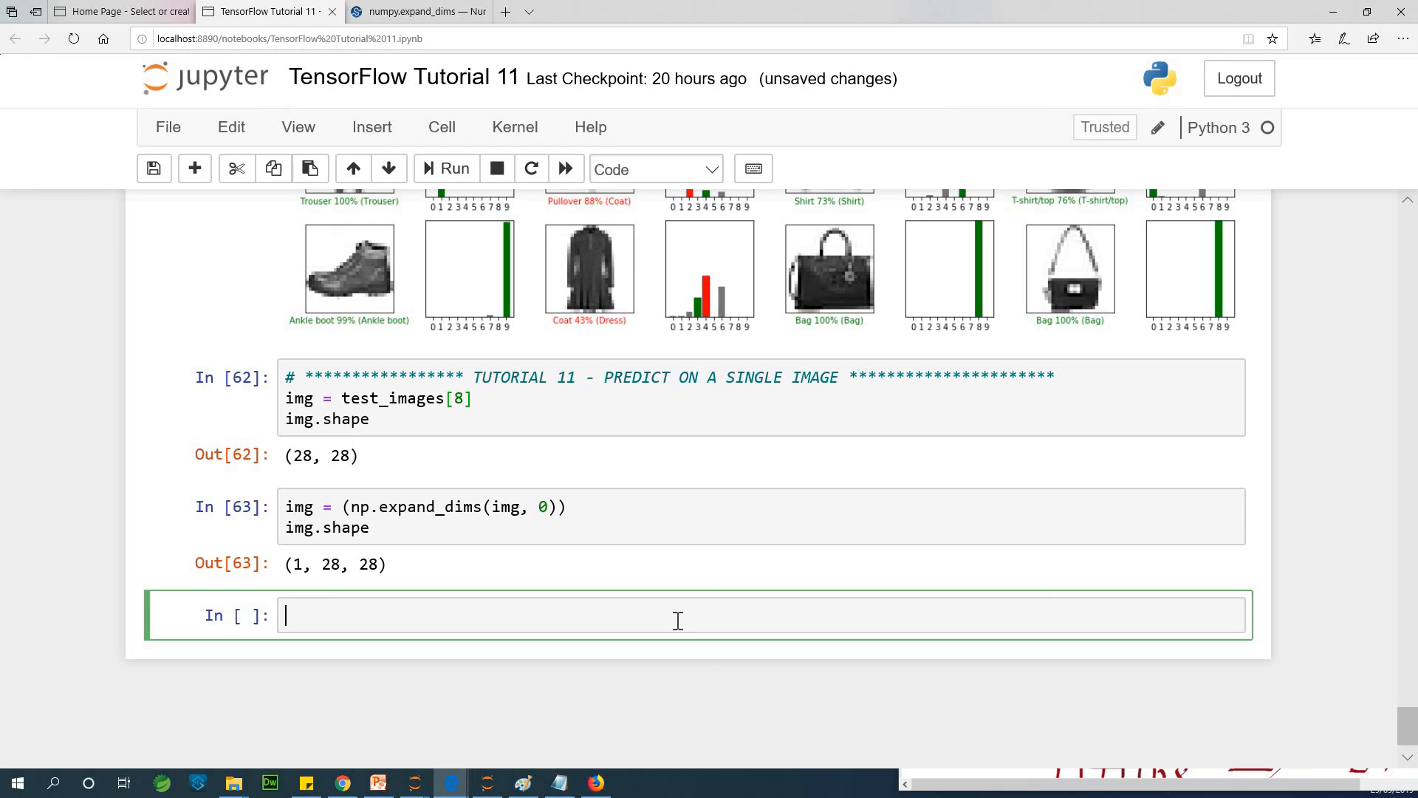
Write my_prediction = model.predict(img) in a new cell
type("p")
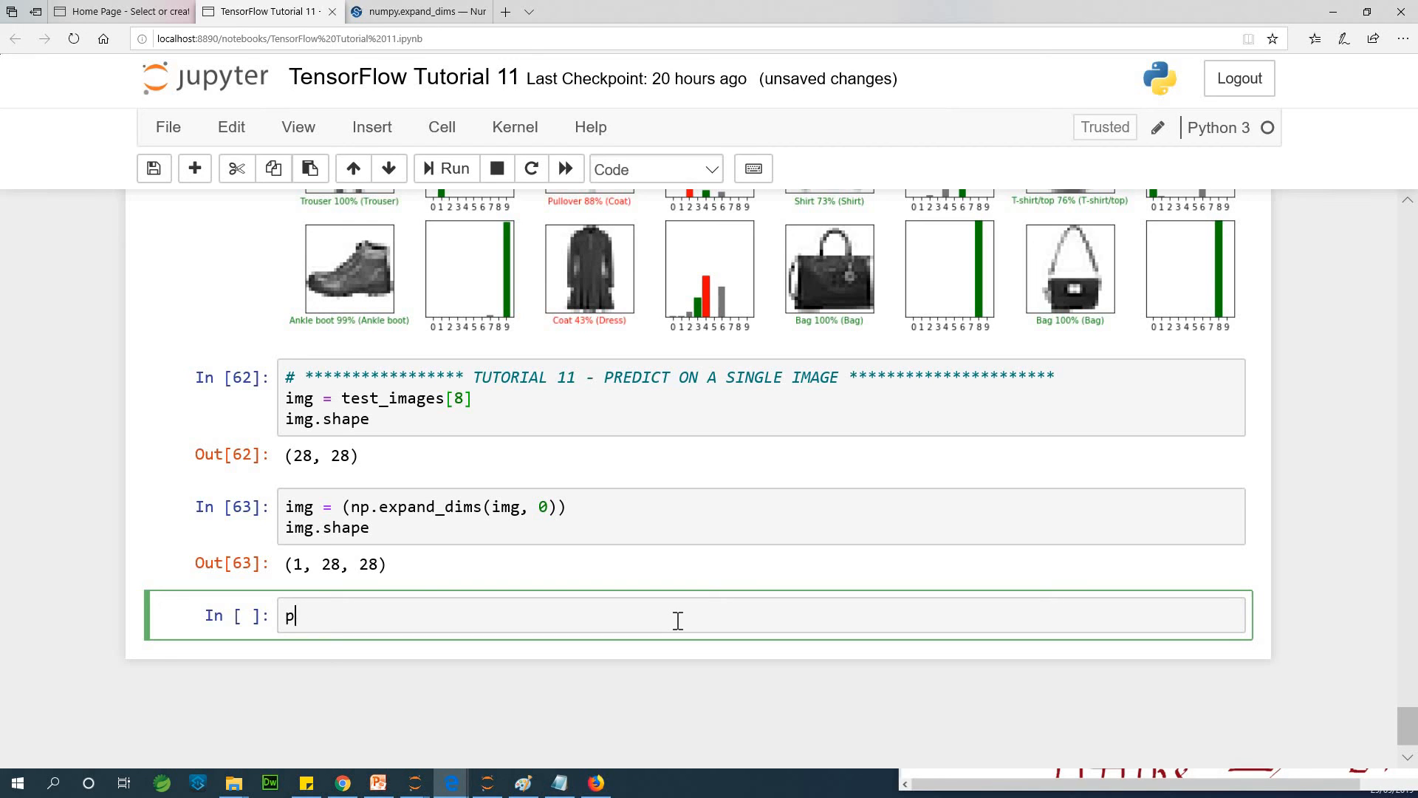
type("y_pe")
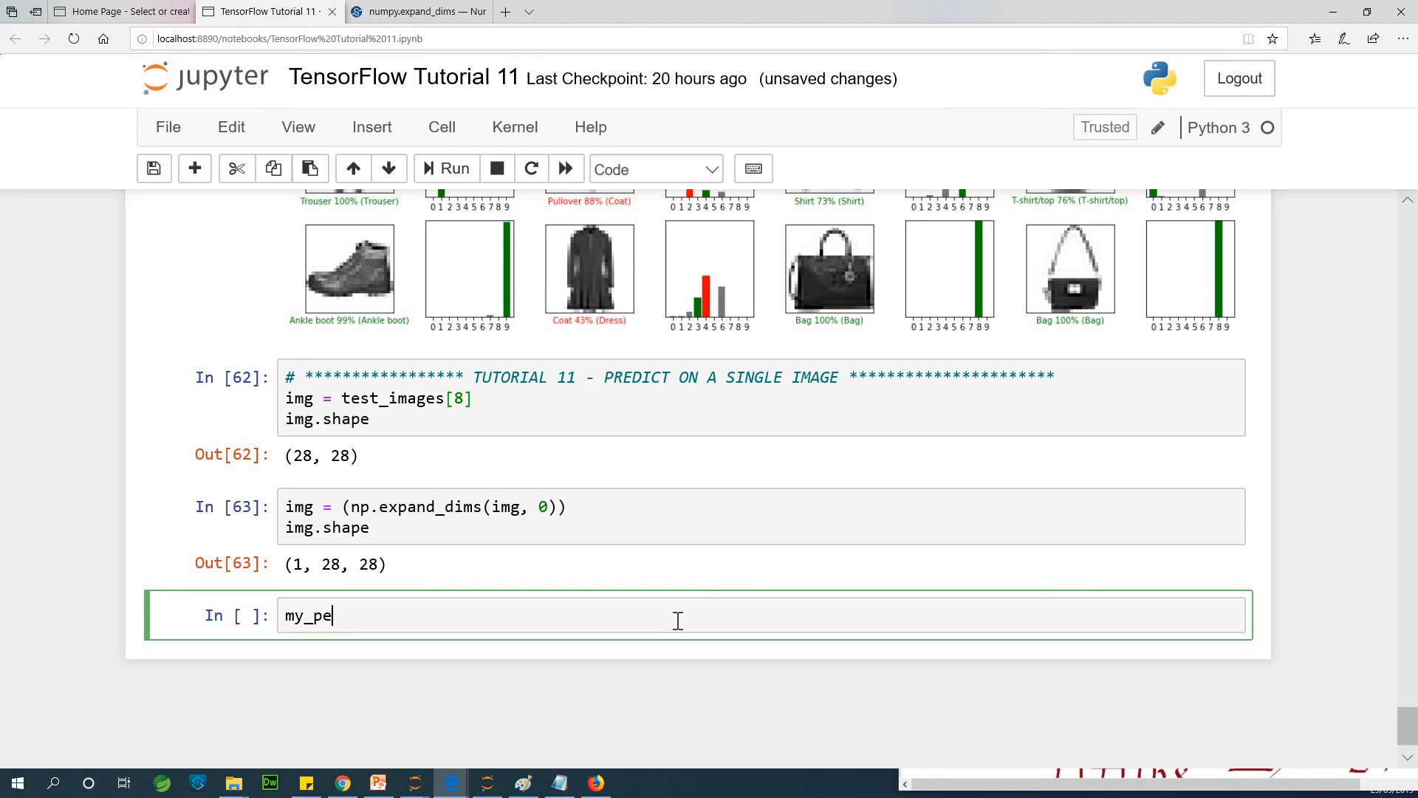
type("rd")
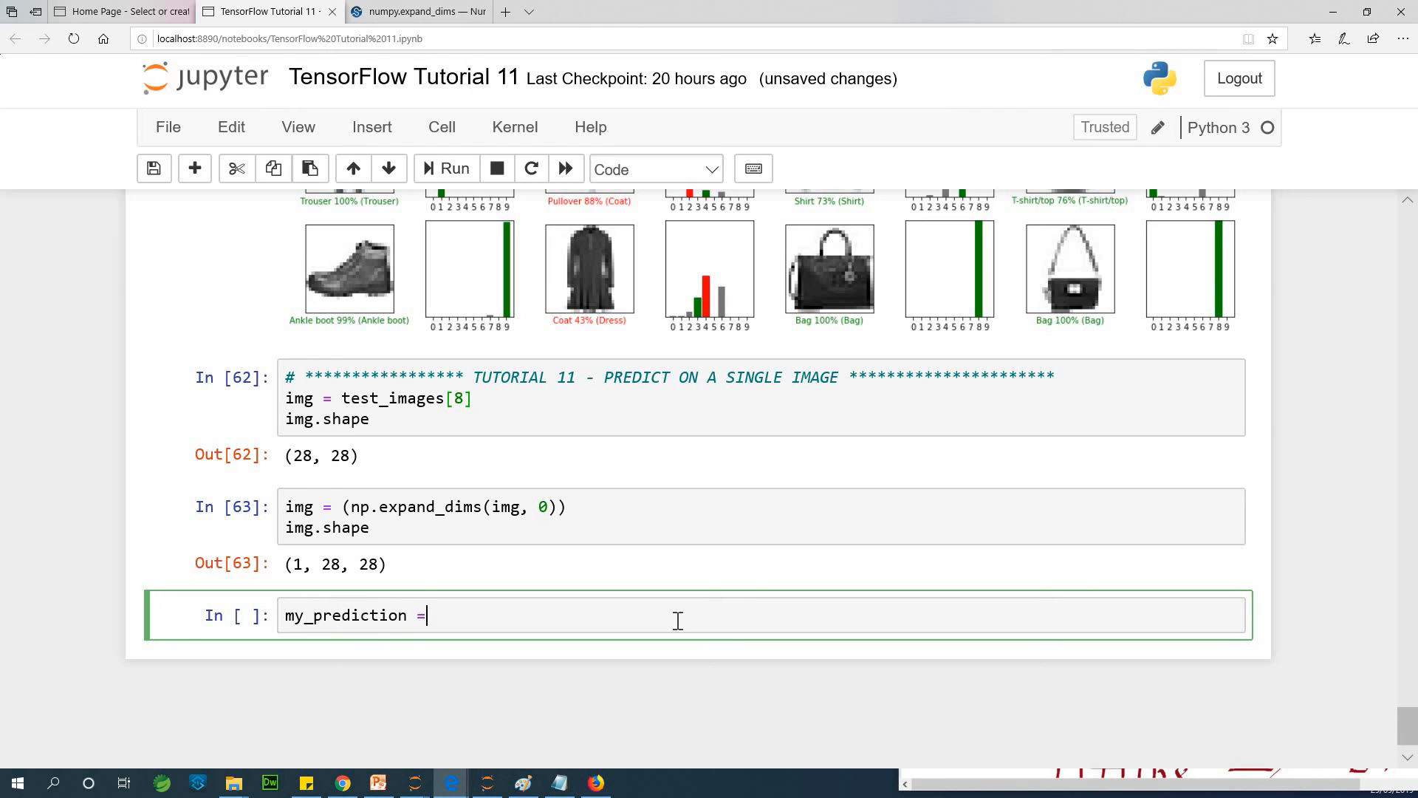
type("modle")
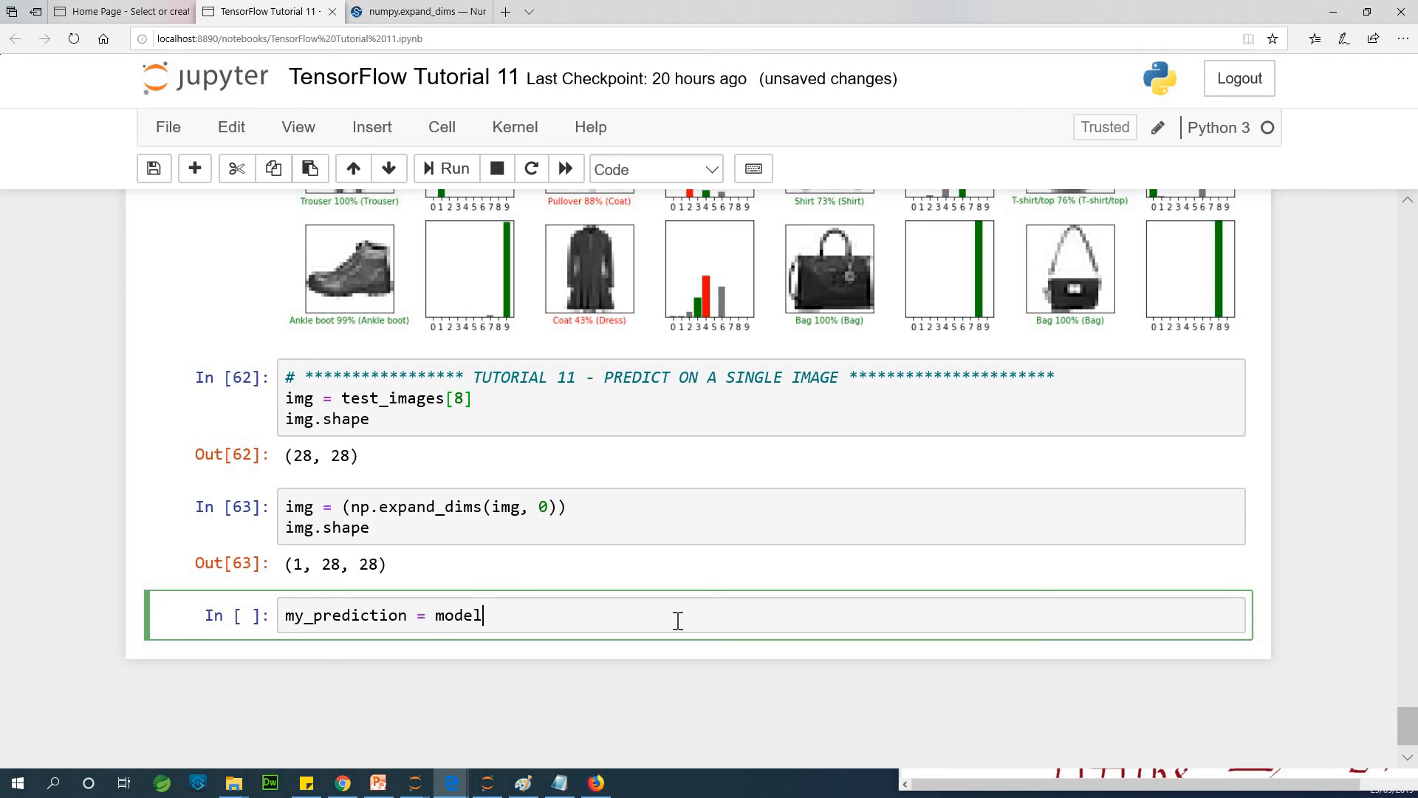
type(".pred")
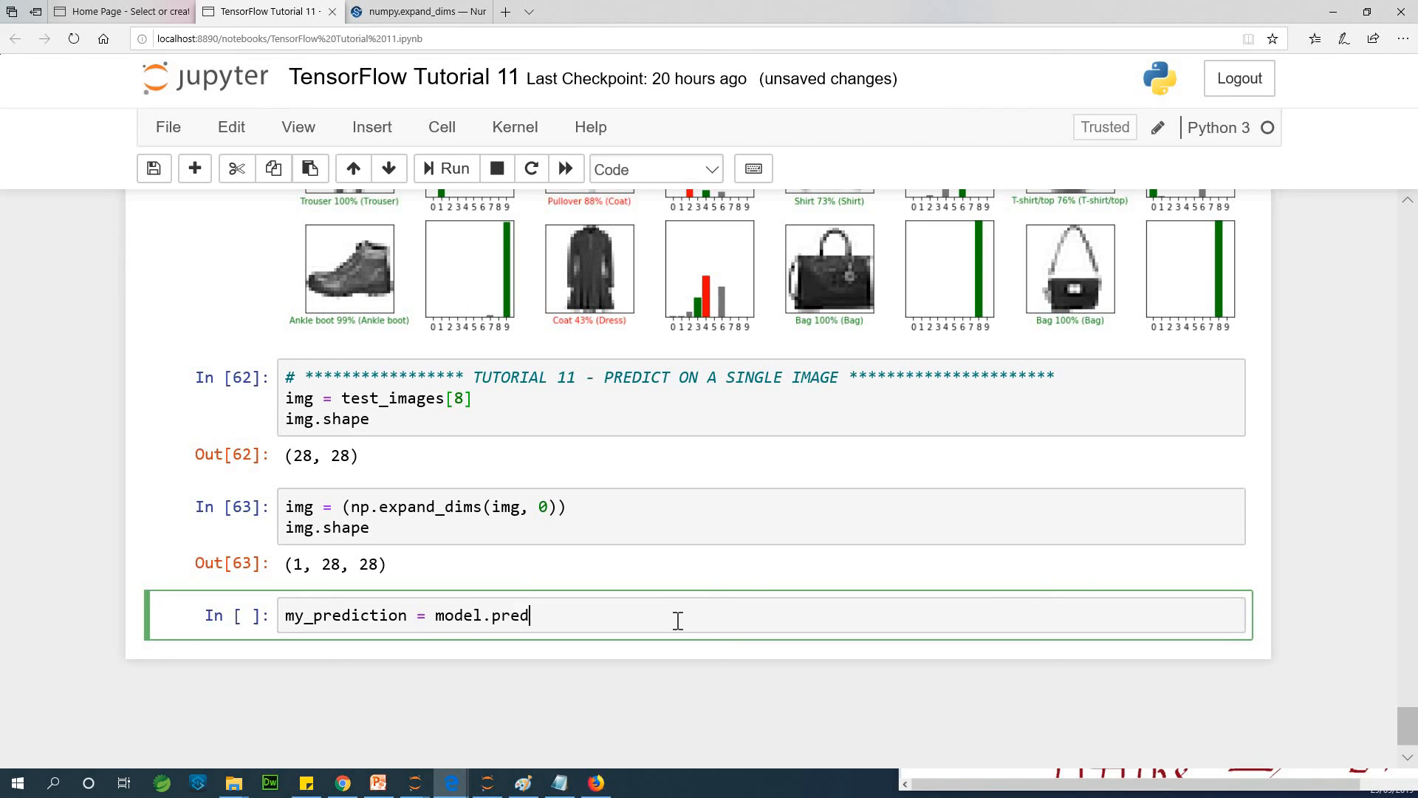
type("iction()")
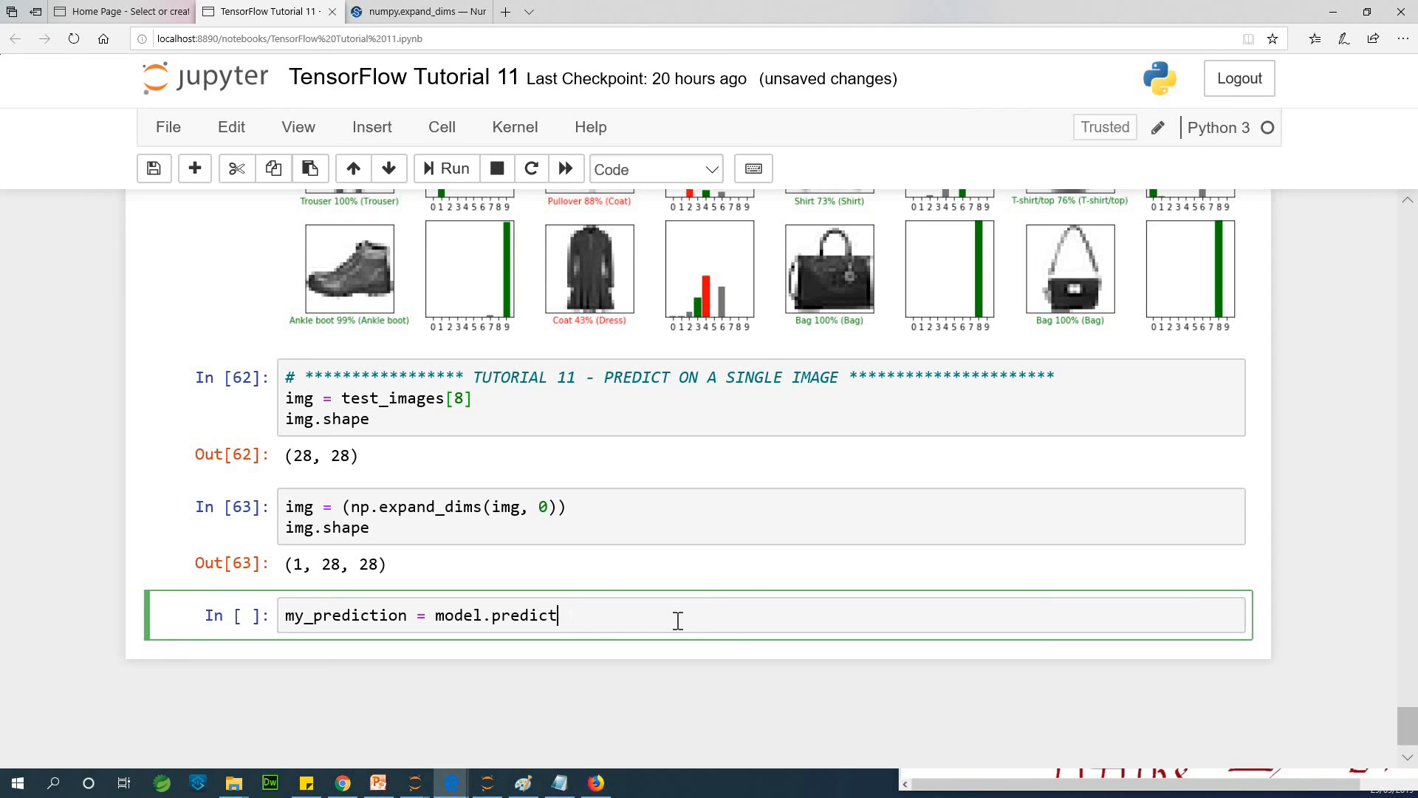
type("(img)")
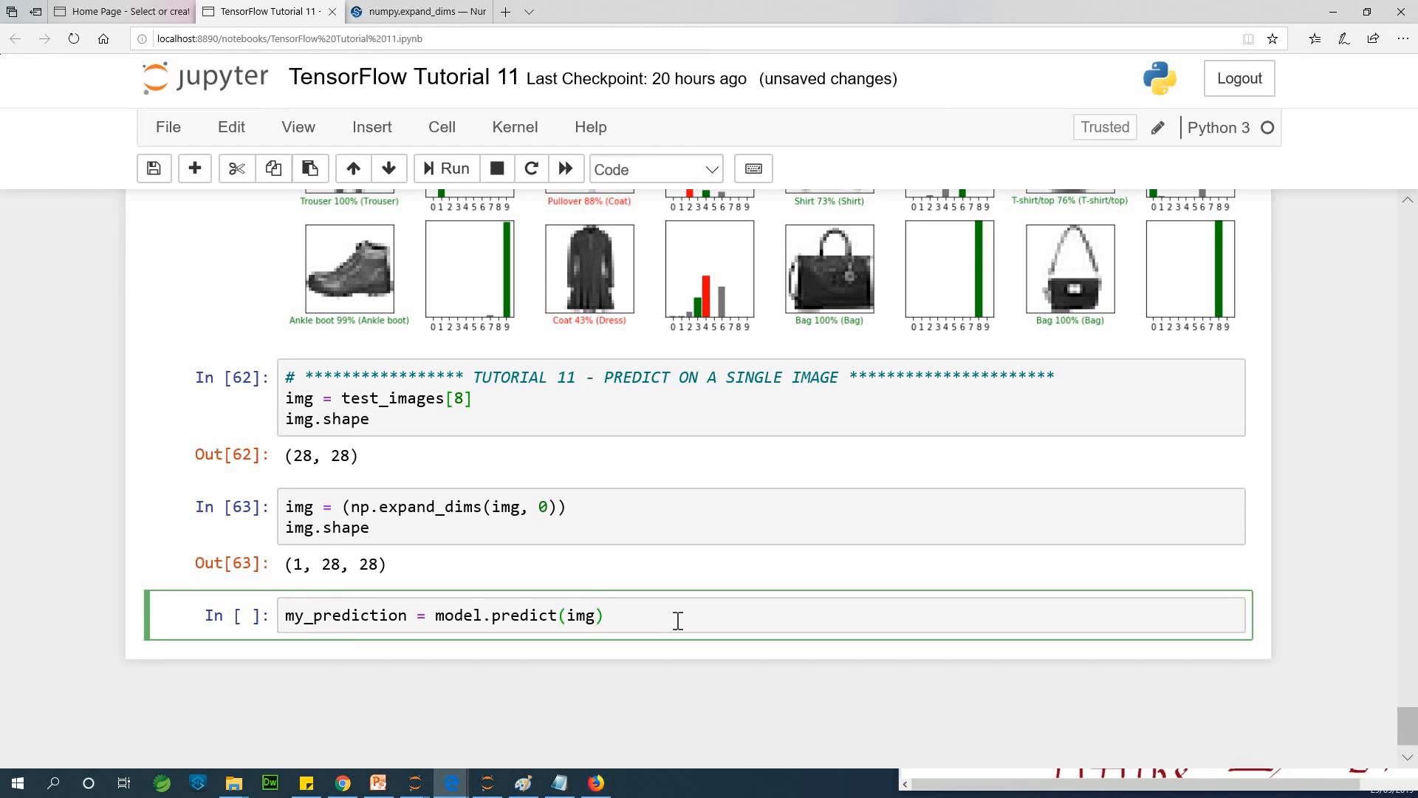
Display my_prediction's probability array and highlight the top value 9.9999738e-01
key("enter")
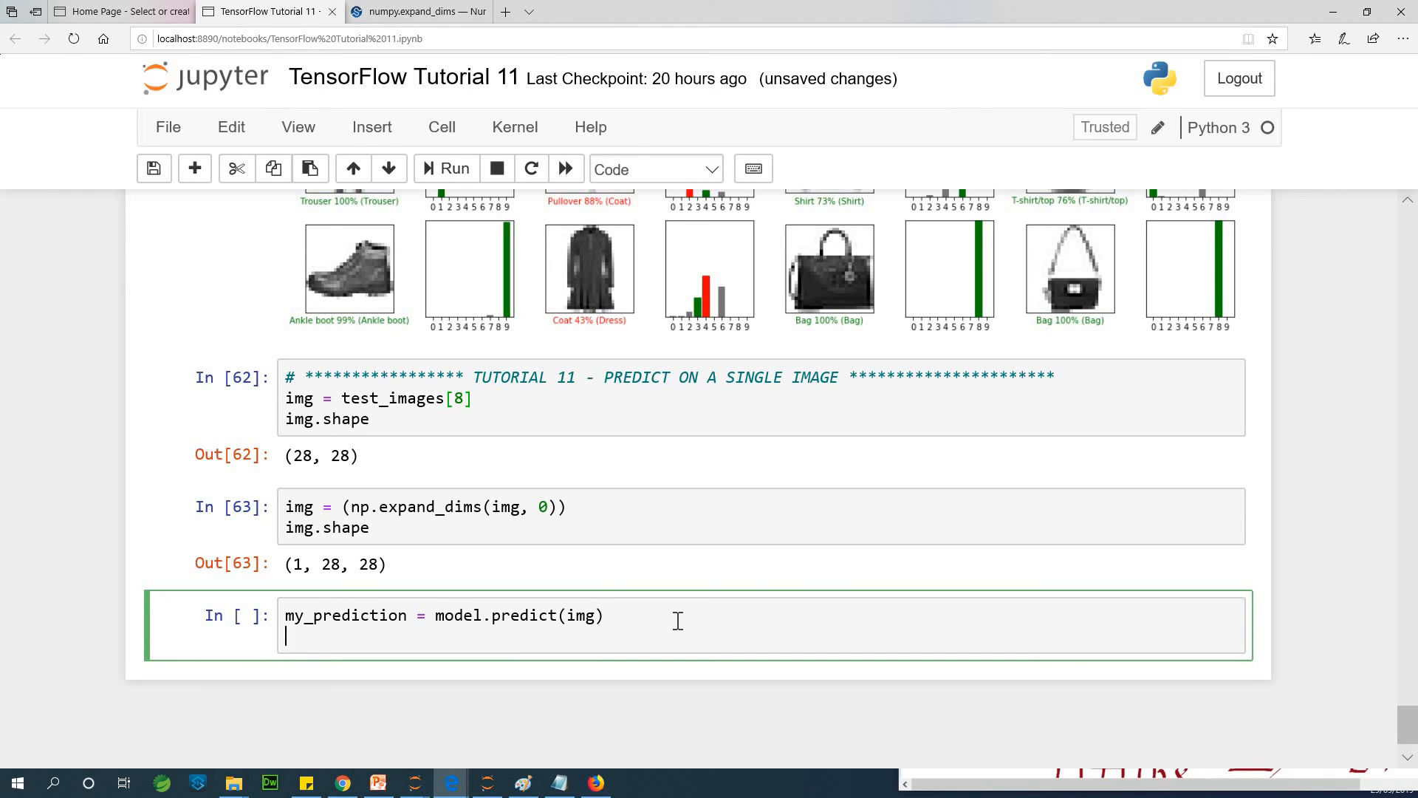
type("m")
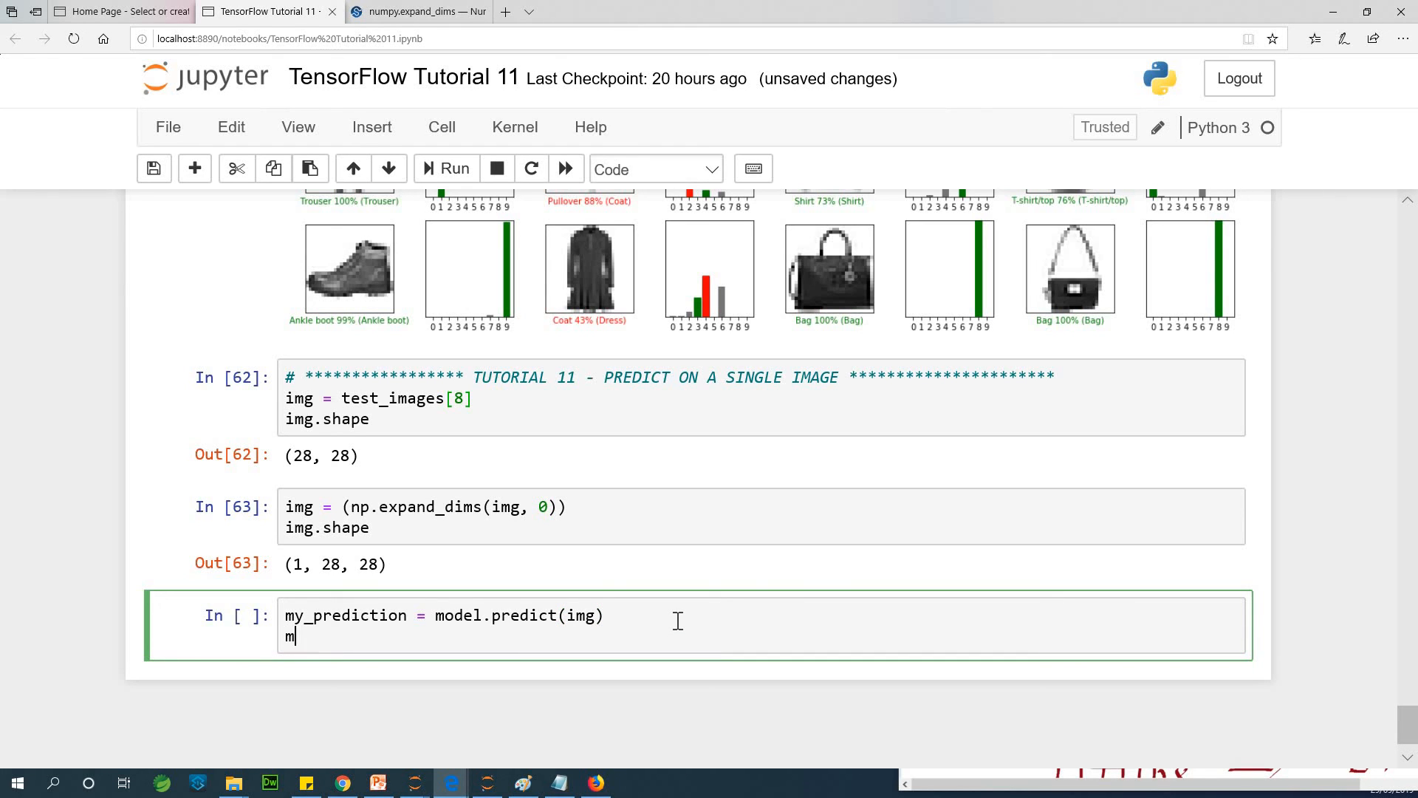
type("y_")
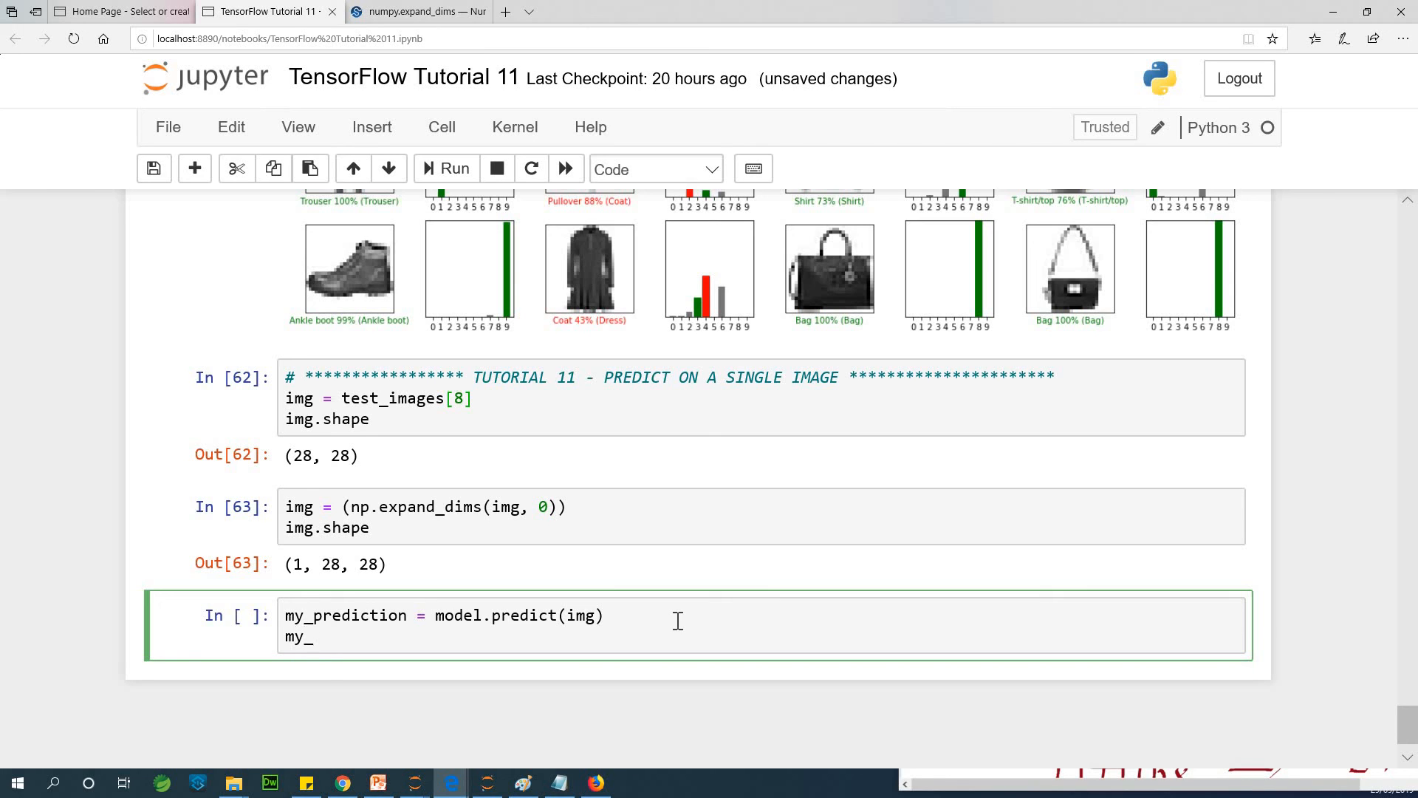
type("pred")
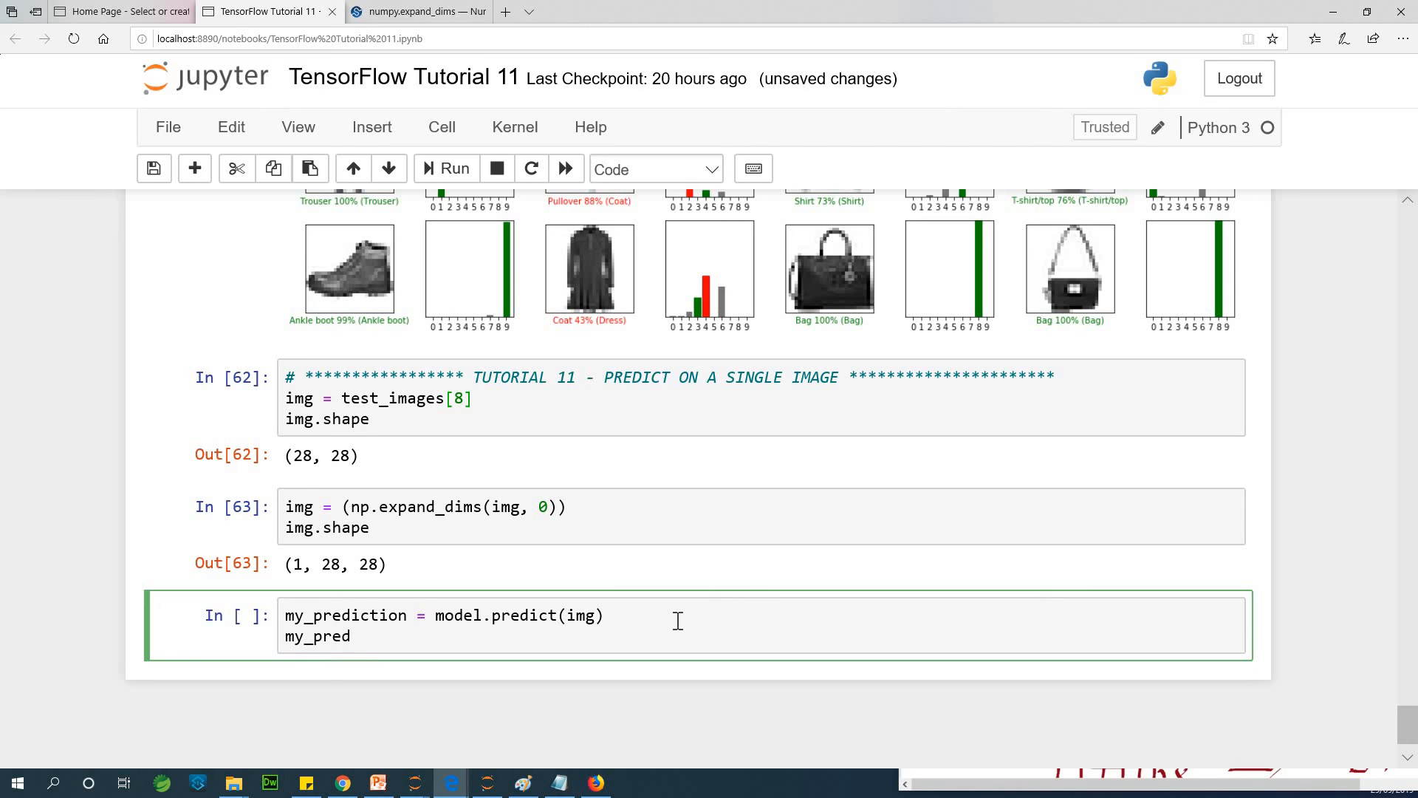
type("ic")
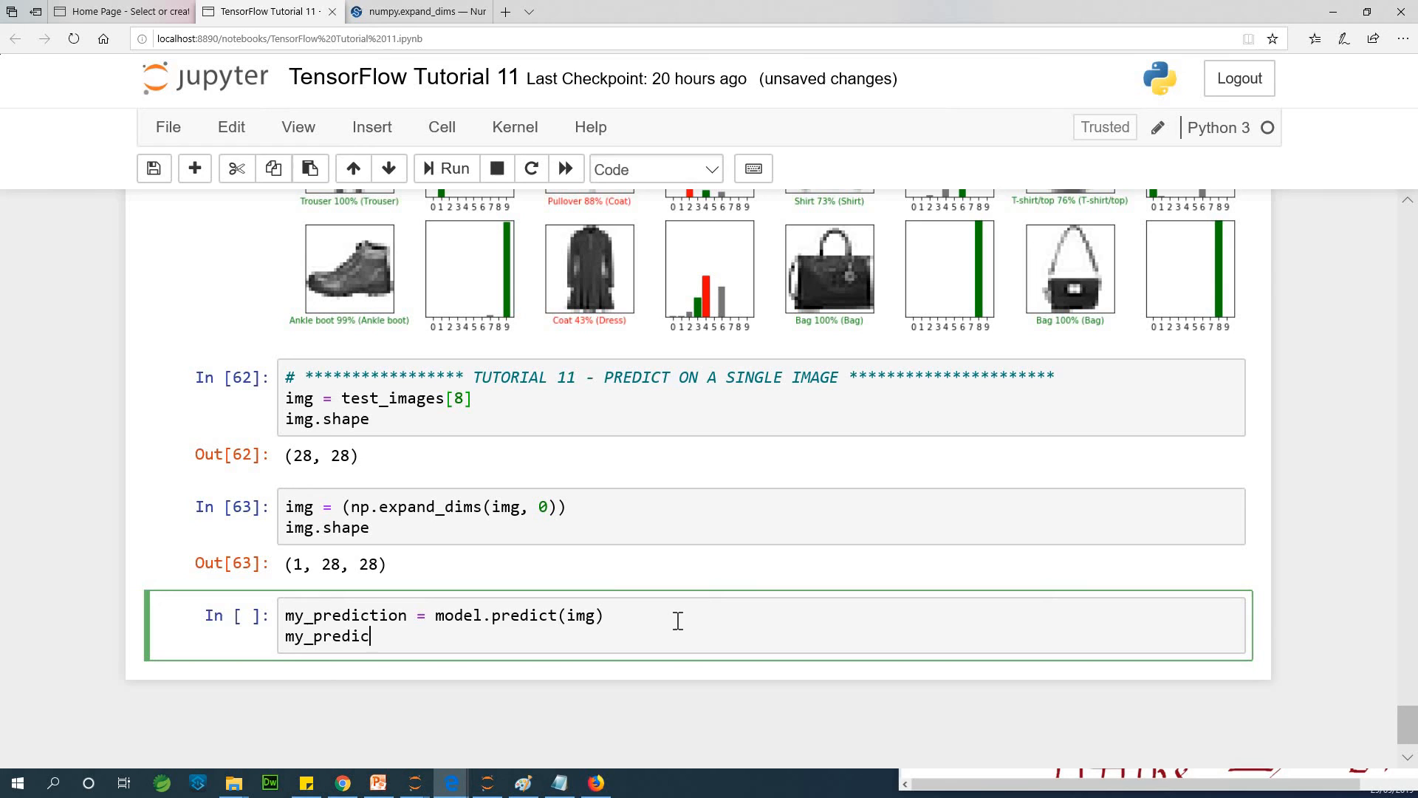
type("tion")
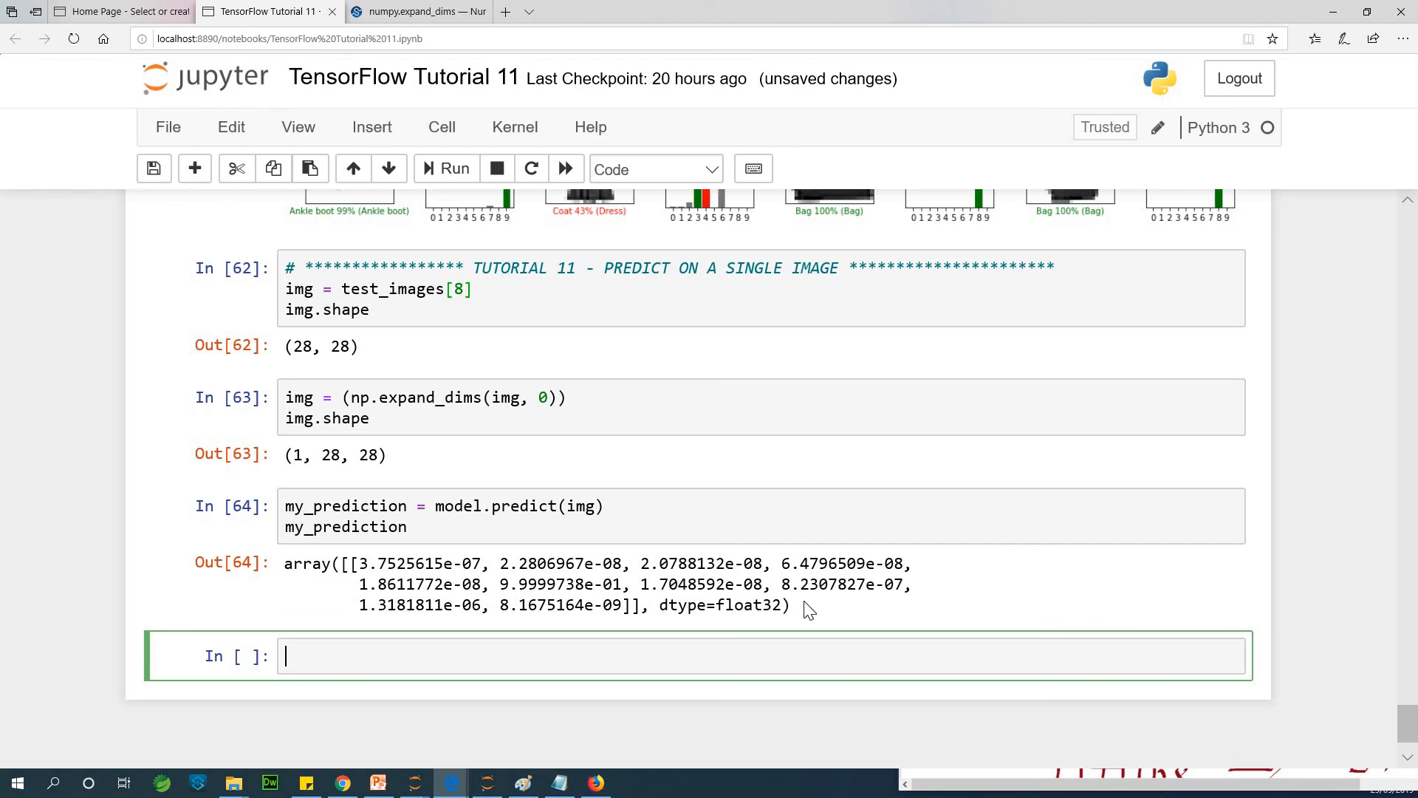
mouse_move(684, 656)
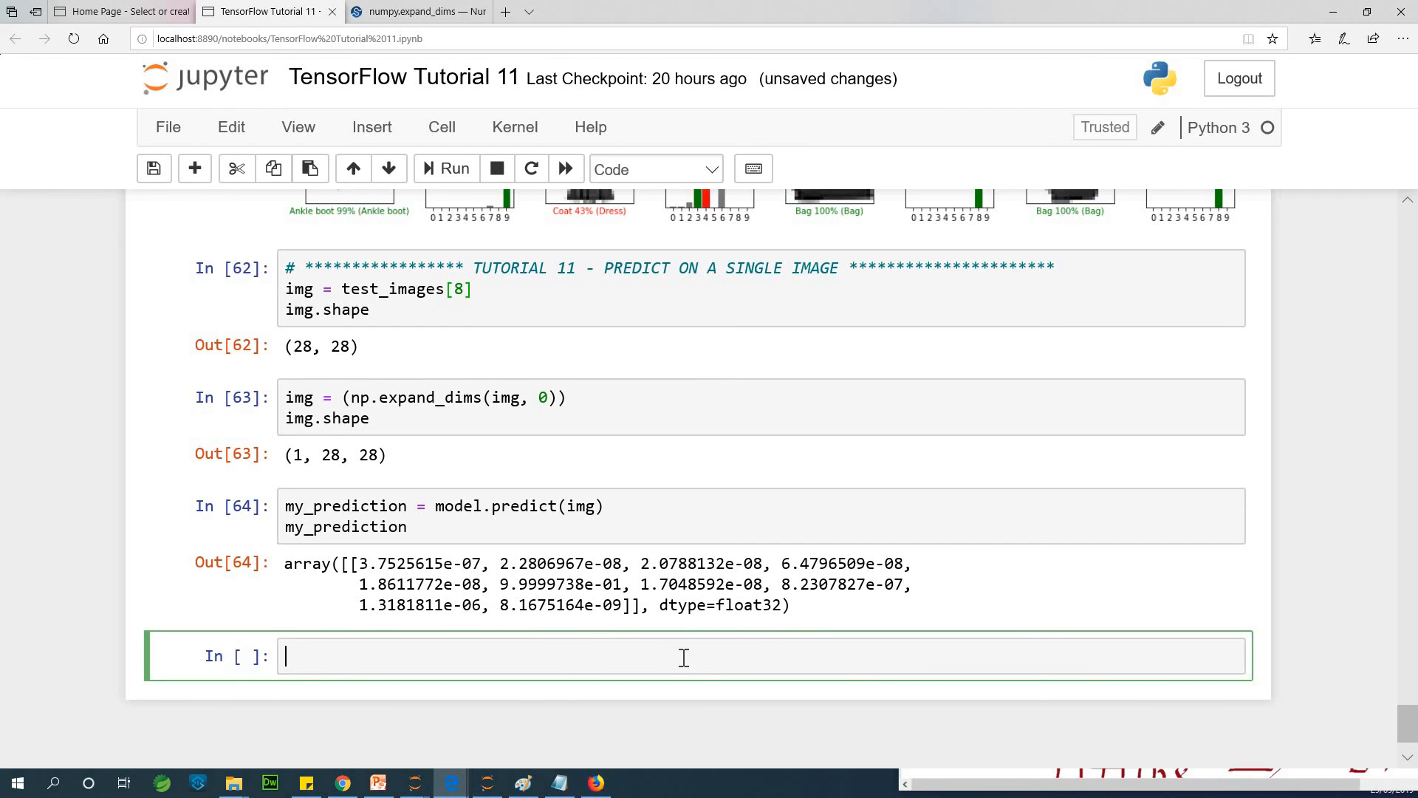
mouse_move(588, 600)
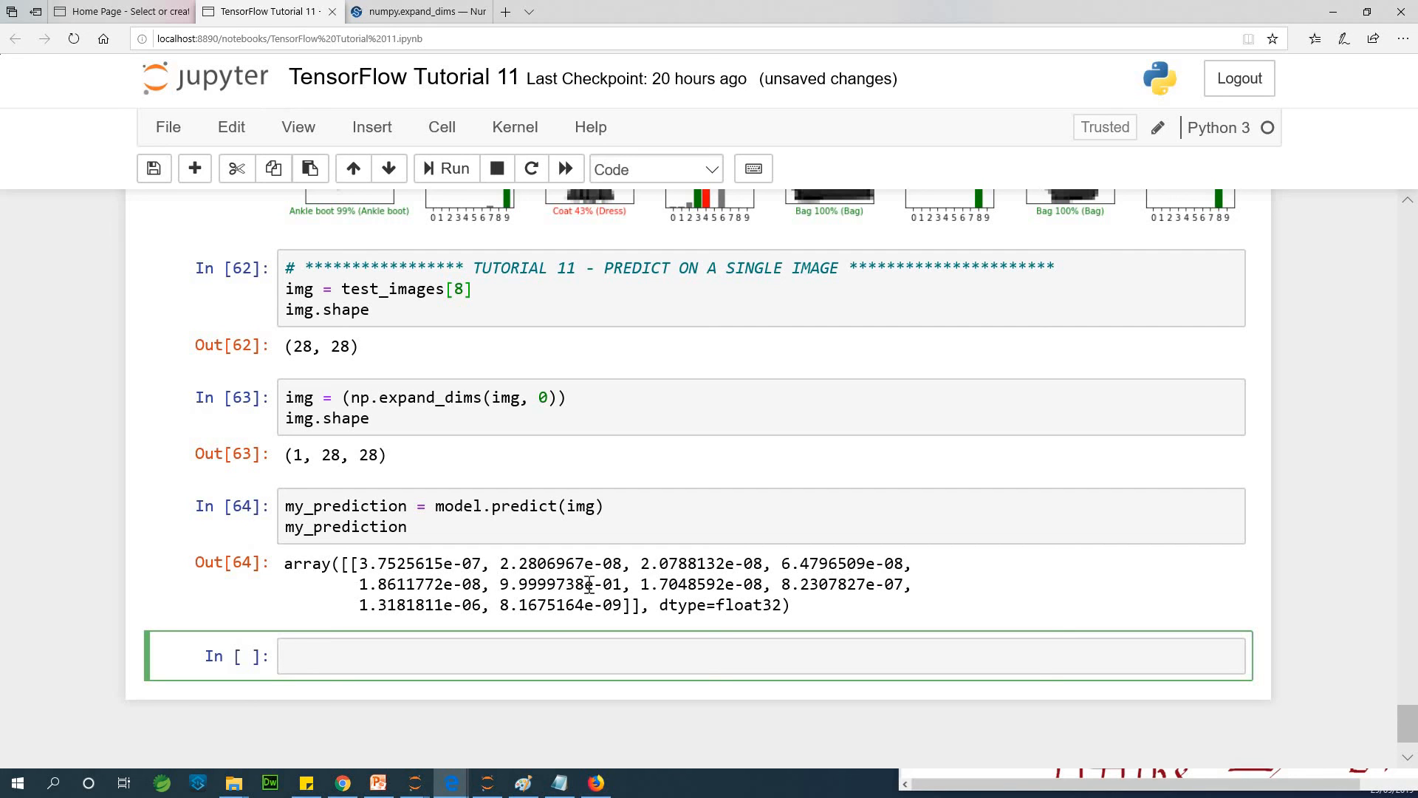
left_click_drag(624, 584, 532, 605)
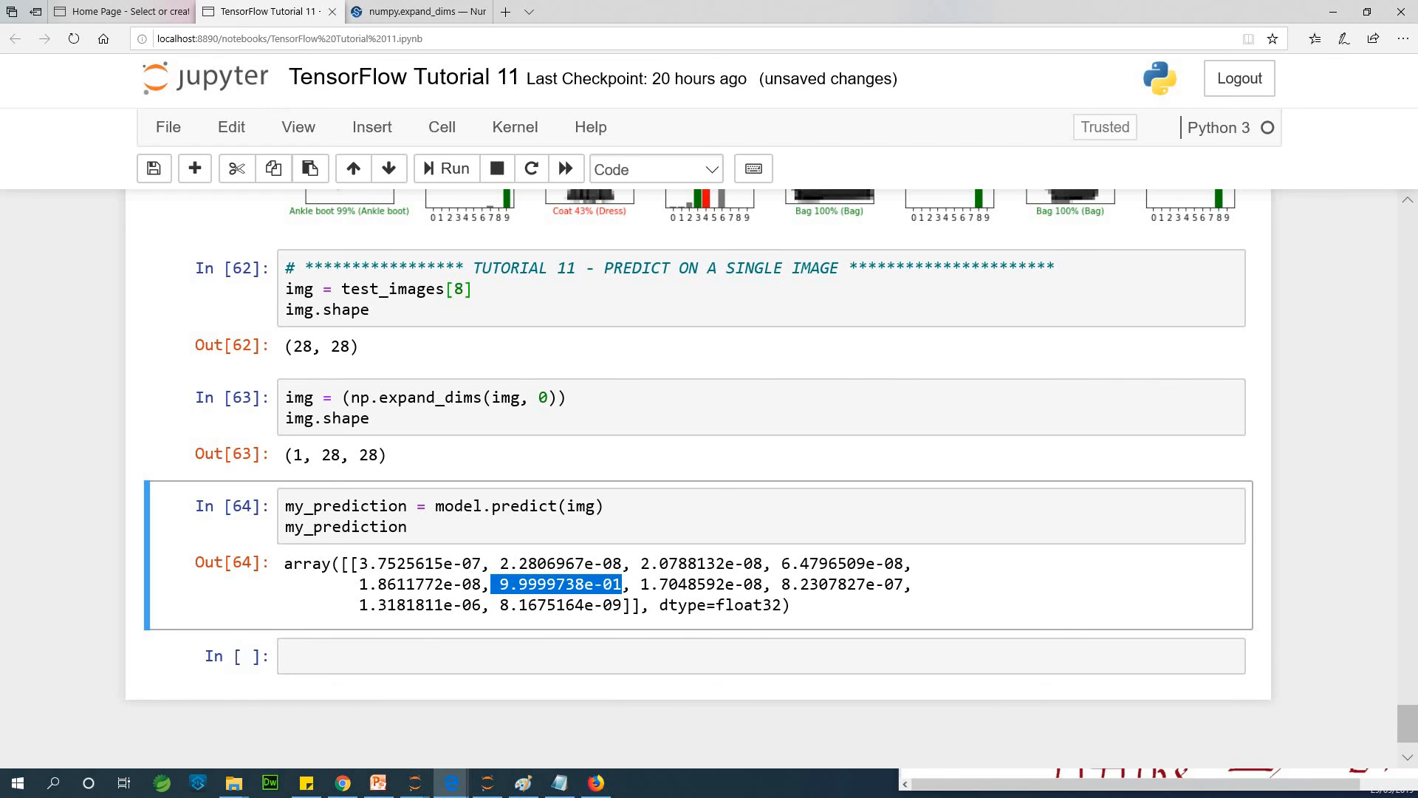
mouse_move(1156, 656)
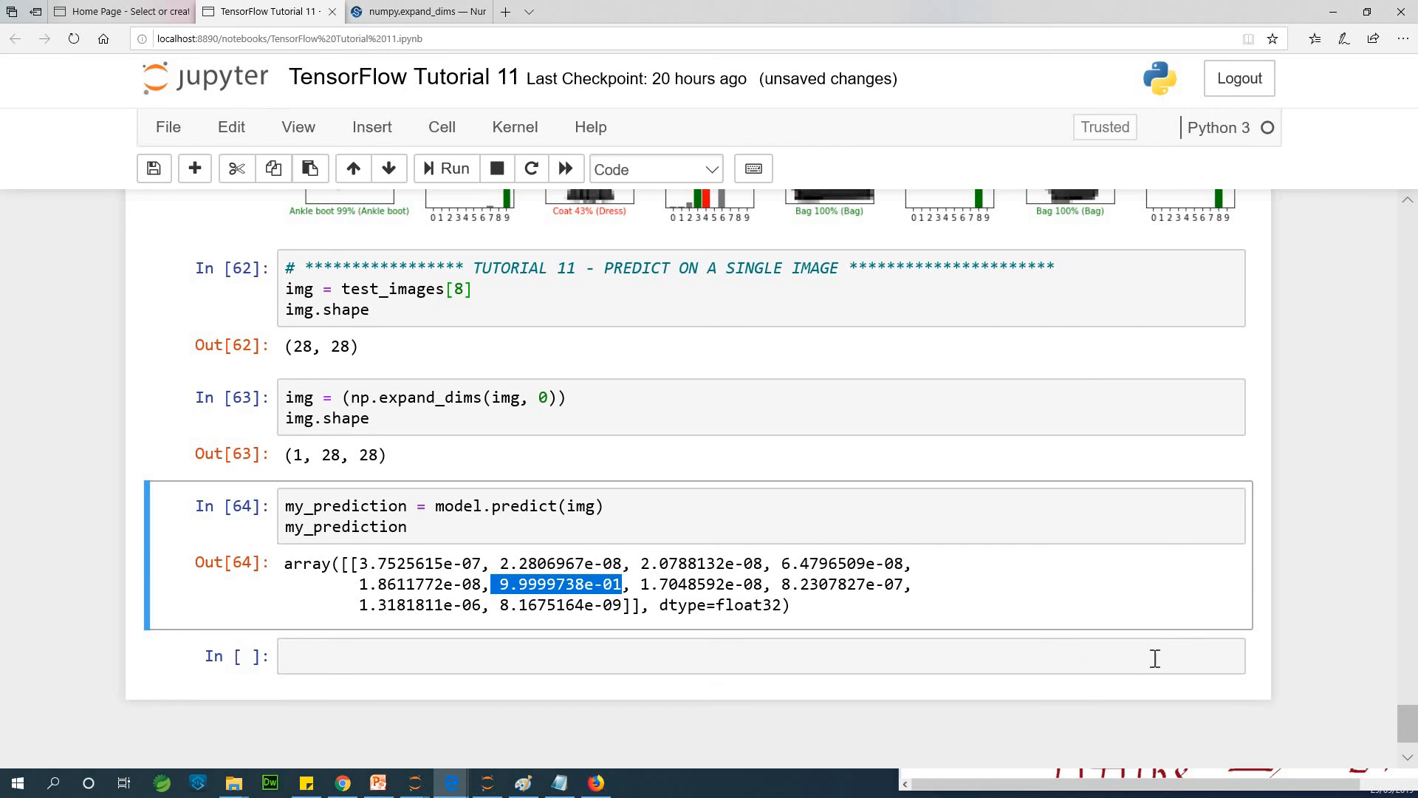
Paste plot_value_array(1, predictions_single[0], test_labels) with plt.xticks and run it, hitting a NameError
left_click(760, 656)
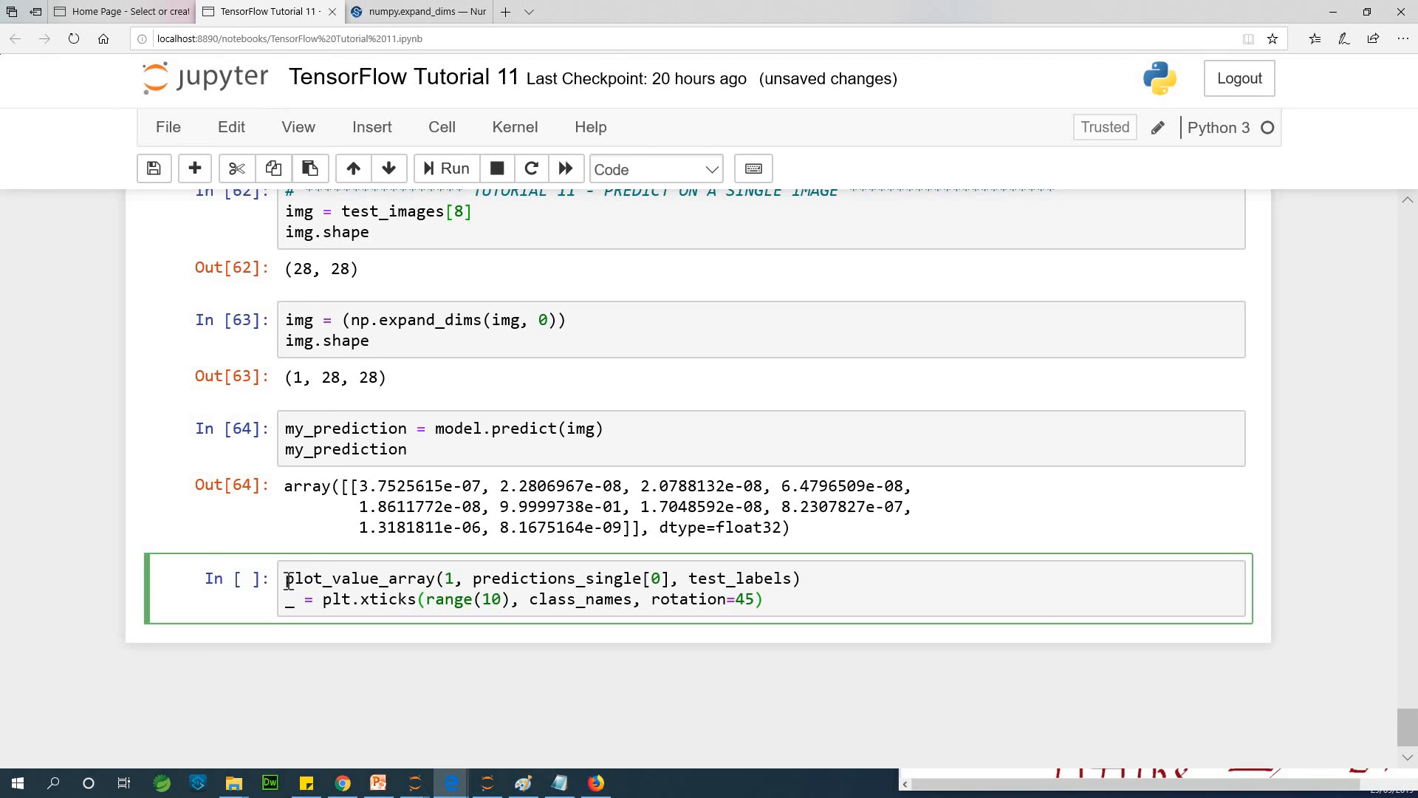
double_click(356, 579)
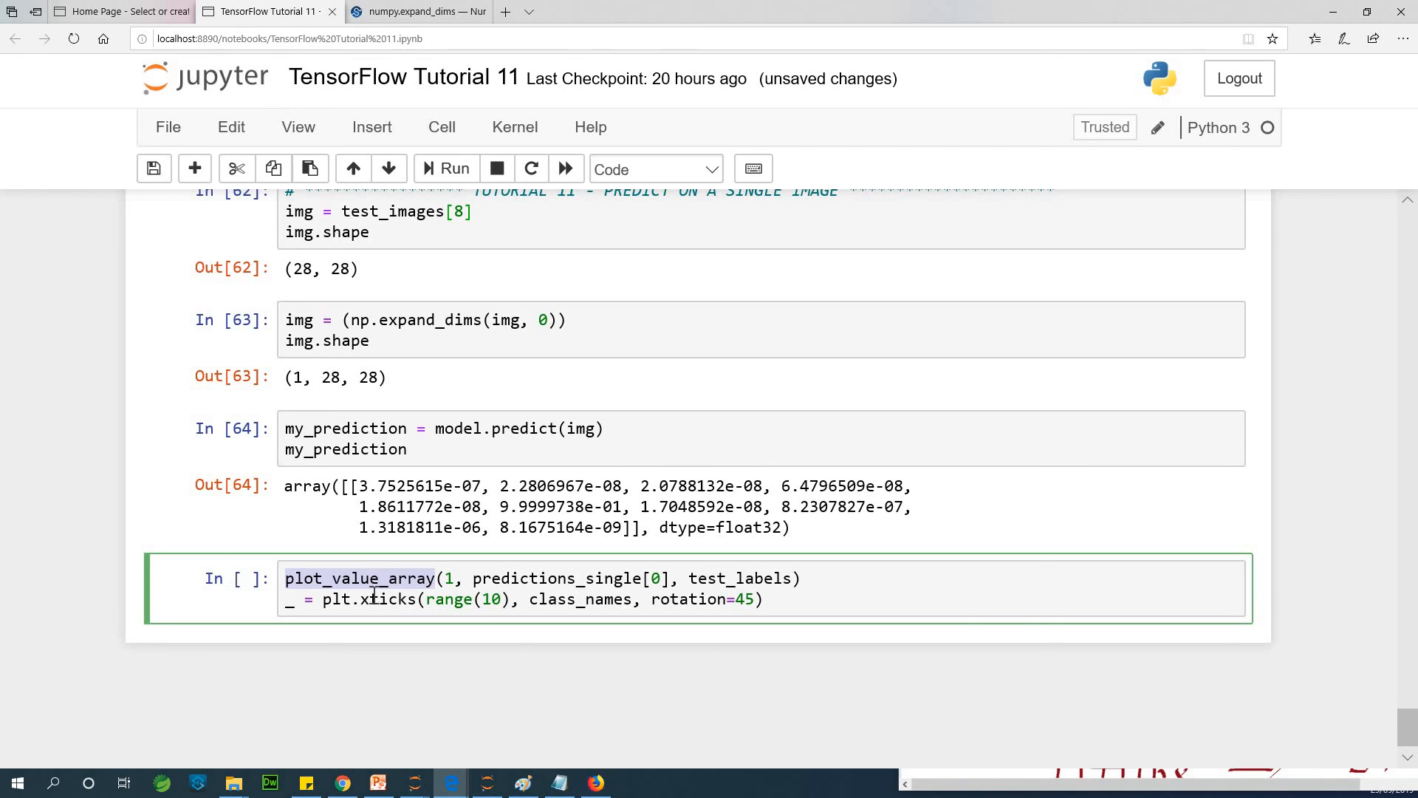
mouse_move(179, 678)
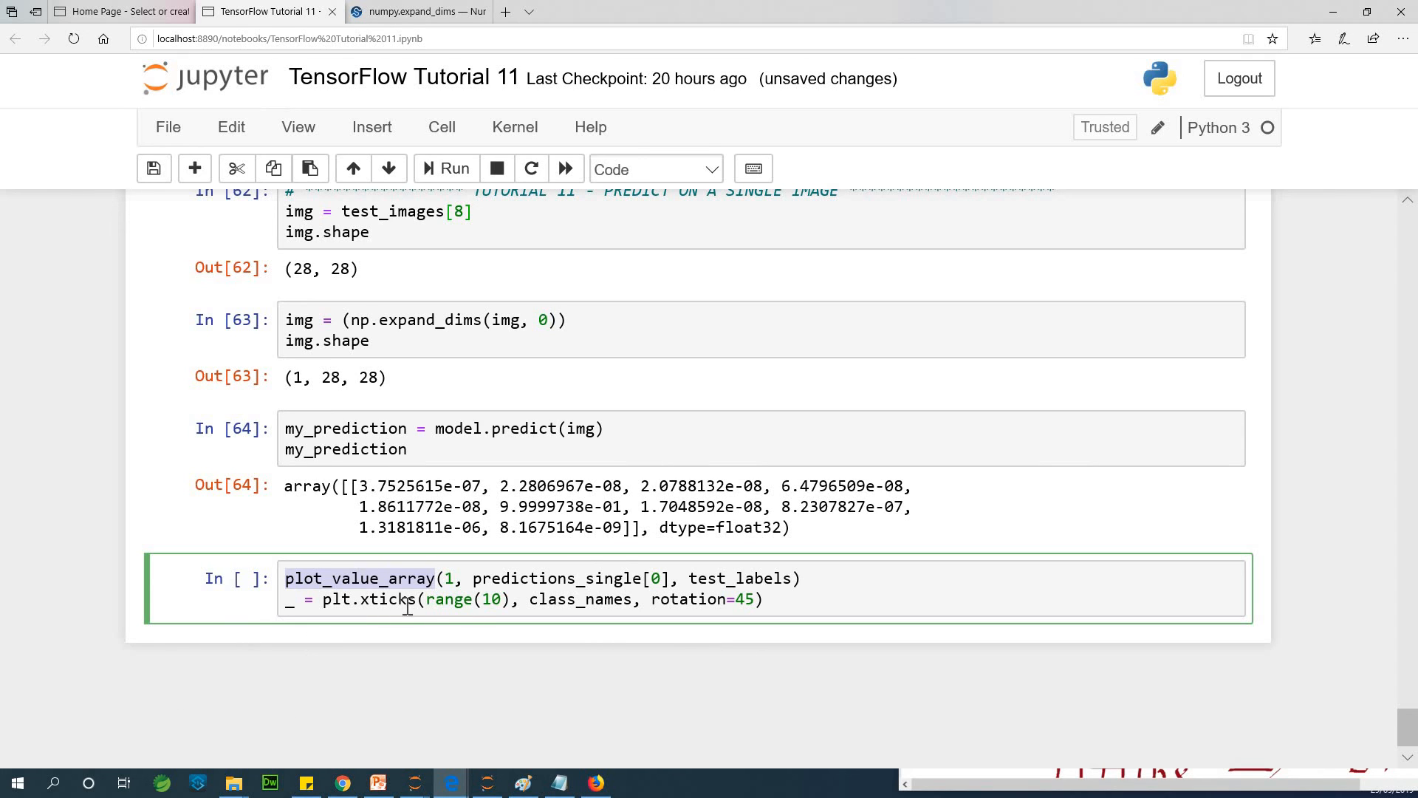
mouse_move(591, 588)
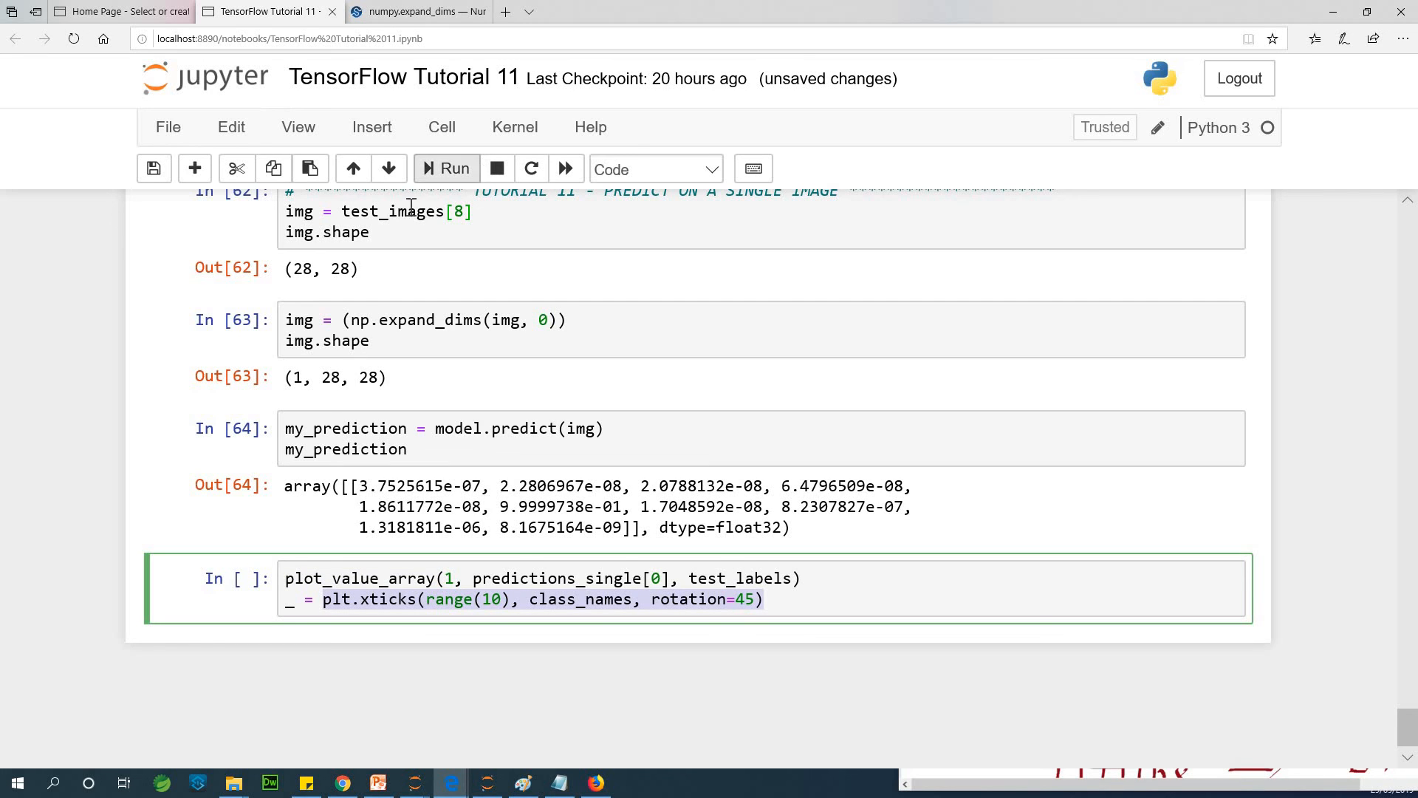
left_click(446, 169)
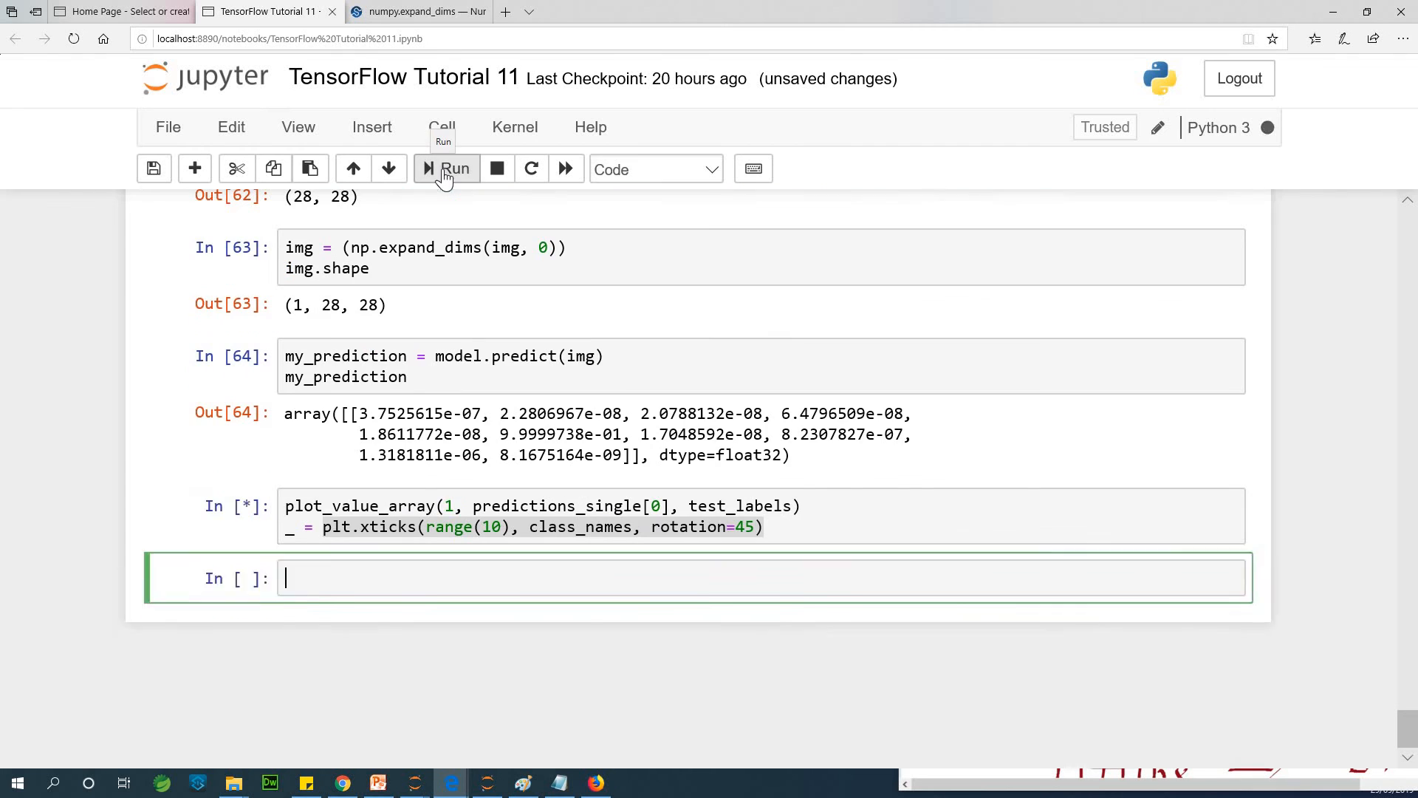
left_click(446, 168)
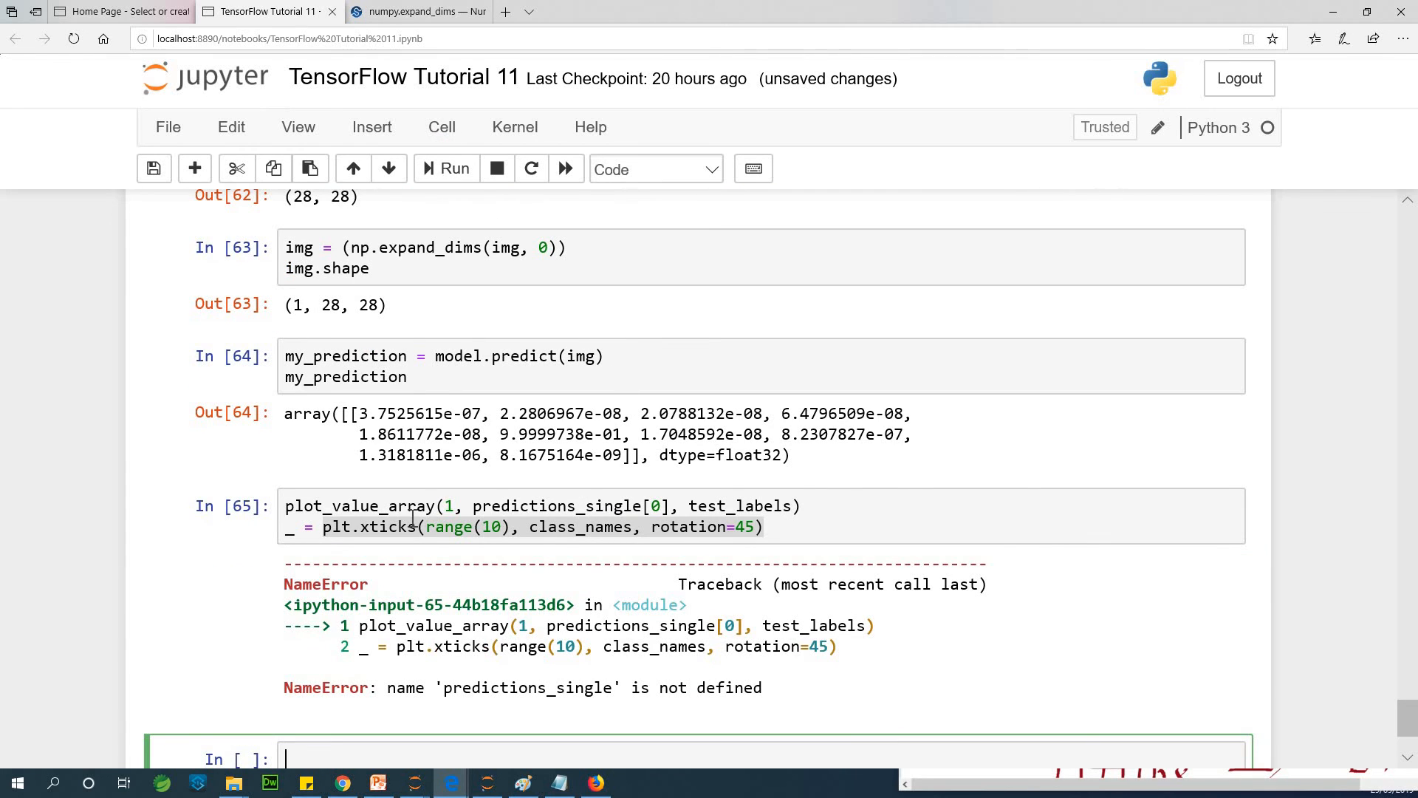
mouse_move(640, 509)
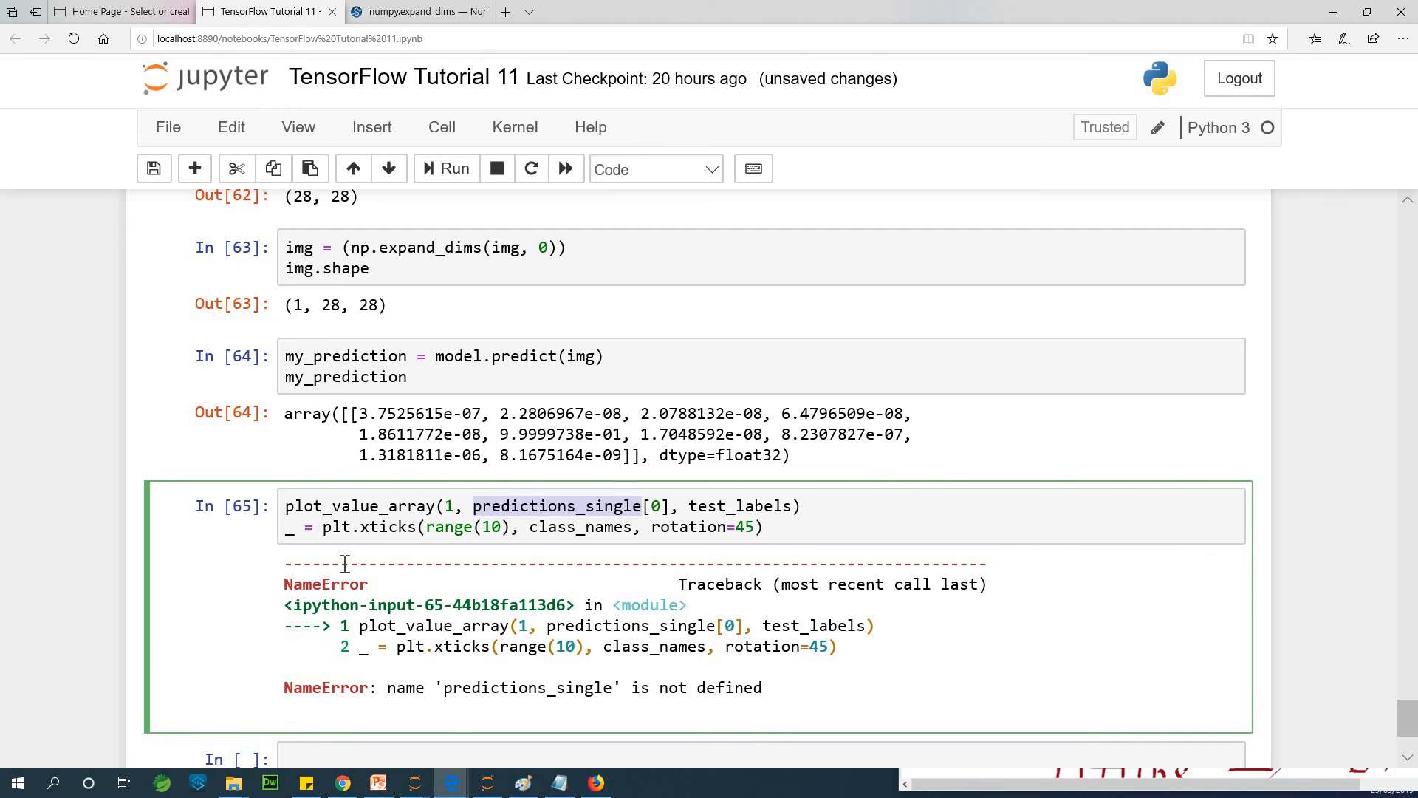
Swap predictions_single for my_prediction and rerun to get the bar plot with Sandal highest
type("my_")
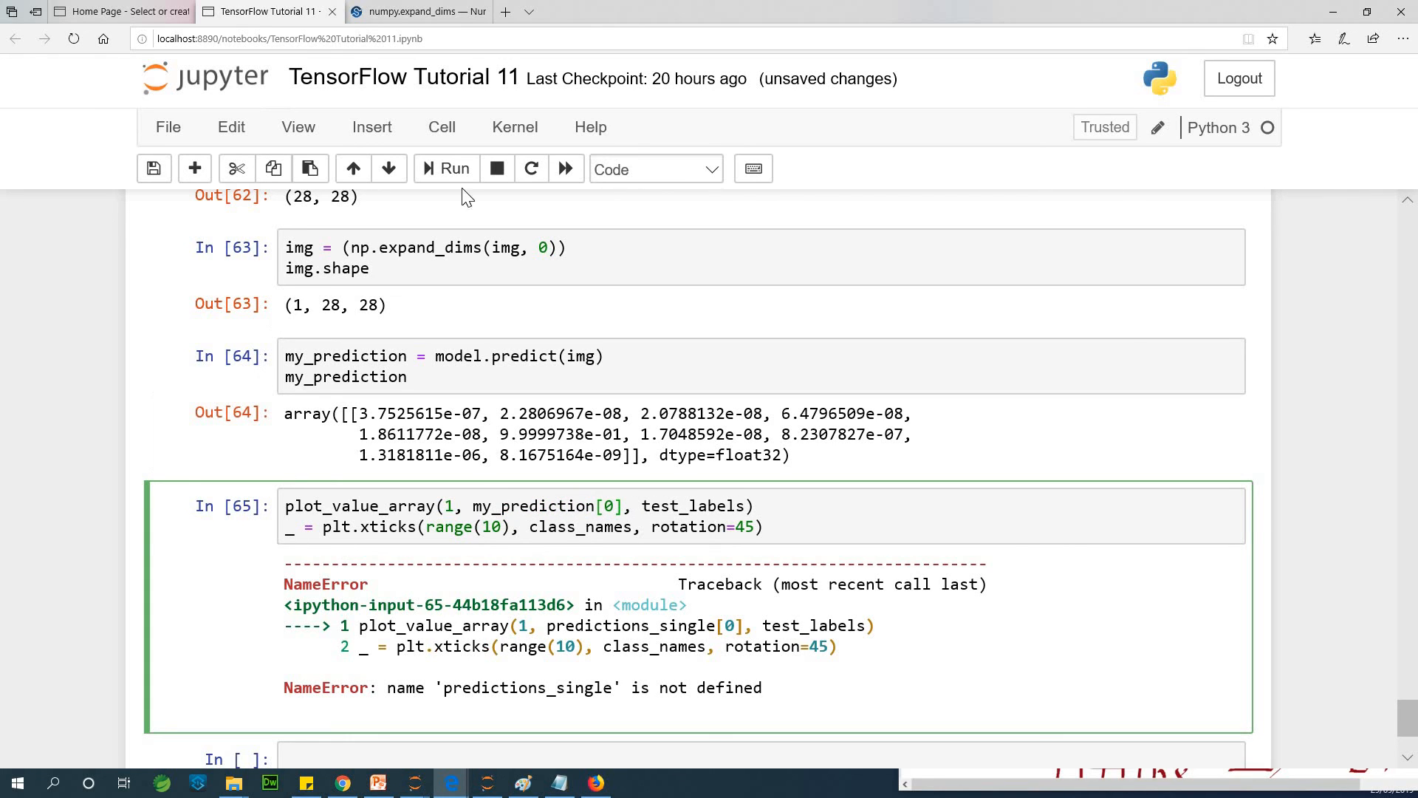
left_click(455, 169)
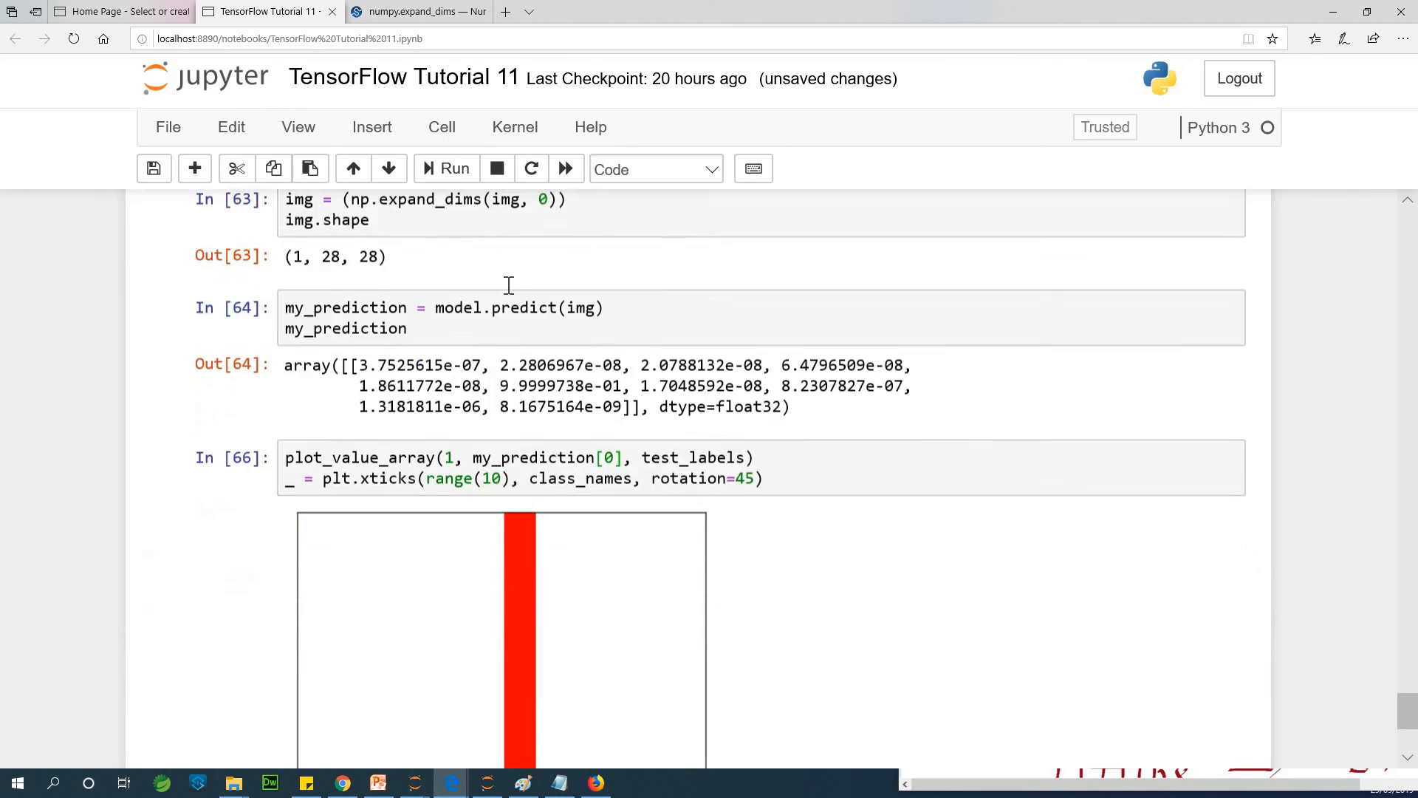
scroll("down", 3)
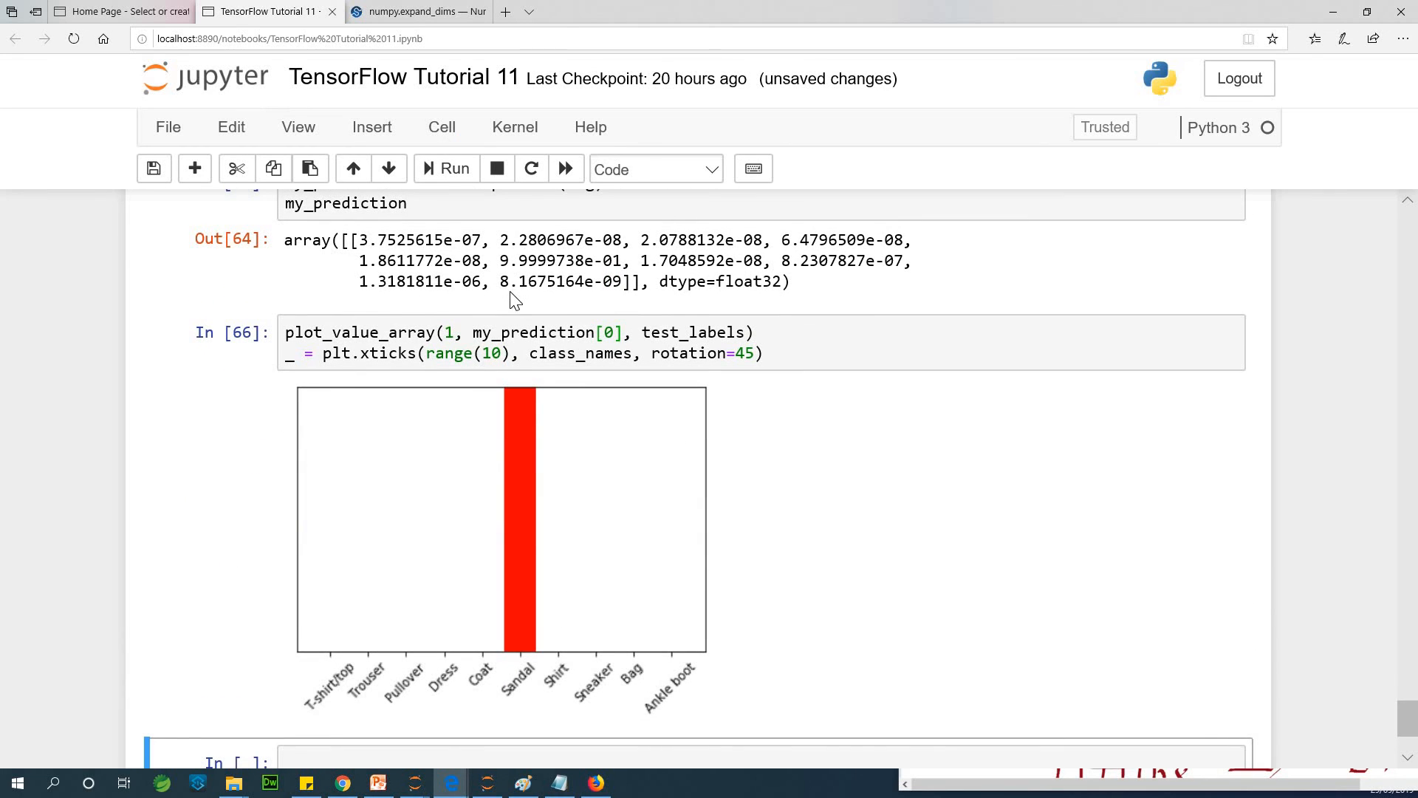
mouse_move(501, 499)
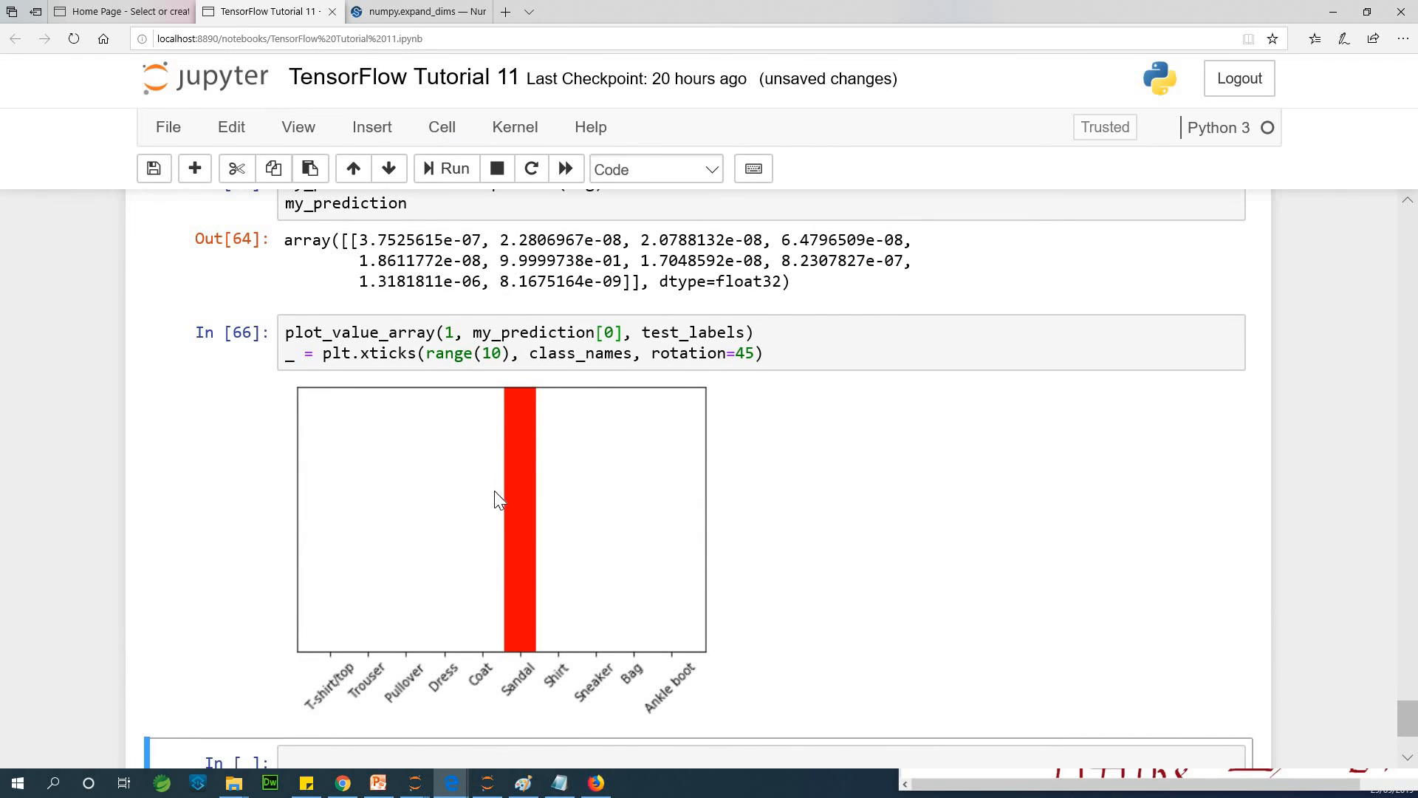
scroll("down", 3)
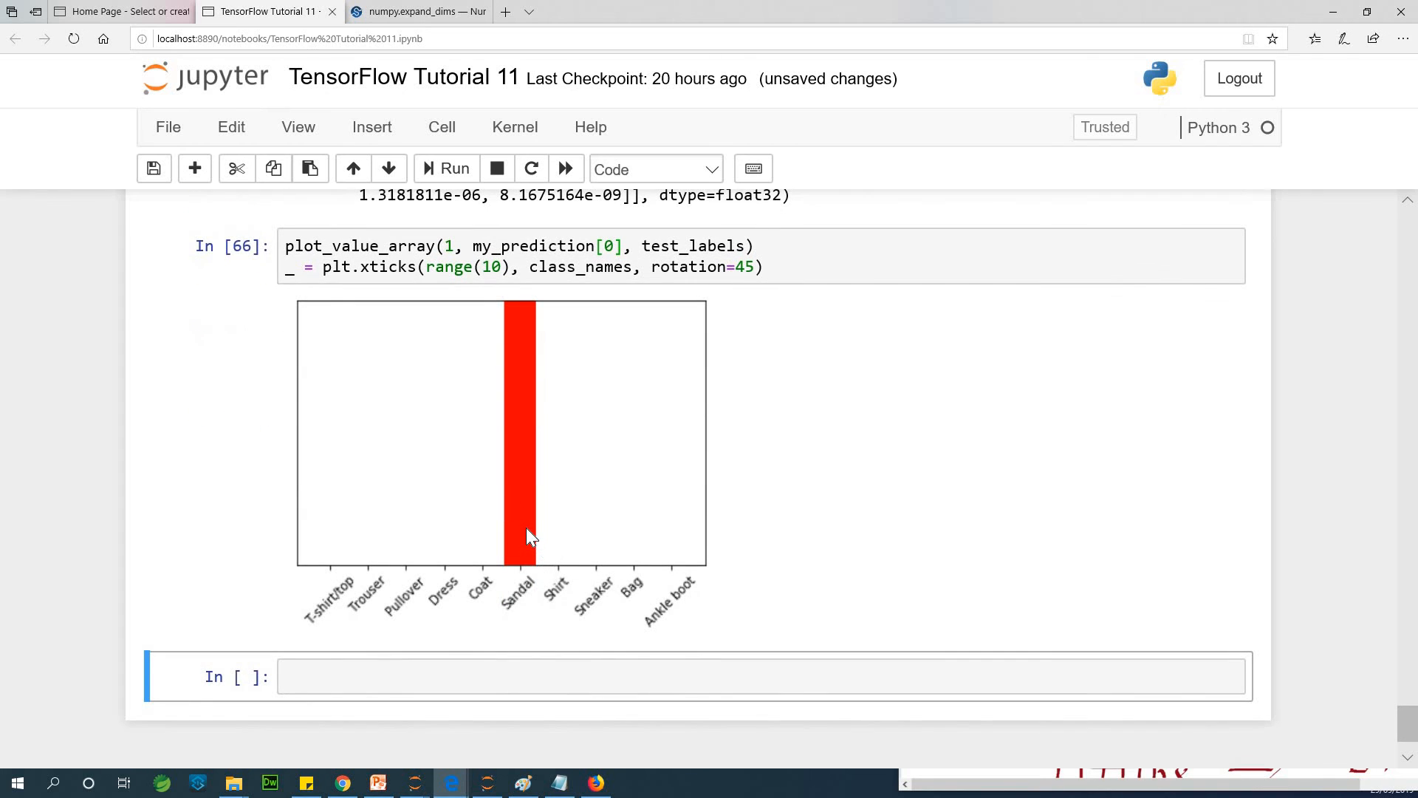
scroll("down", 3)
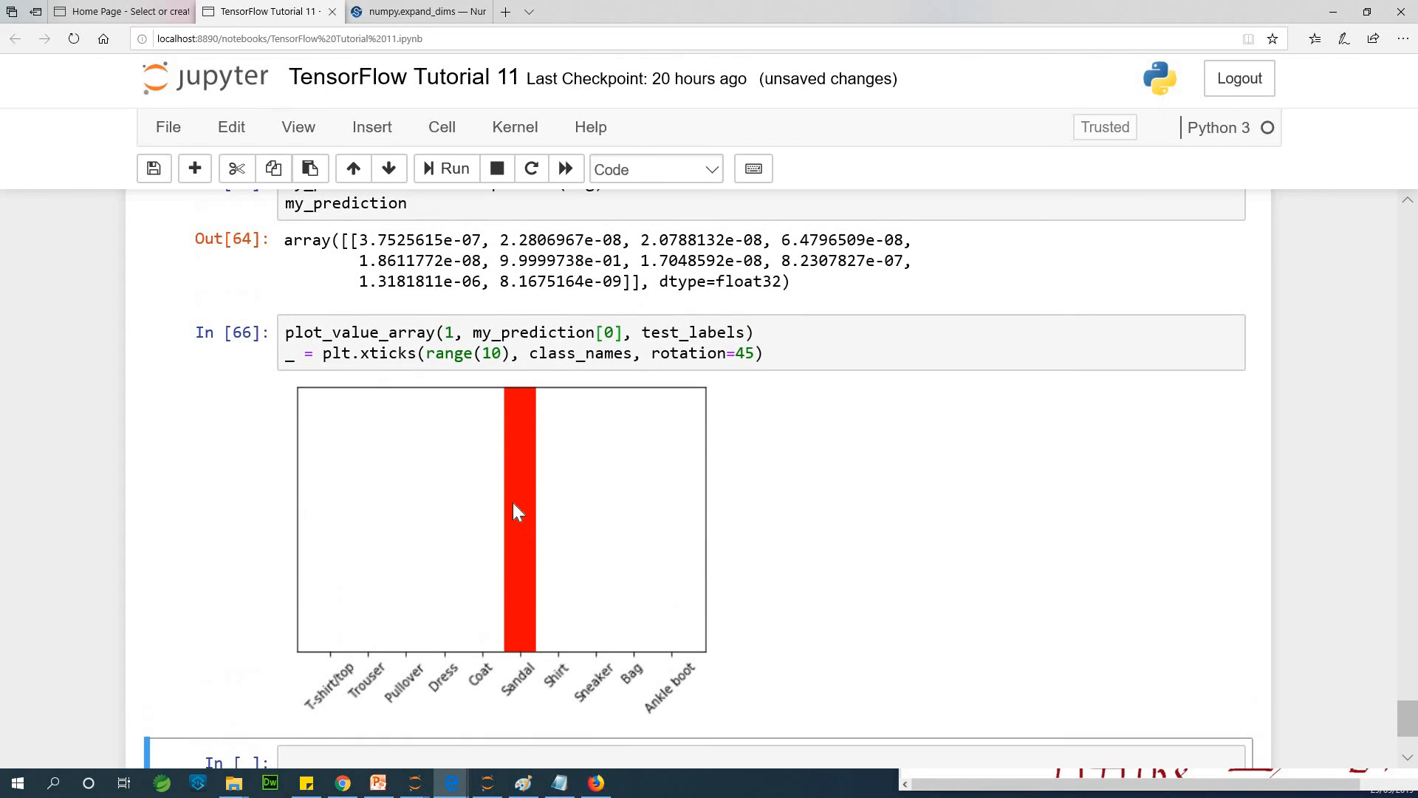
mouse_move(518, 442)
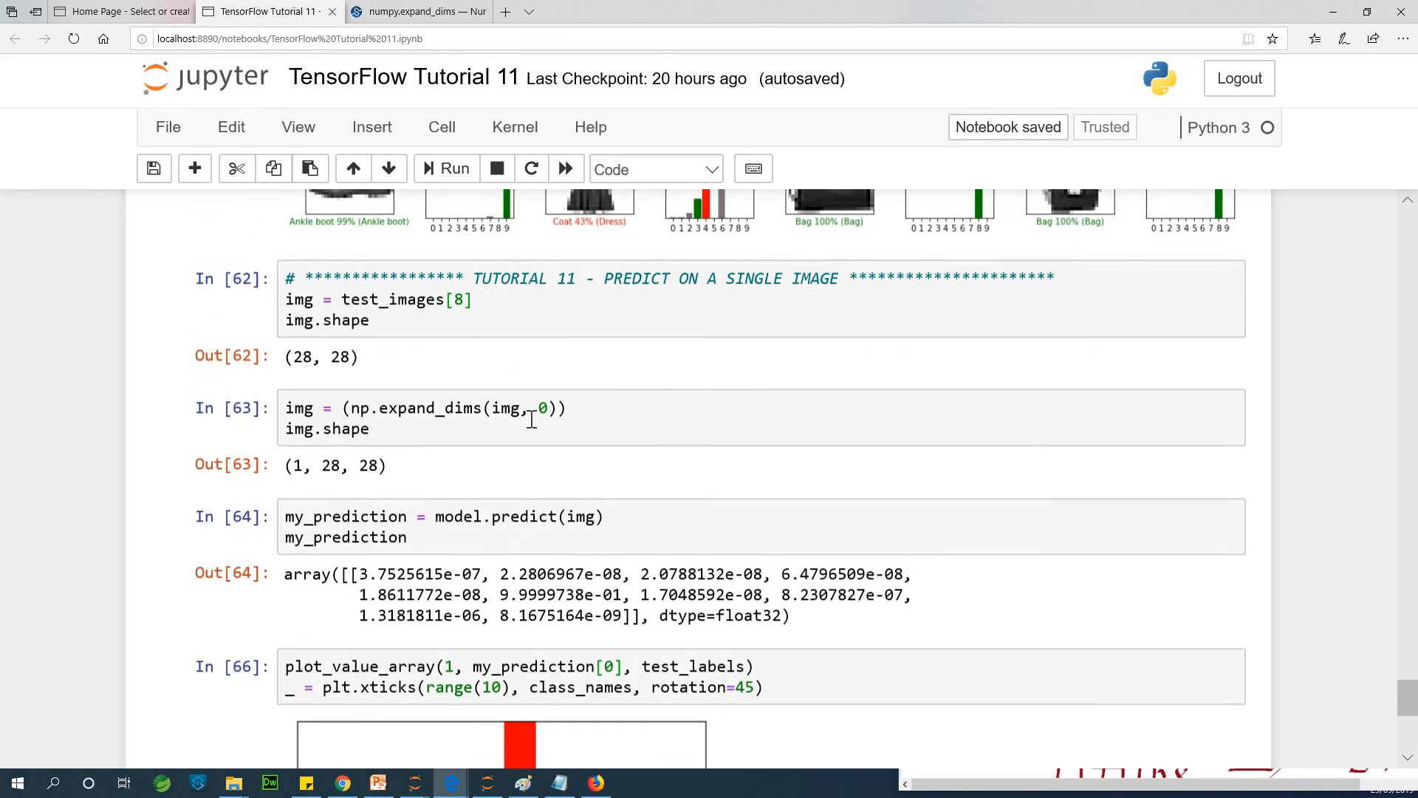
scroll("down", 3)
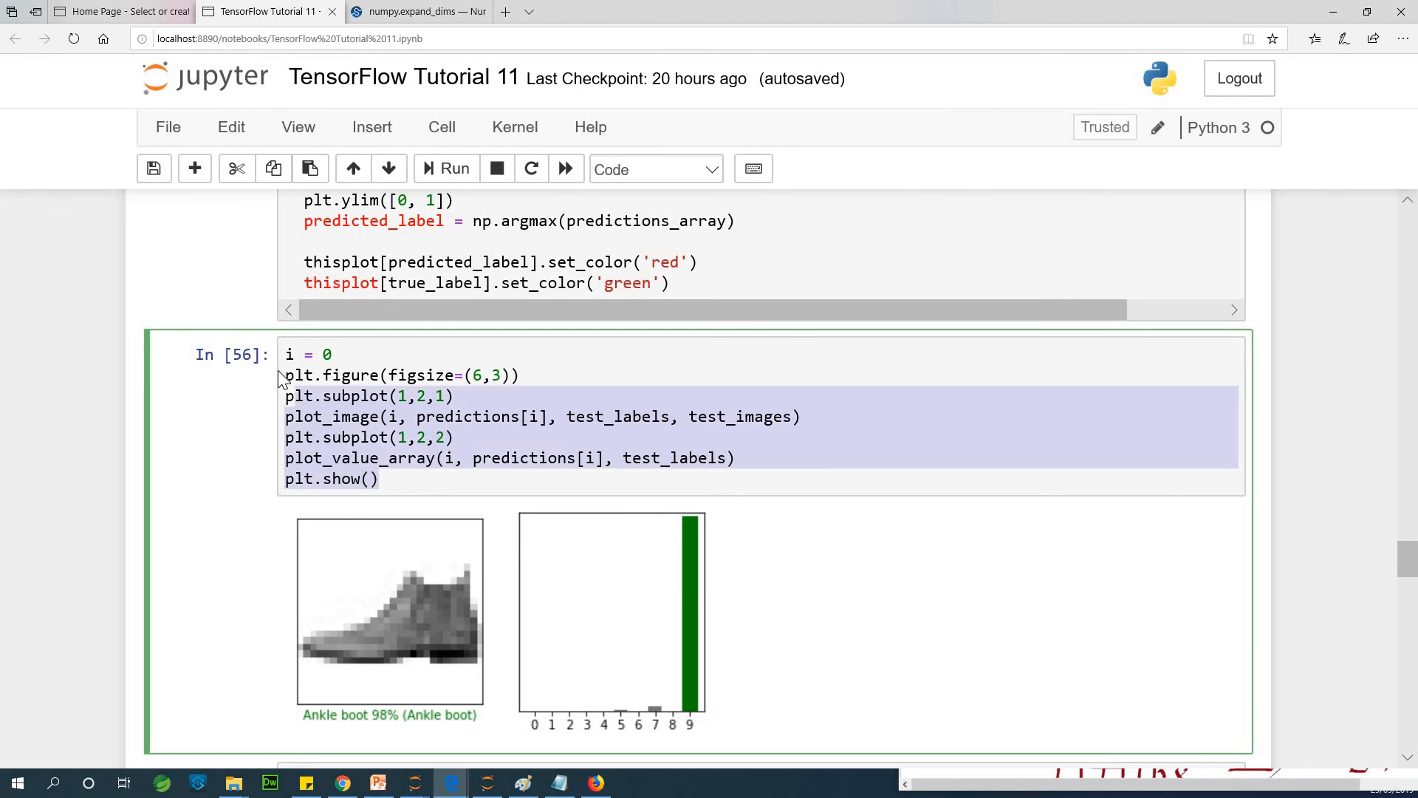
Add and run the i = 8 plot_image/plot_value_array cell showing Sandal 100%
right_click(371, 417)
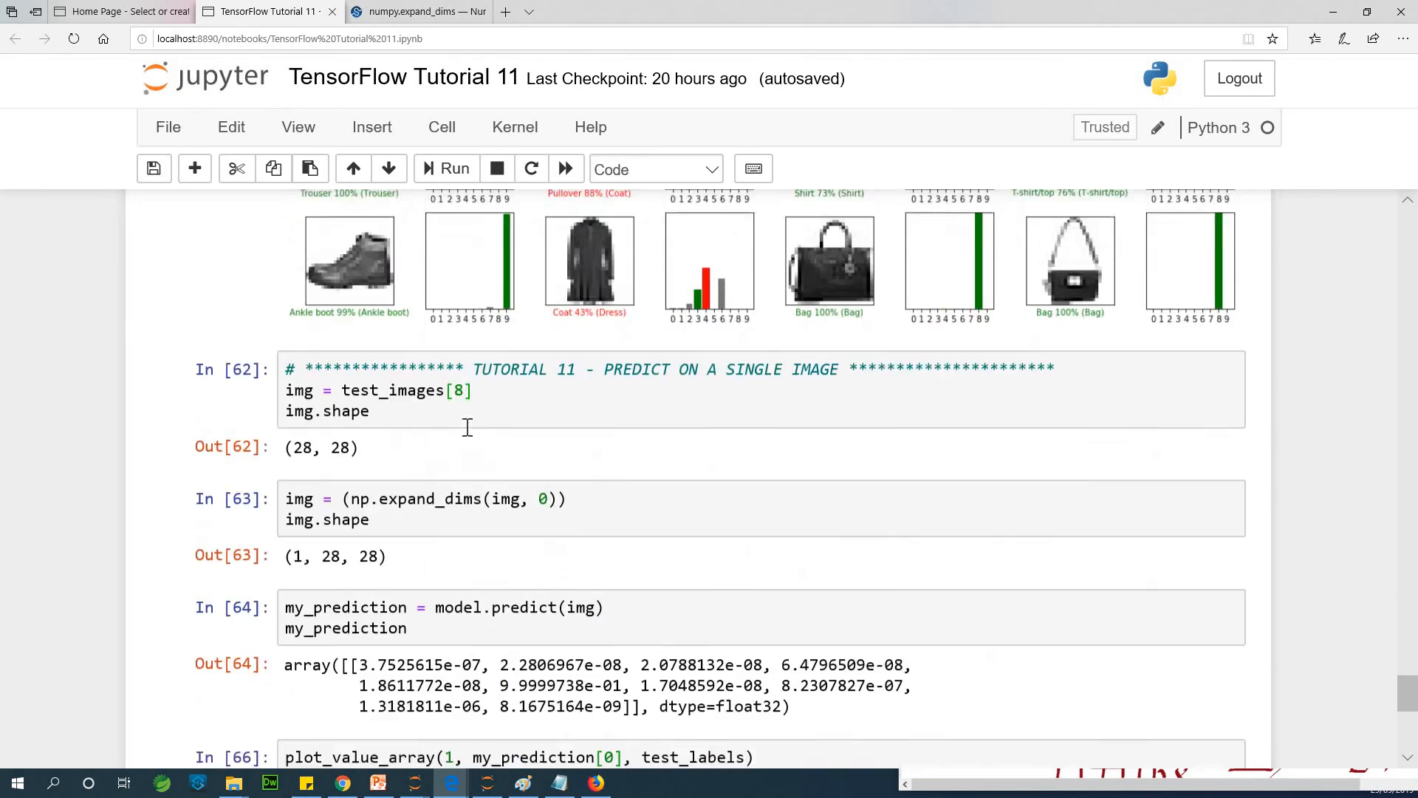
scroll("down", 3)
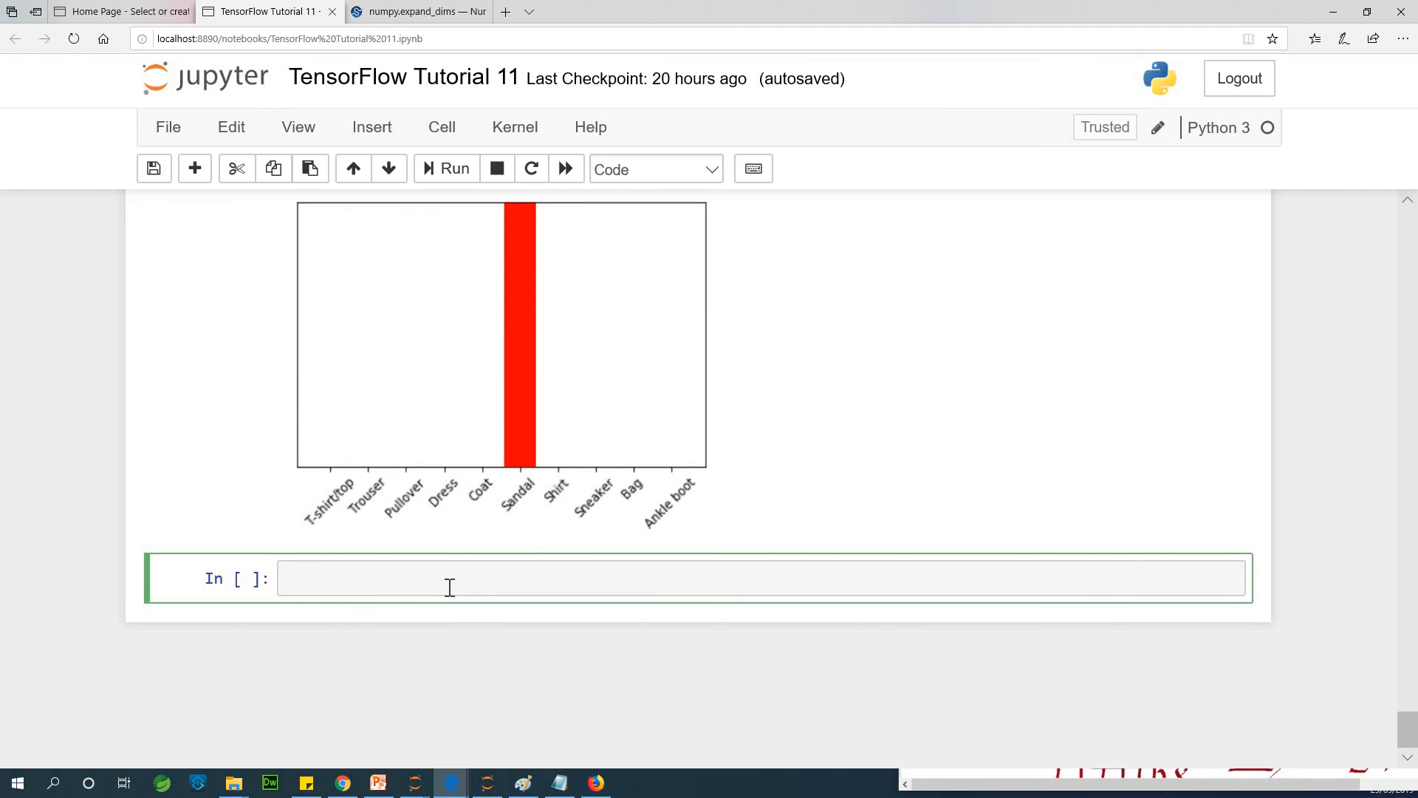
type("i = 0")
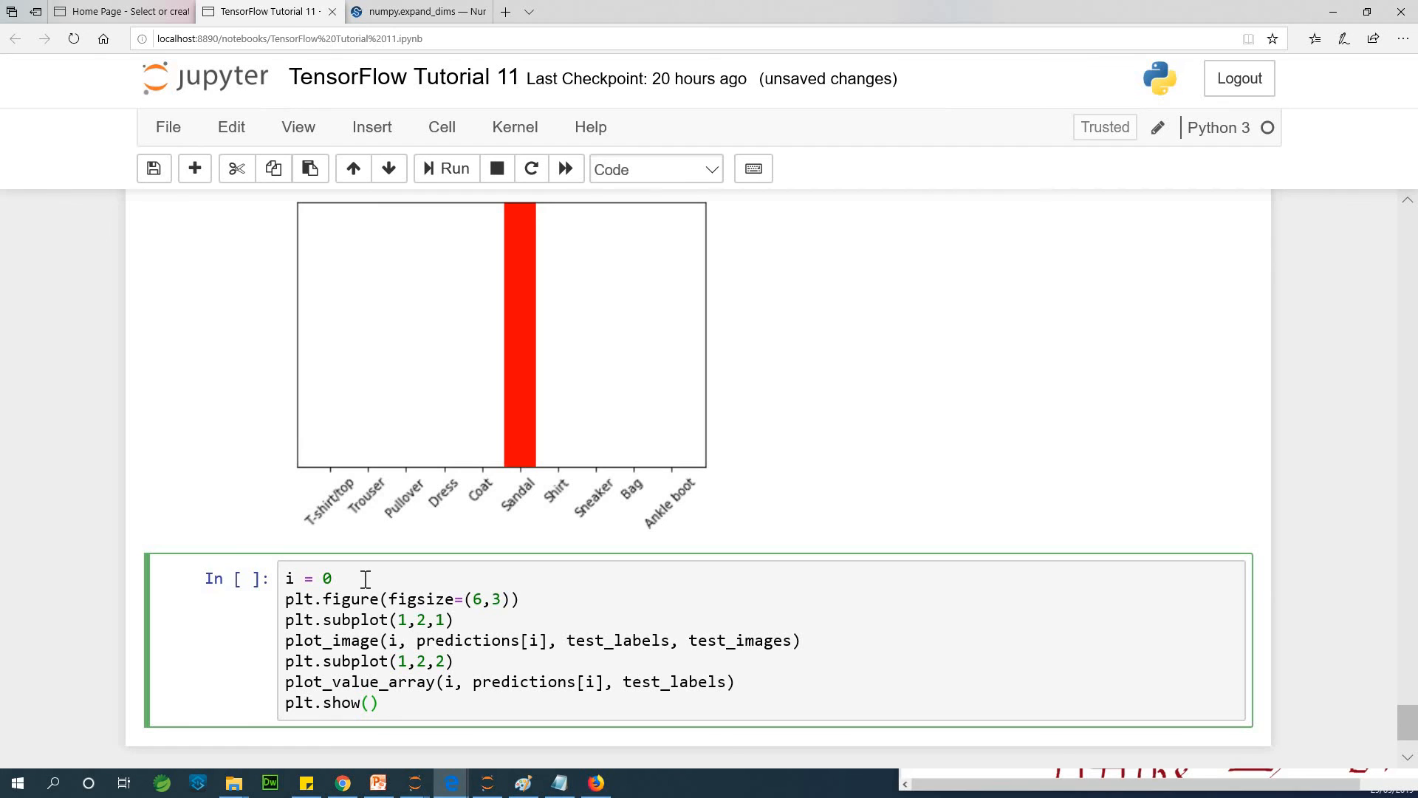
type("8")
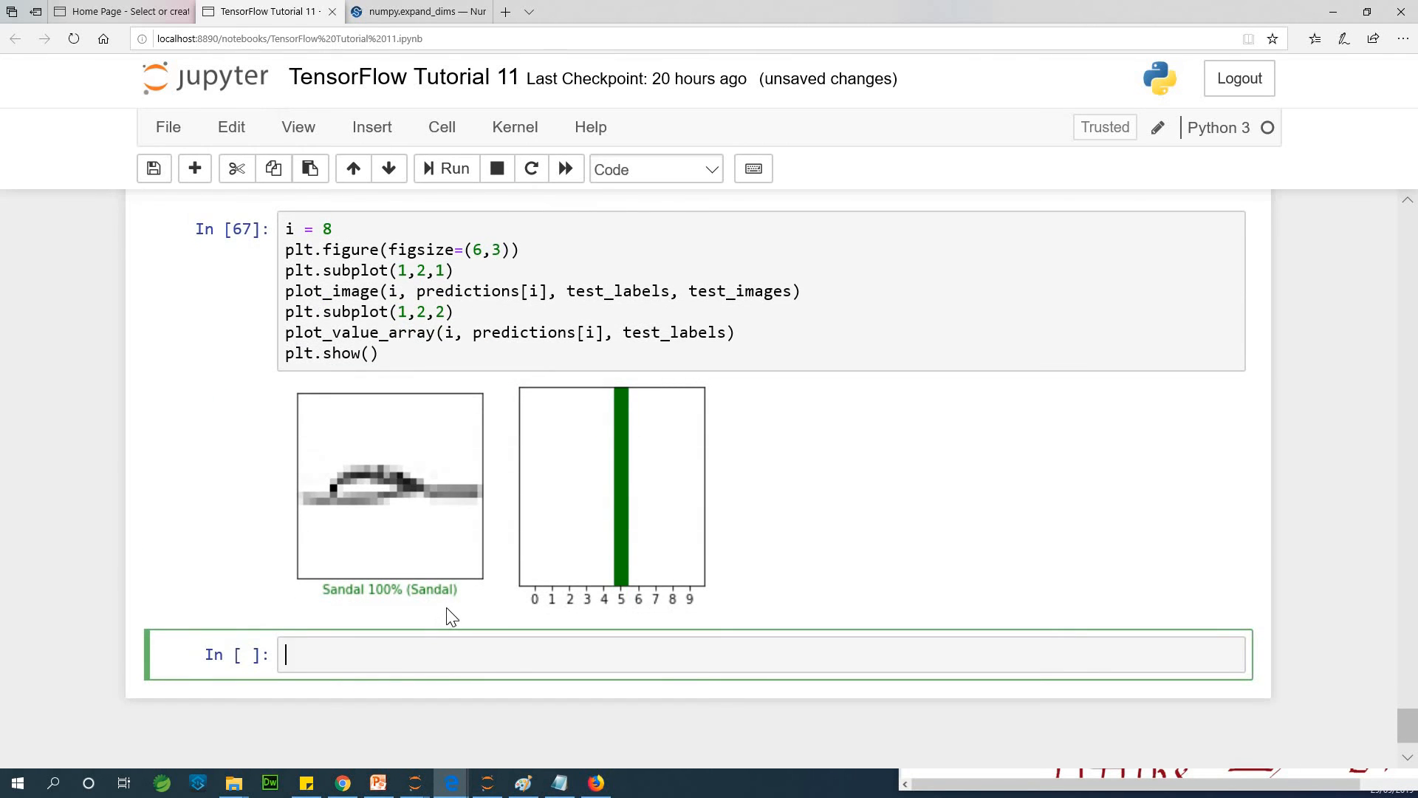
scroll("up", 3)
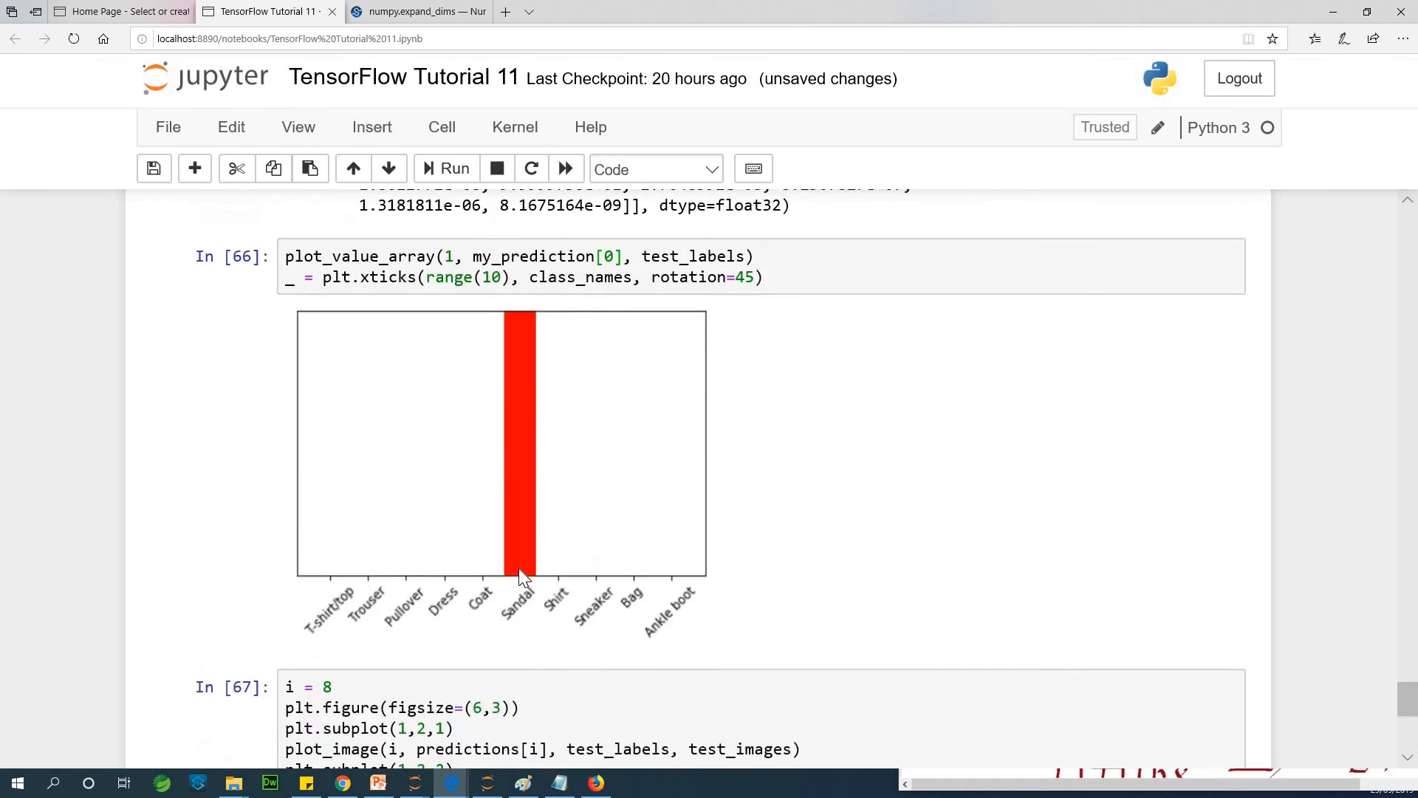
scroll("up", 3)
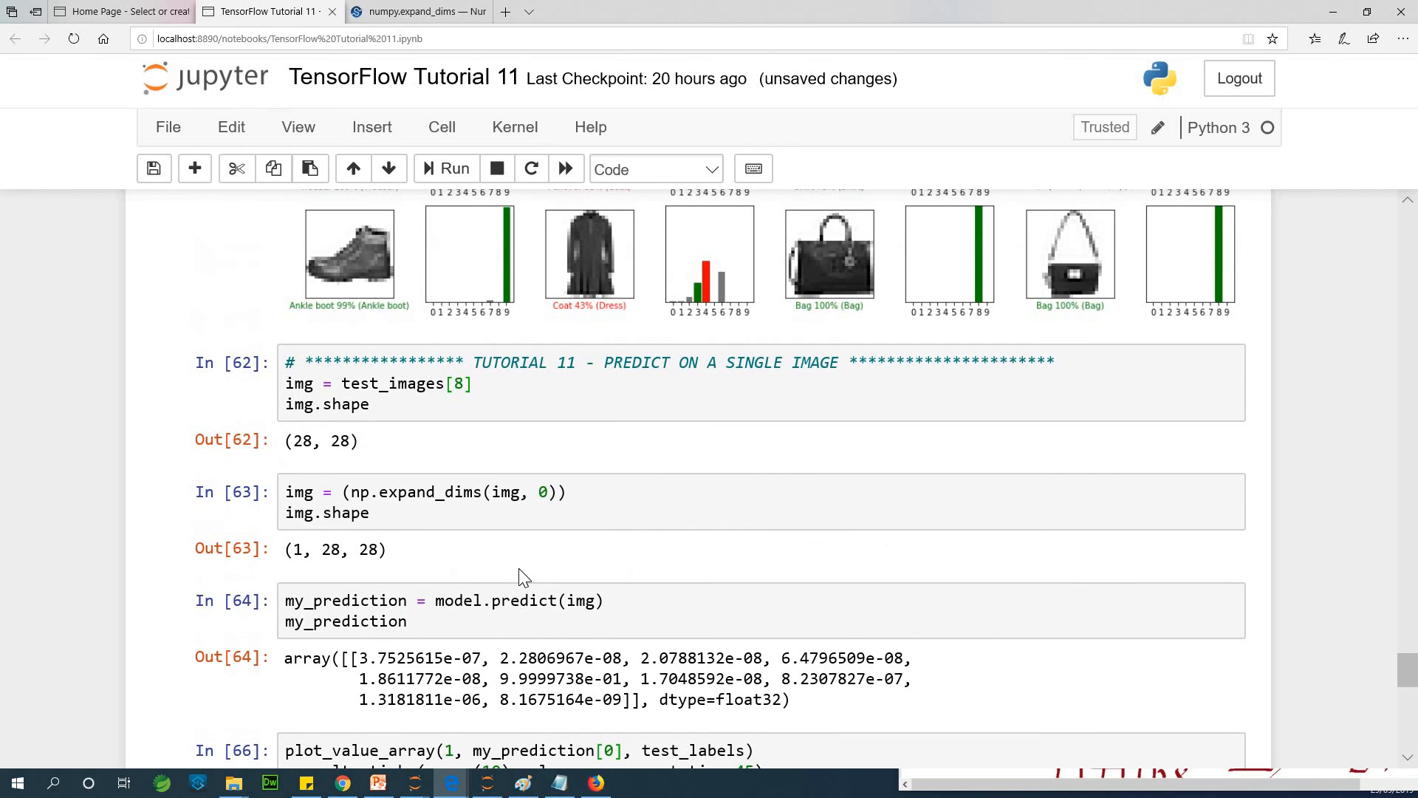
scroll("down", 3)
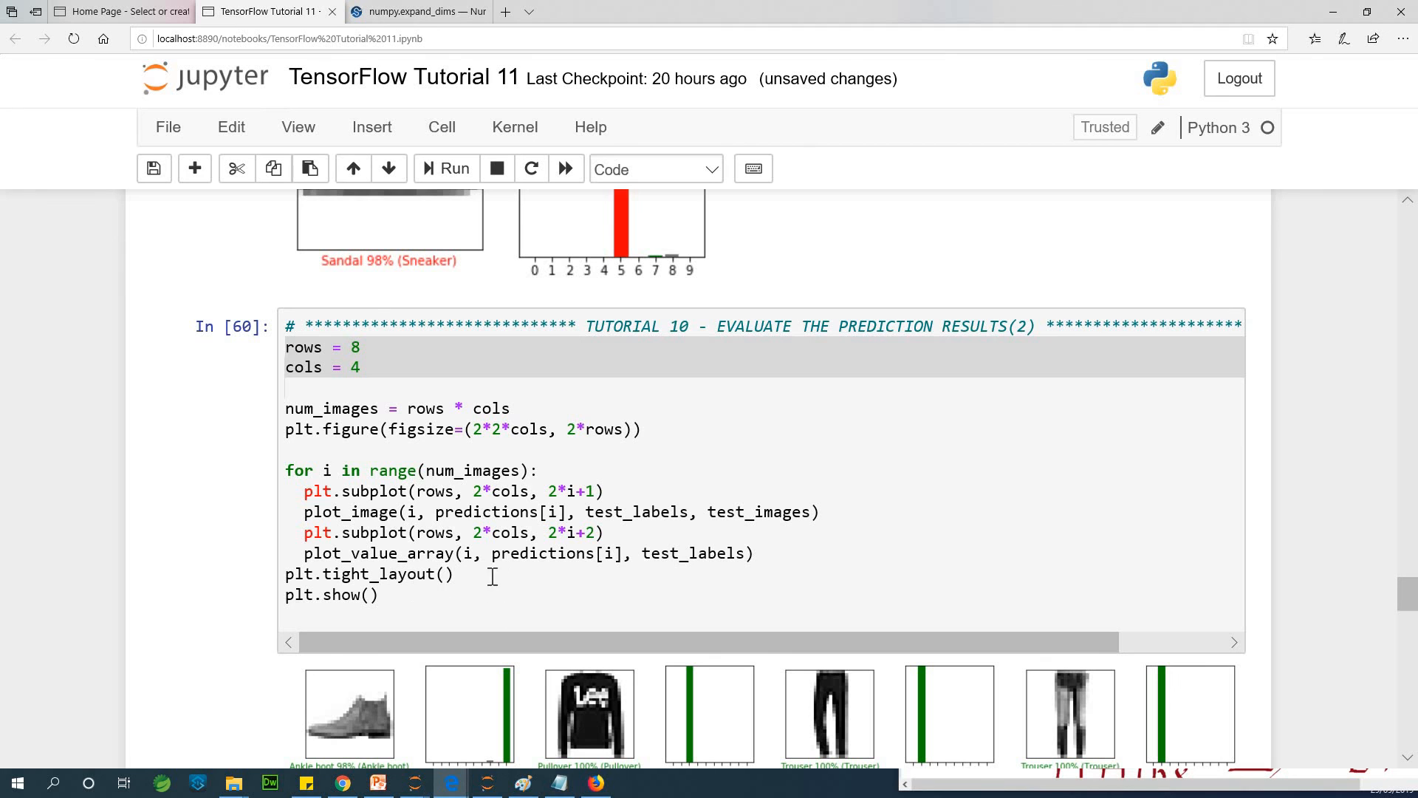
mouse_move(507, 502)
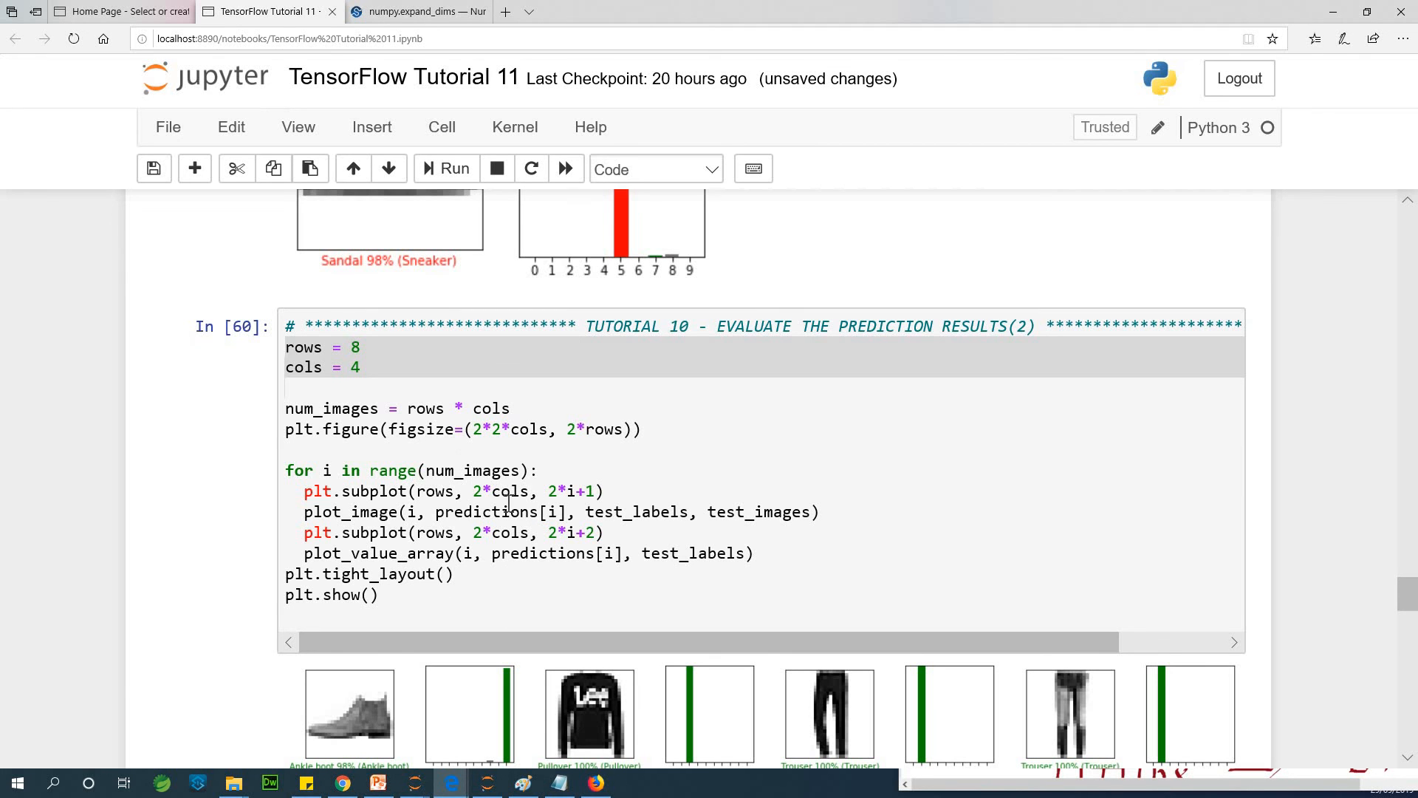
scroll("down", 3)
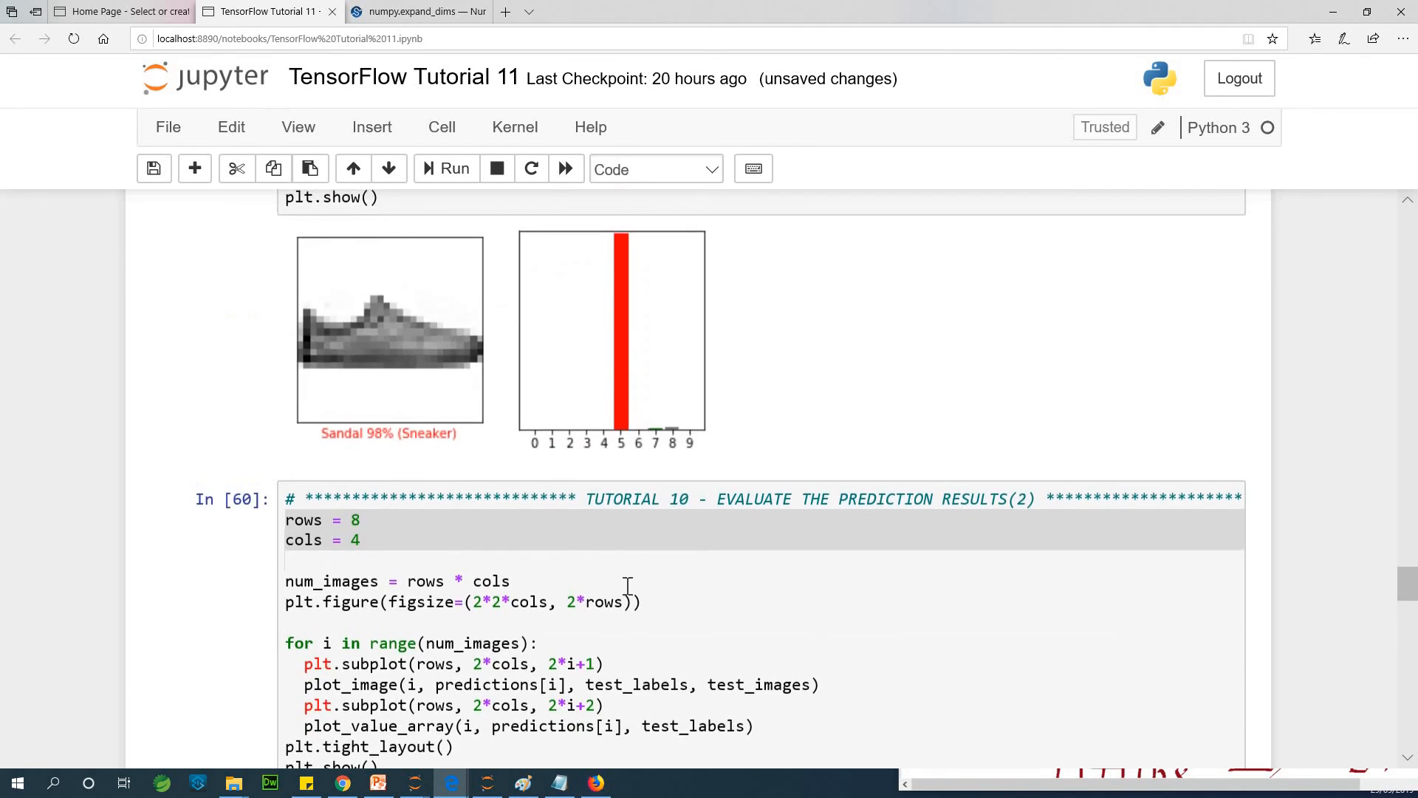
mouse_move(485, 428)
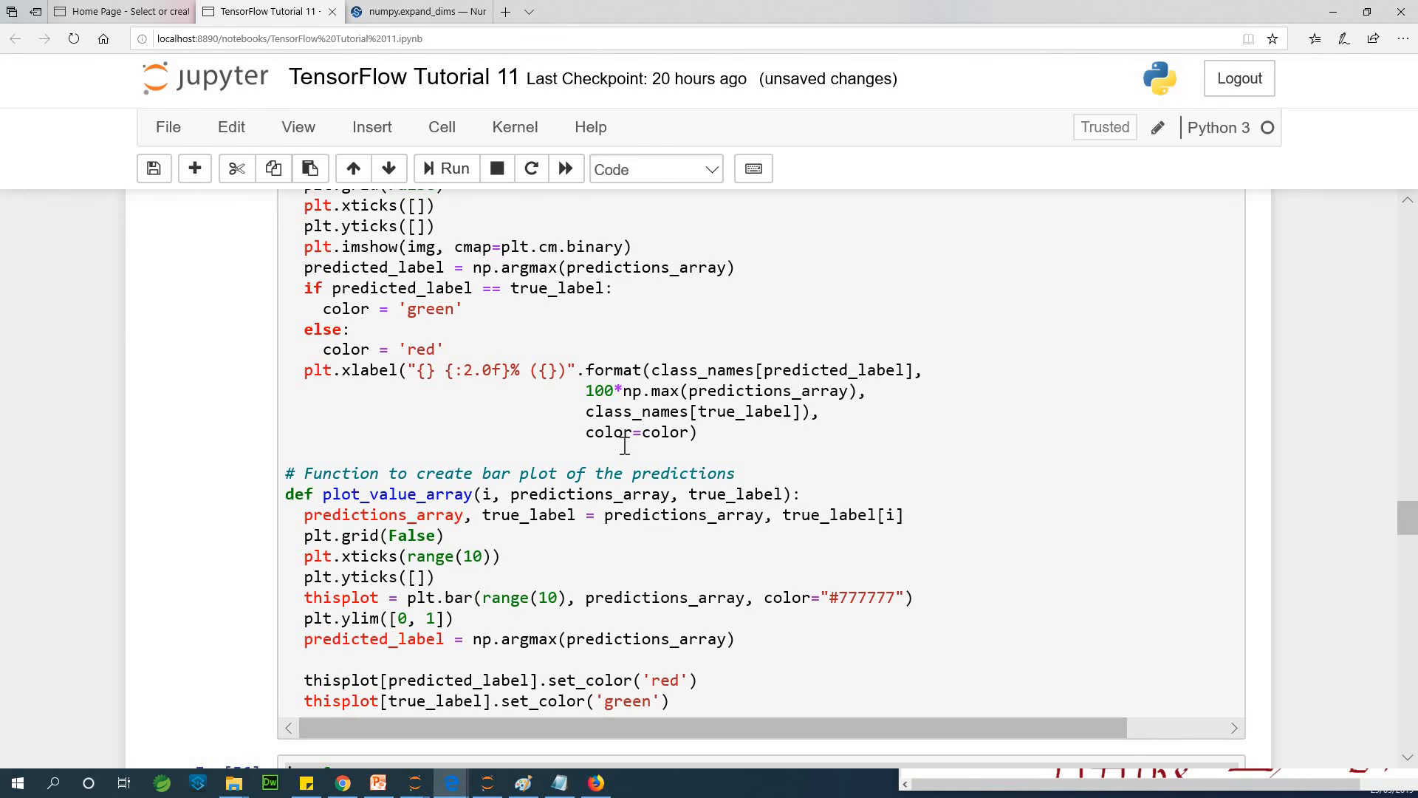
scroll("down", 3)
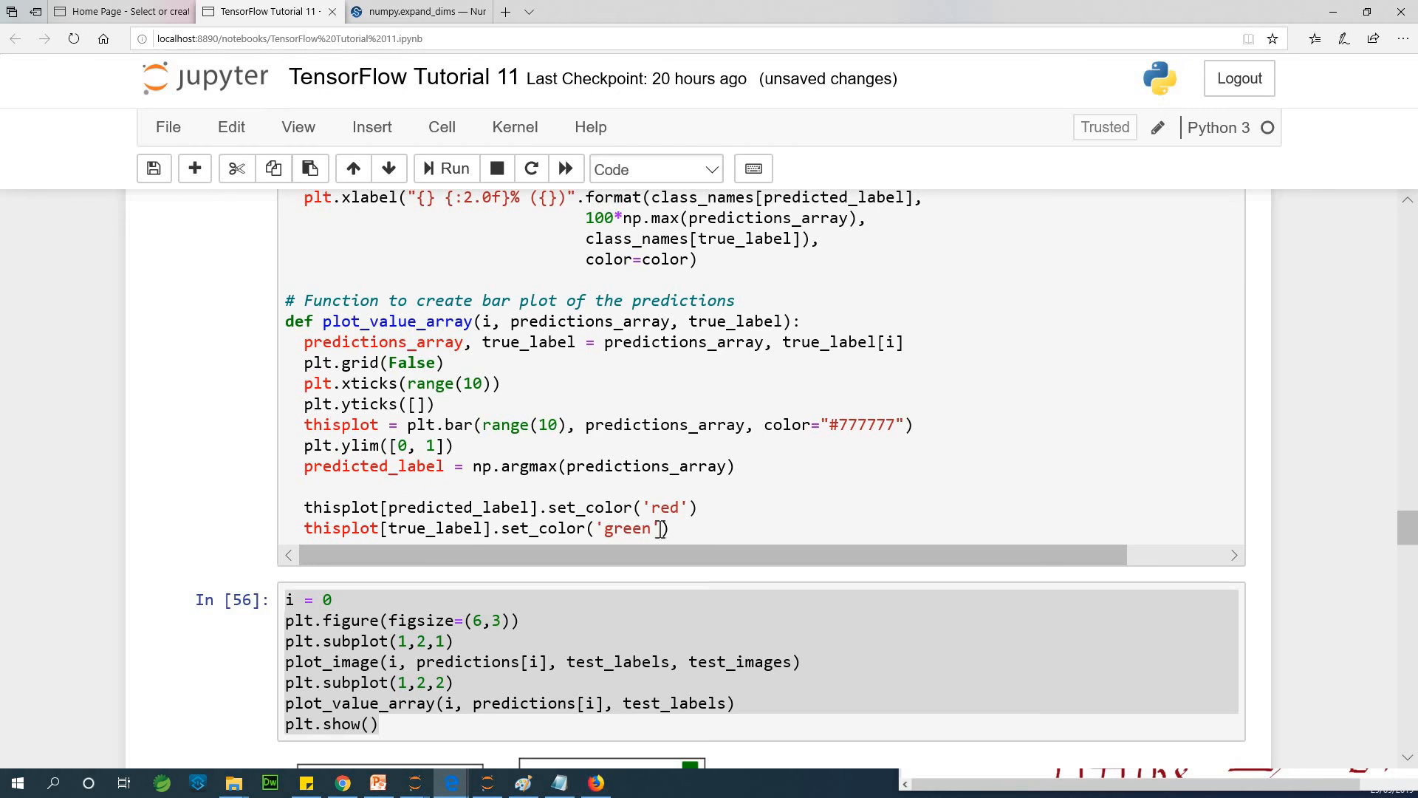
mouse_move(593, 507)
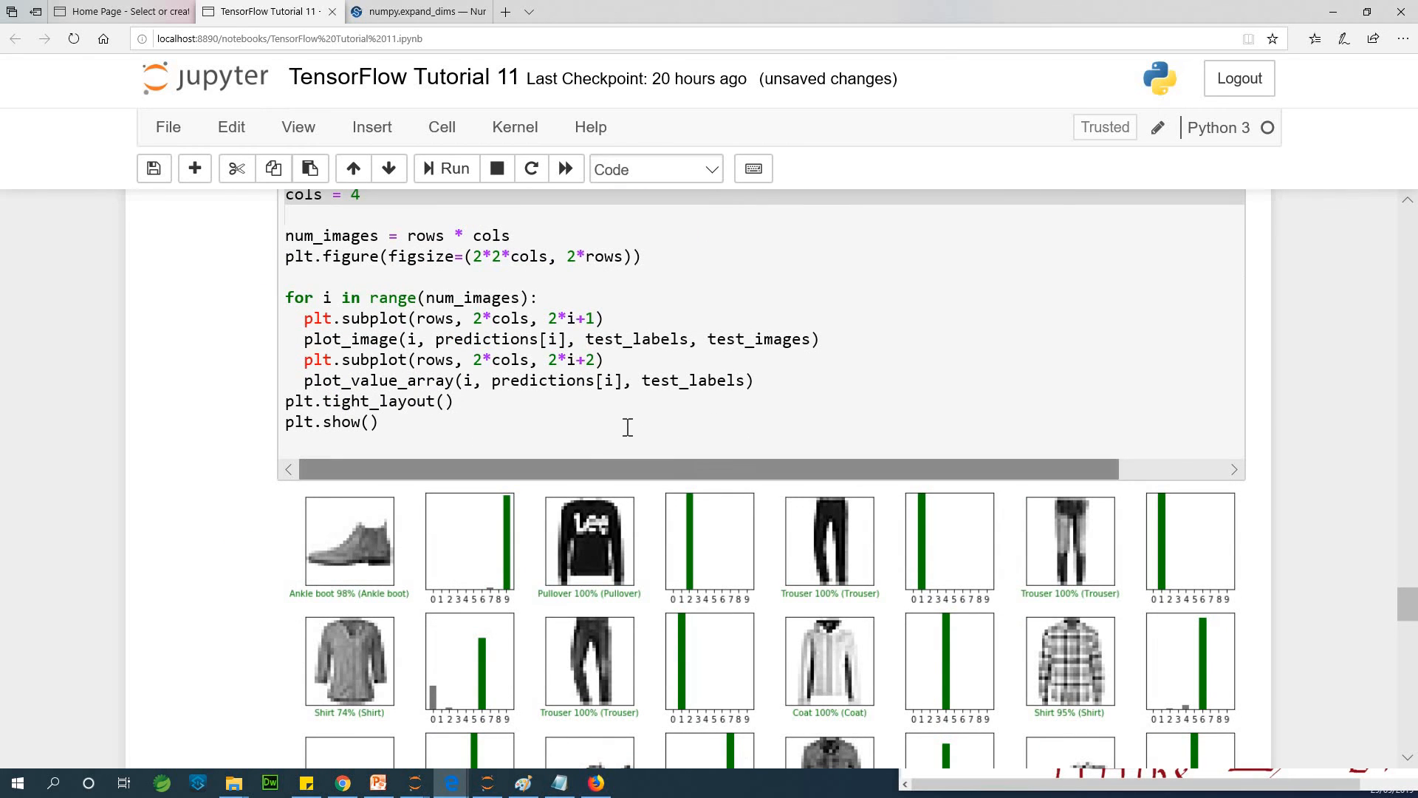
scroll("down", 3)
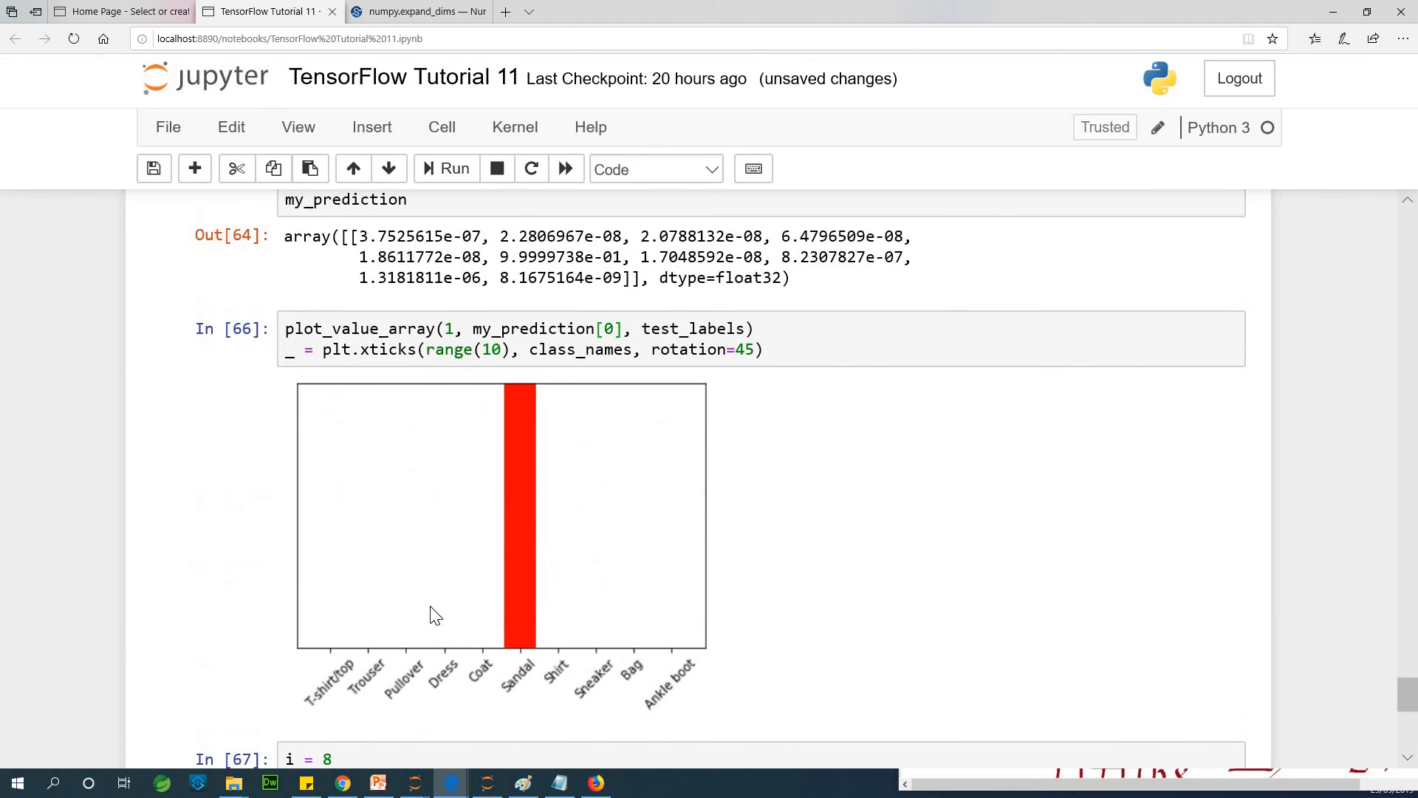
mouse_move(817, 477)
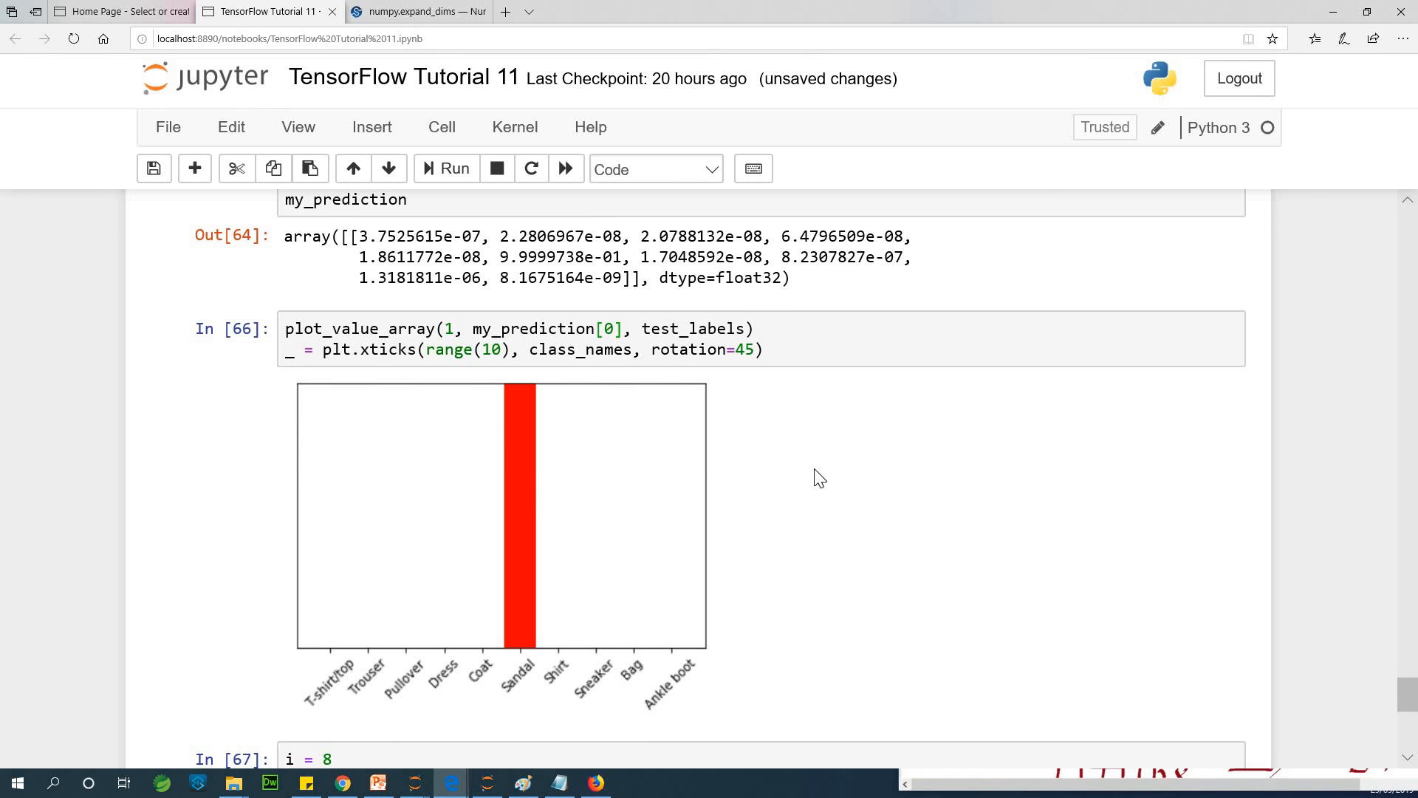
scroll("down", 3)
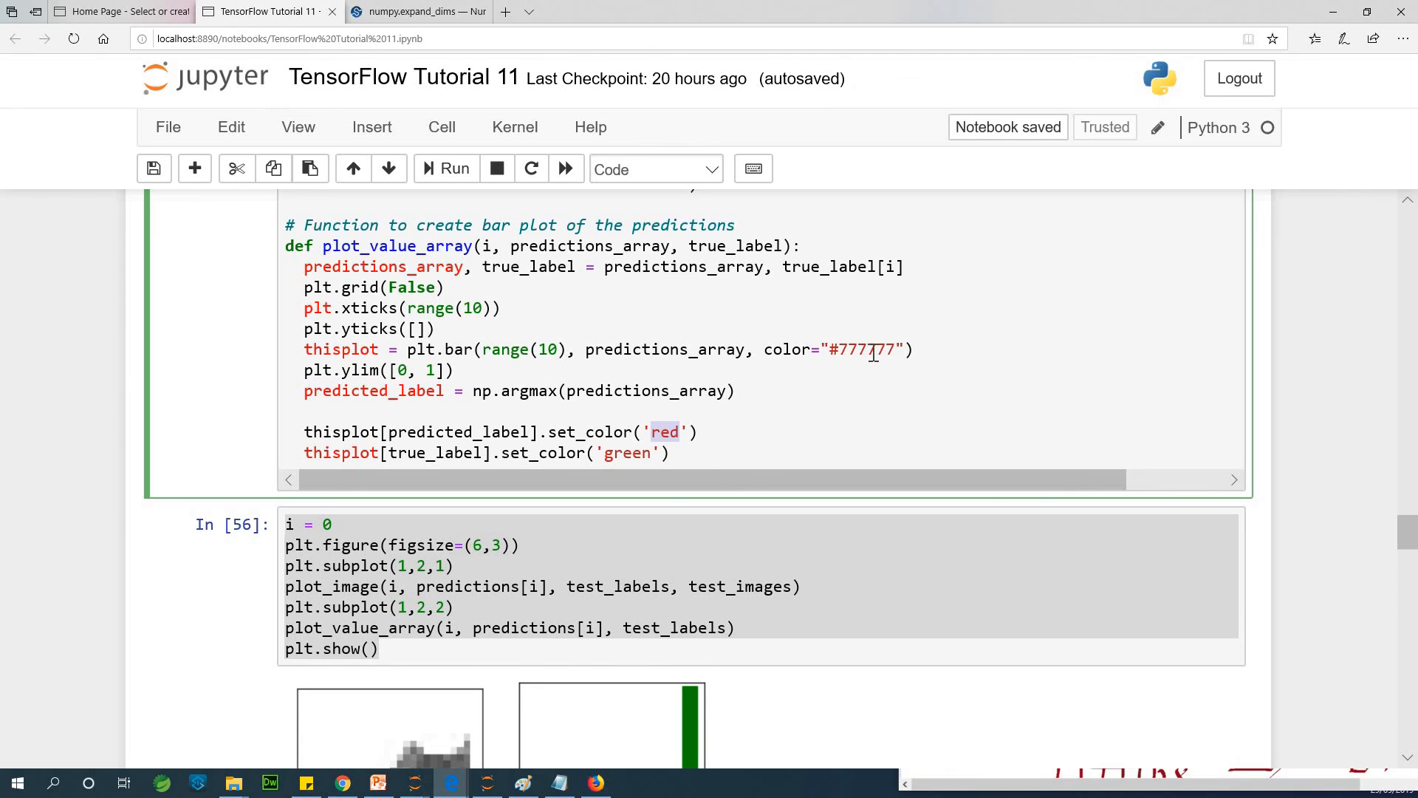
scroll("down", 3)
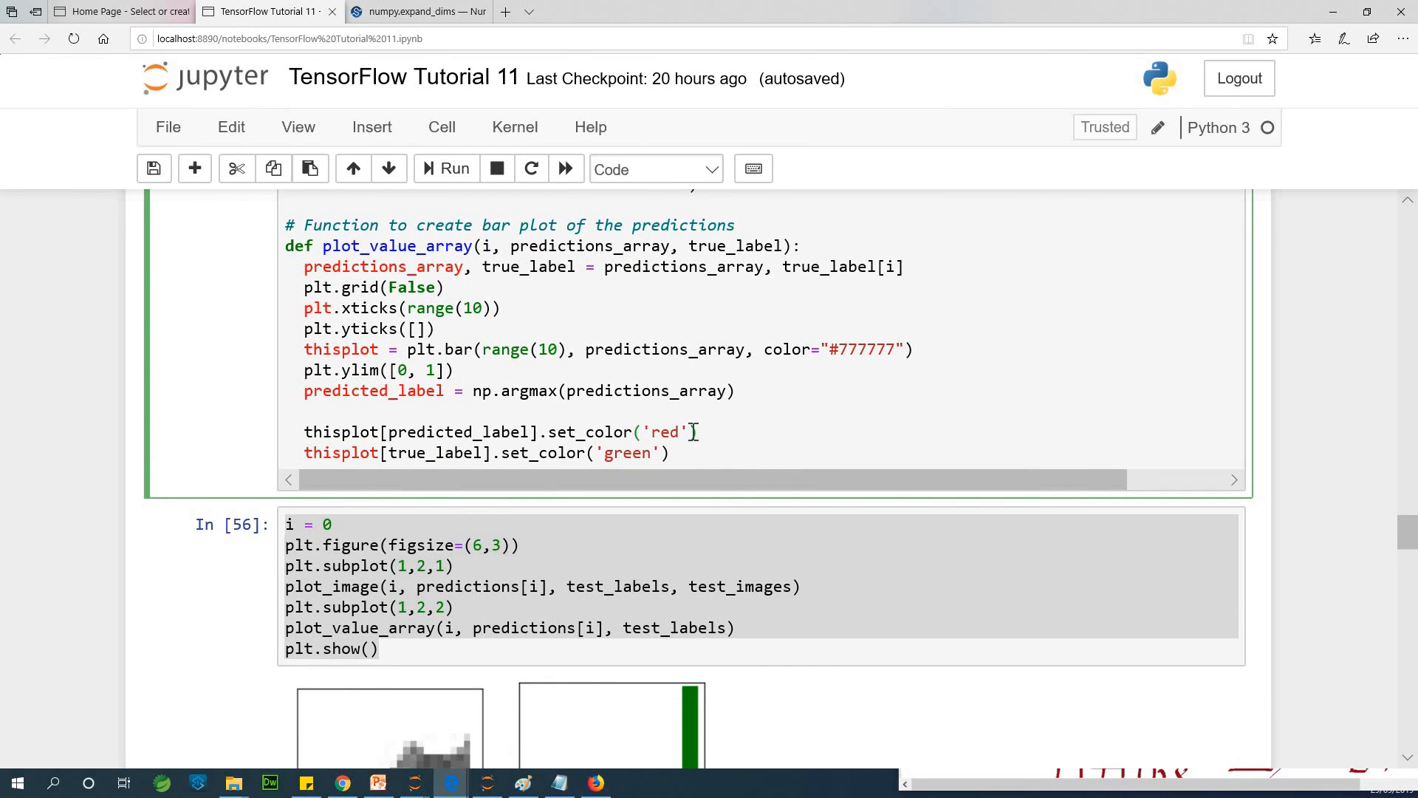
Change set_color('red') to set_color(color), rerun the helpers and the single-image bar plot
type("colo")
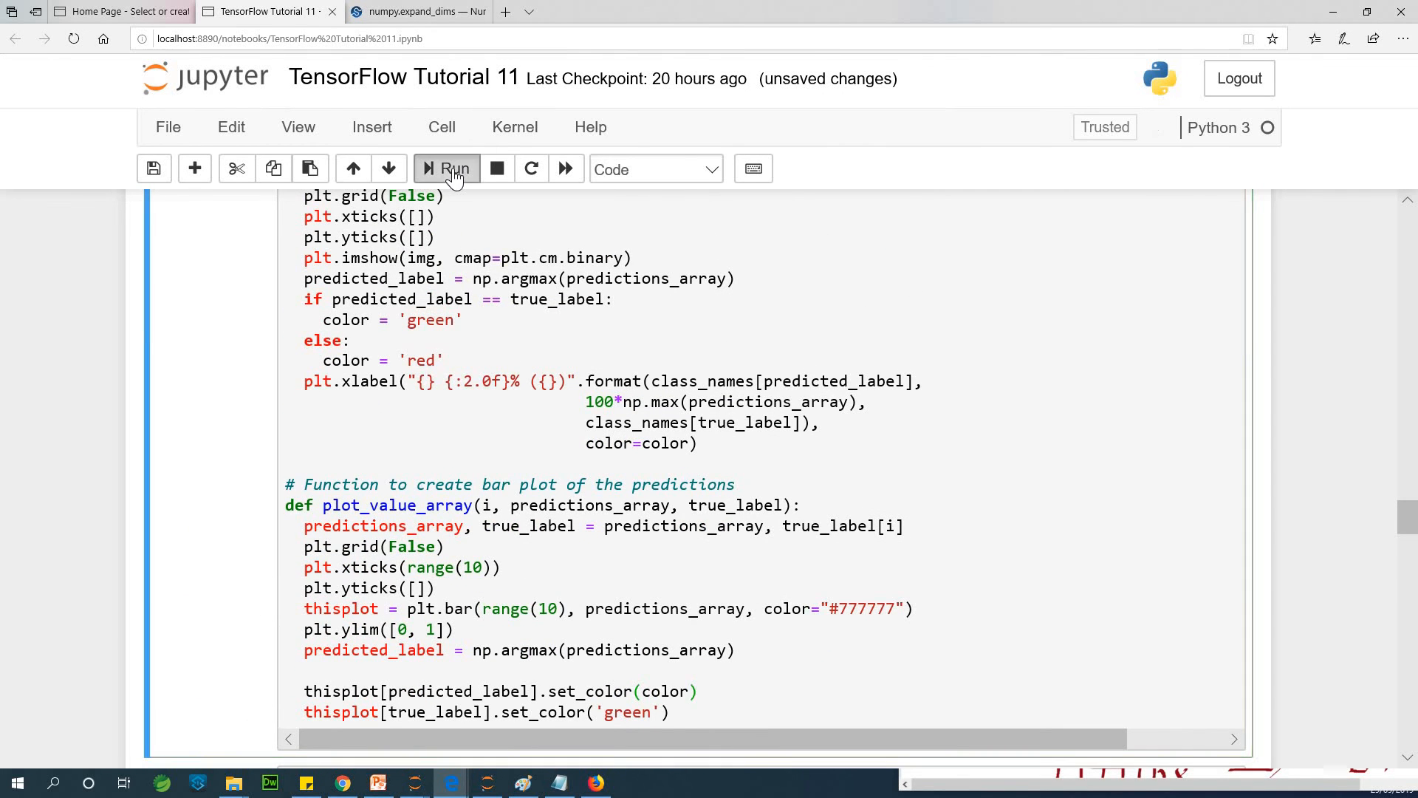
left_click(447, 169)
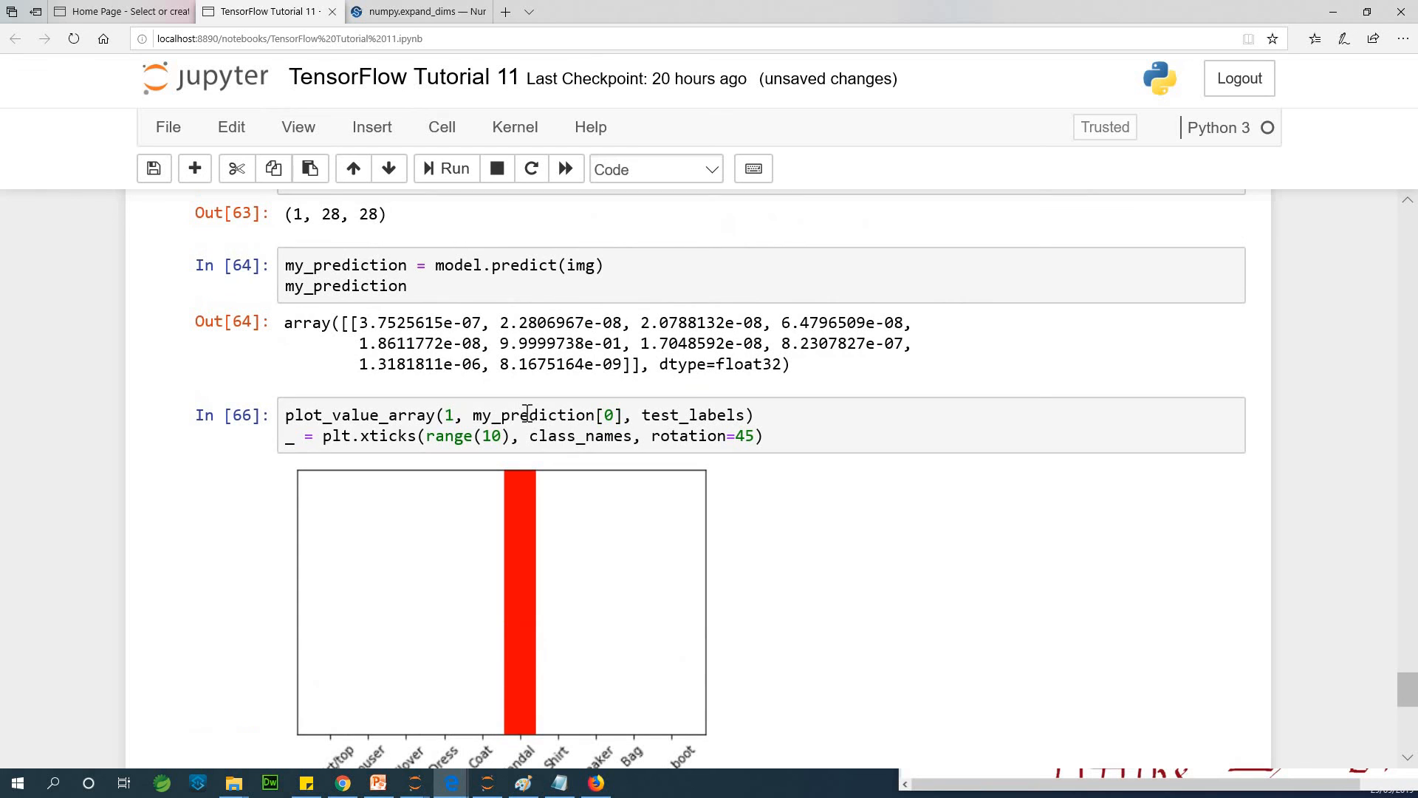
left_click(445, 169)
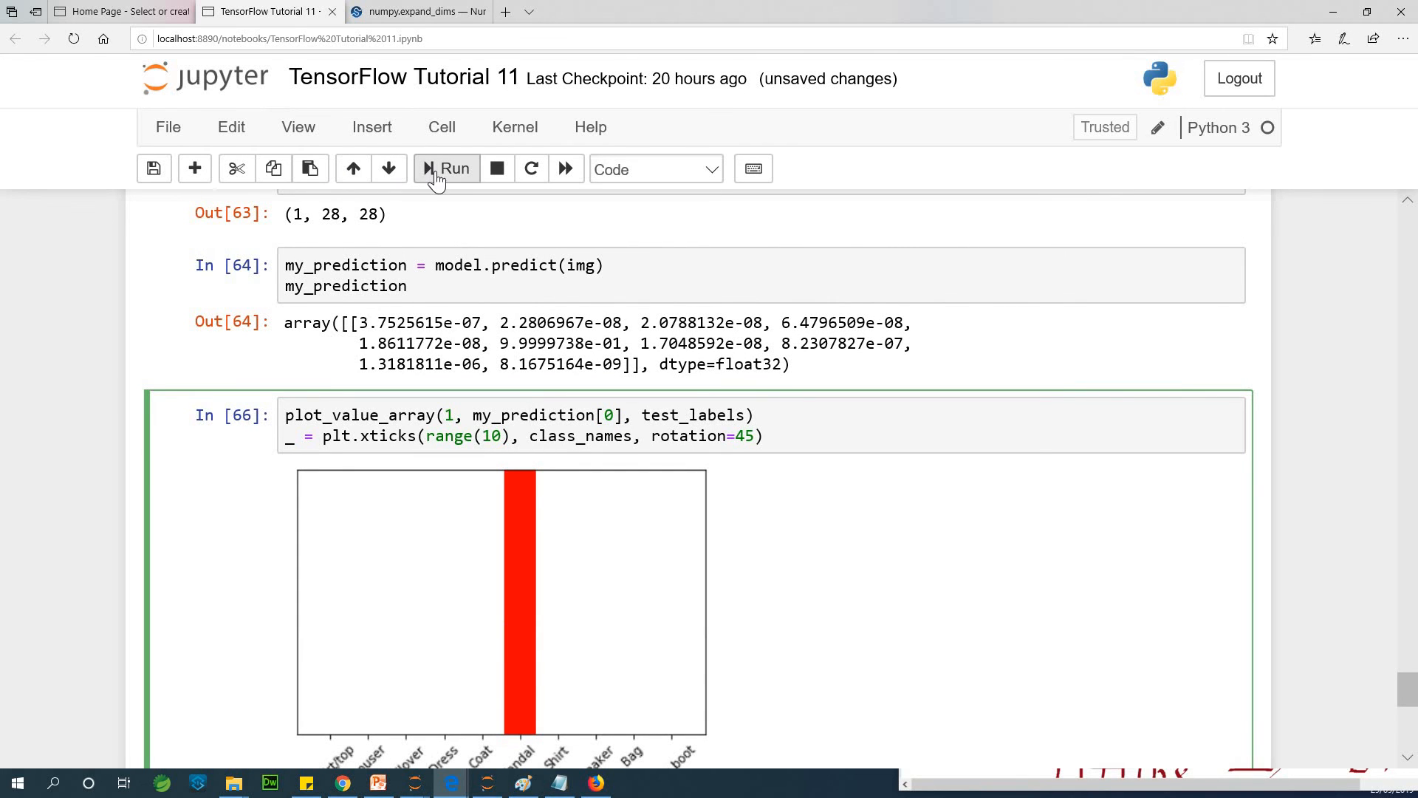
left_click(445, 168)
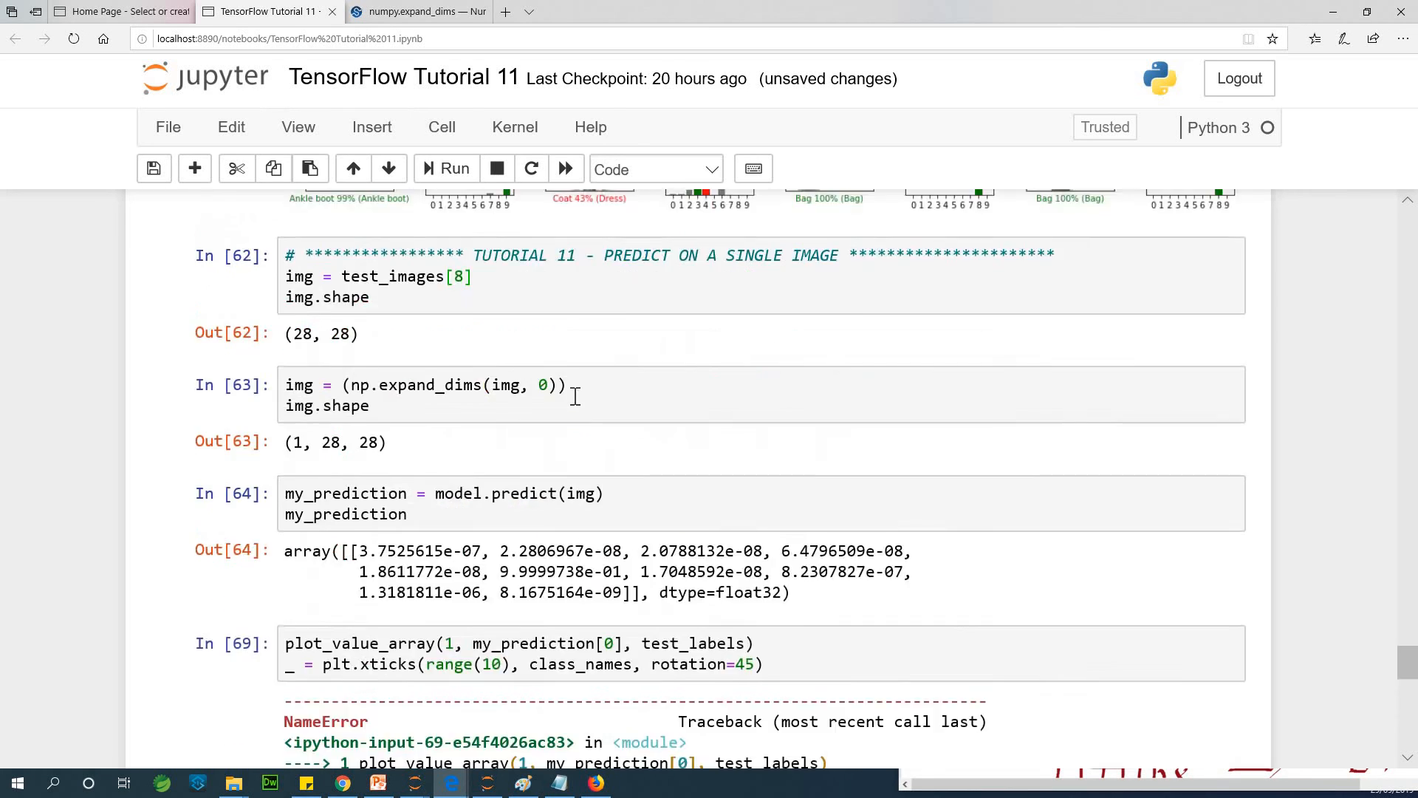
scroll("down", 3)
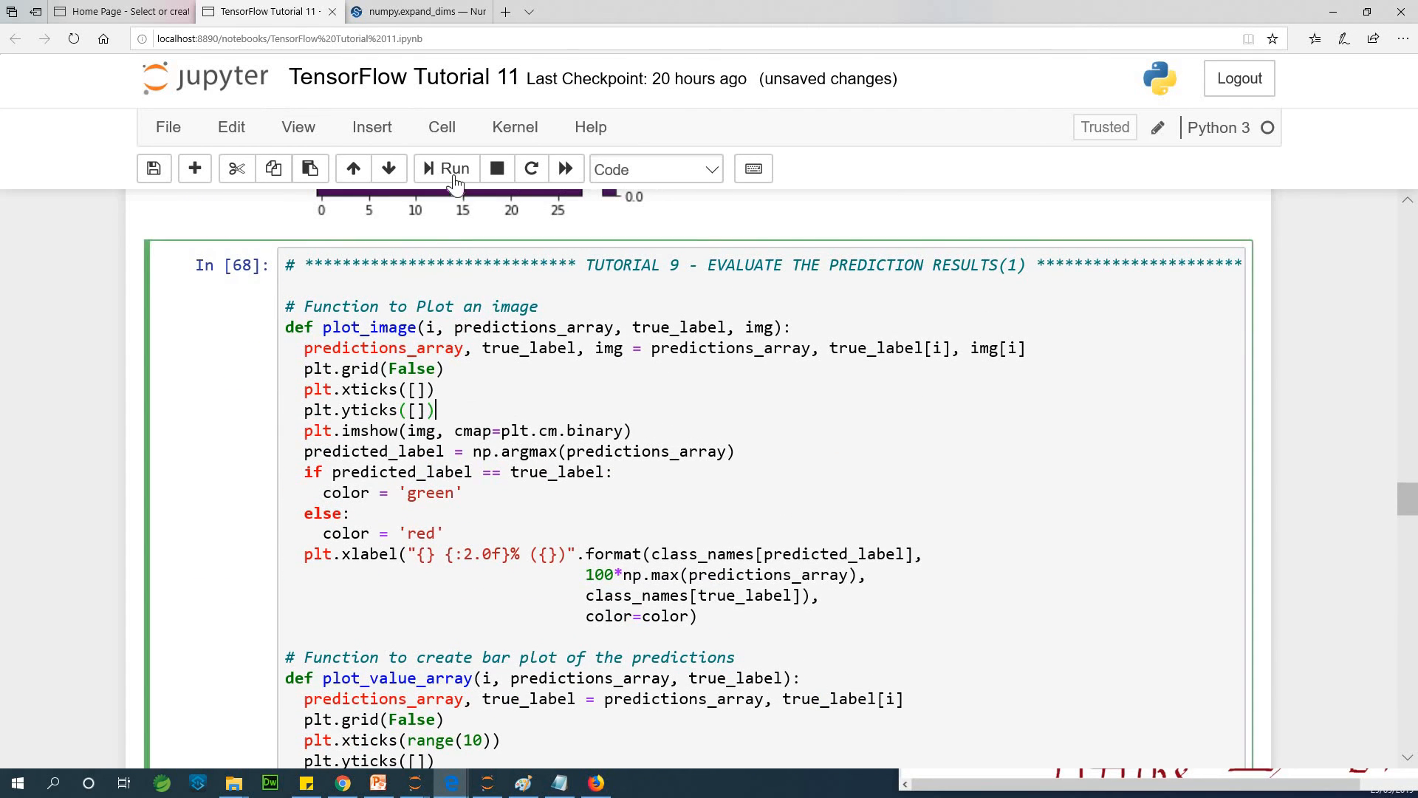
Rerun the helper functions and the i = 0 plot cell, then revisit the bar-colouring code
left_click(444, 168)
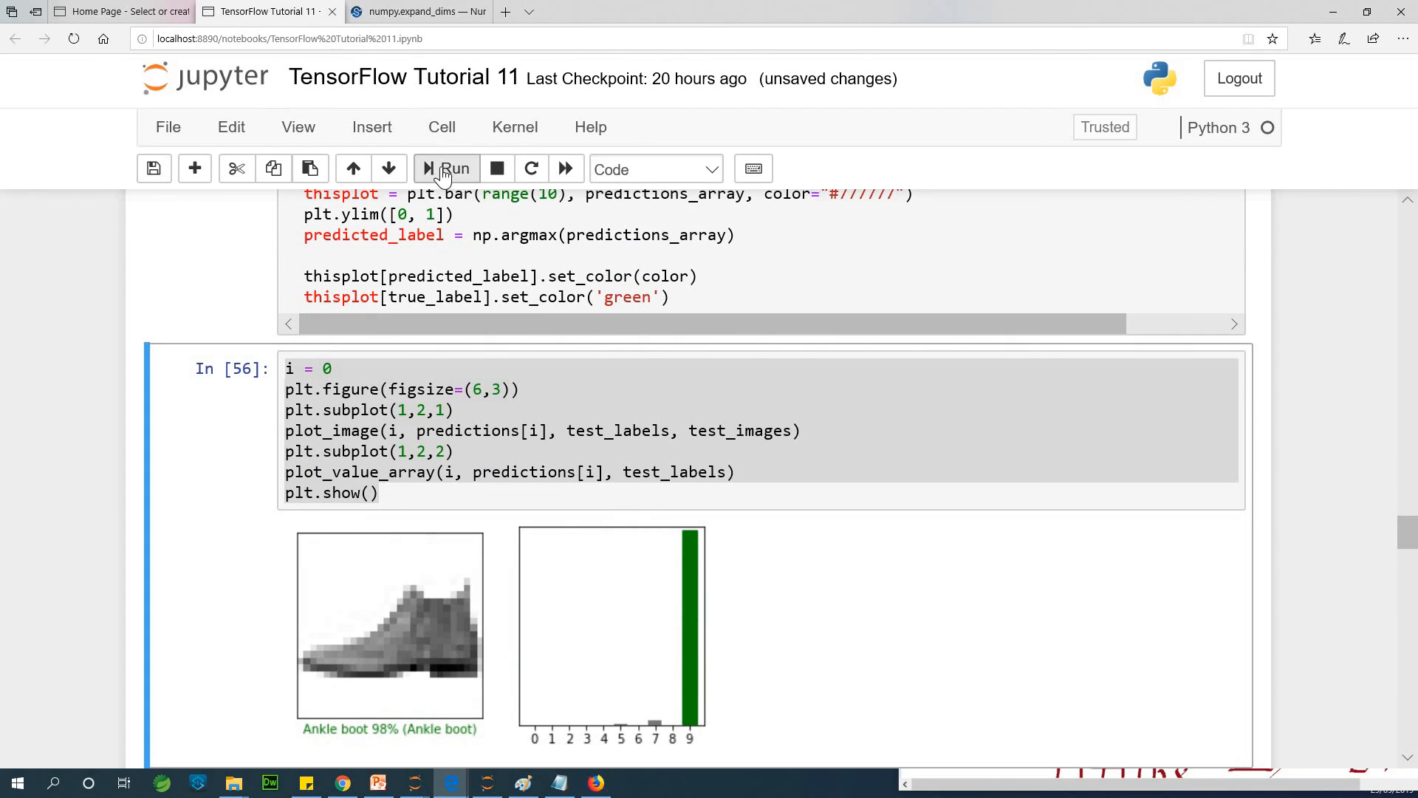
left_click(445, 168)
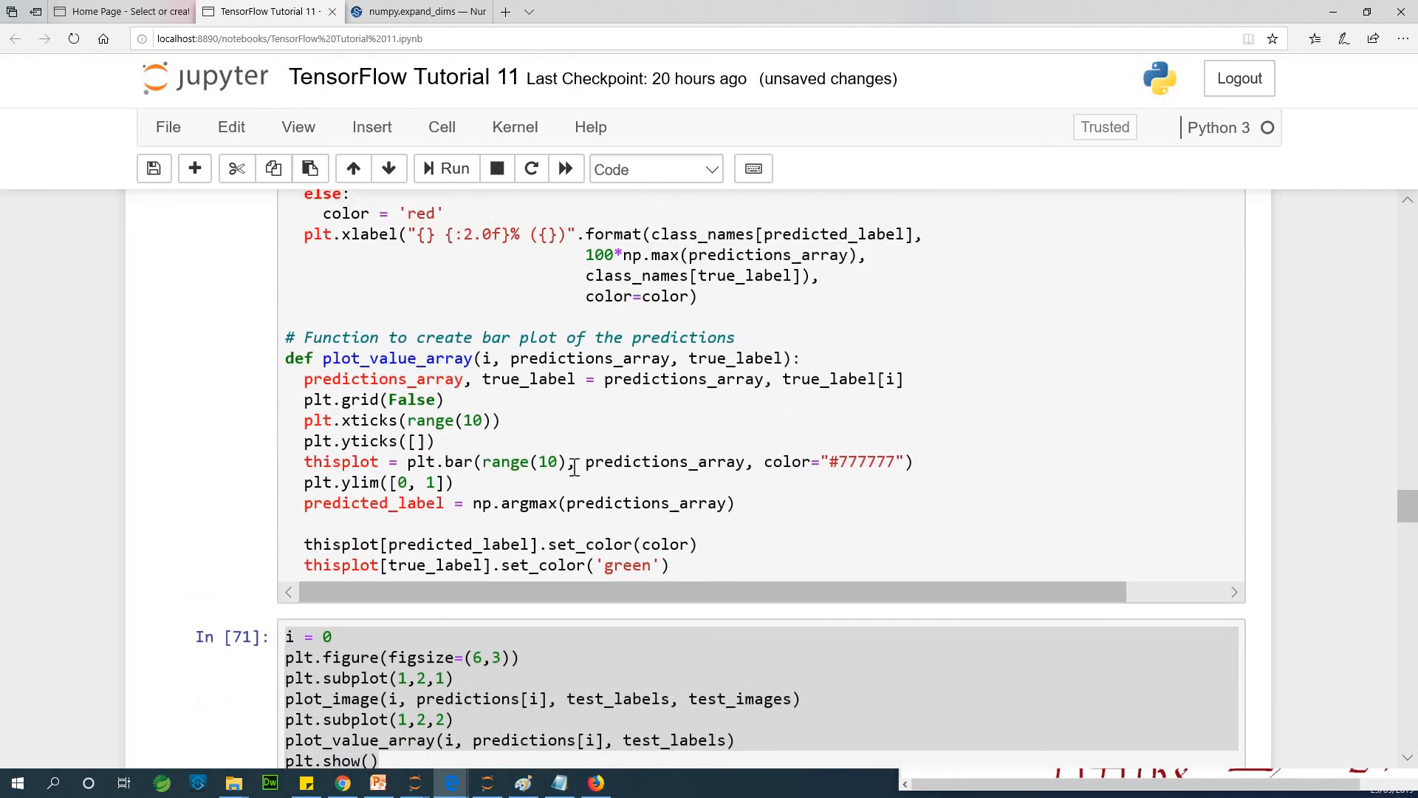
left_click(445, 169)
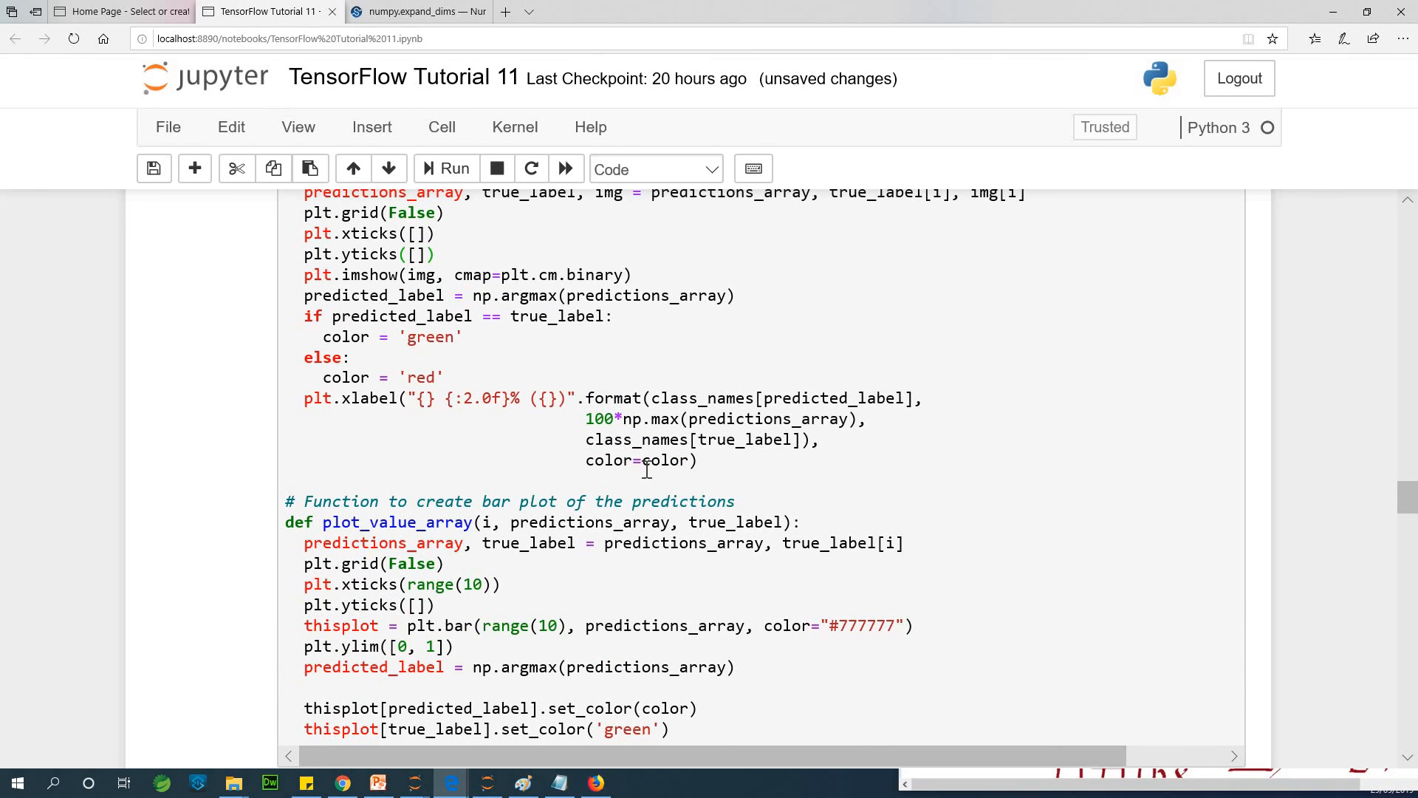
scroll("down", 3)
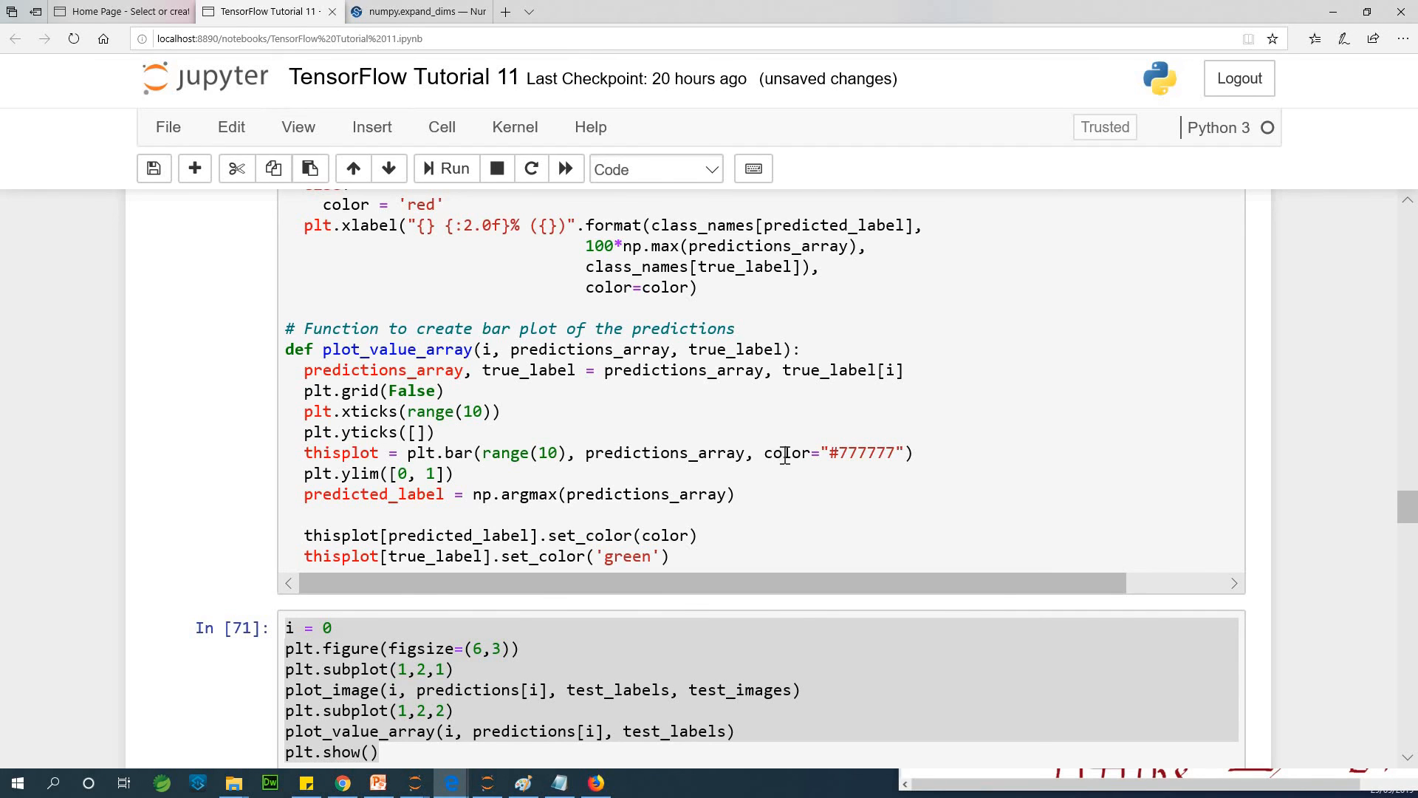
mouse_move(624, 468)
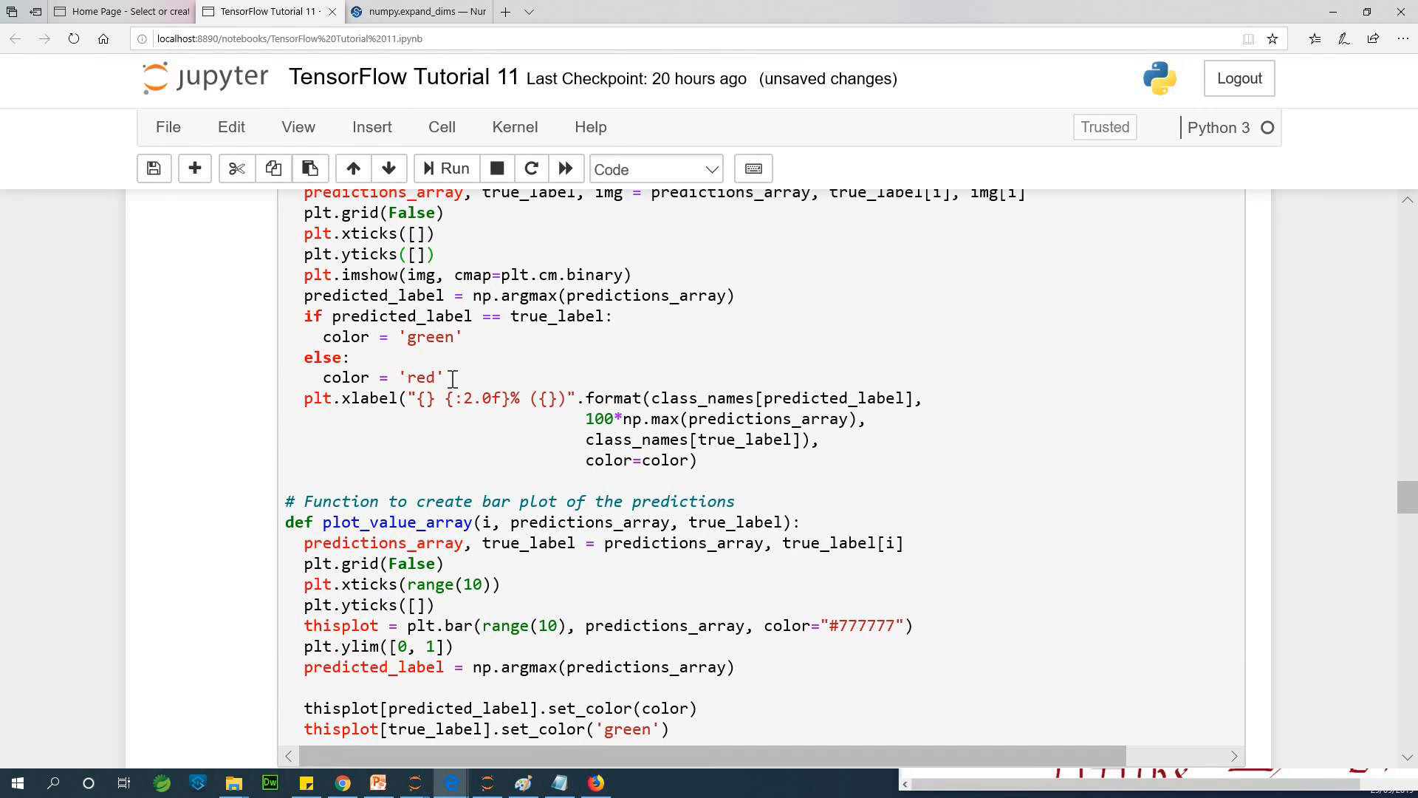
Copy plot_image's green/red if/else lines and scroll to the image 8 Sandal 100% plot
left_click_drag(304, 316, 448, 377)
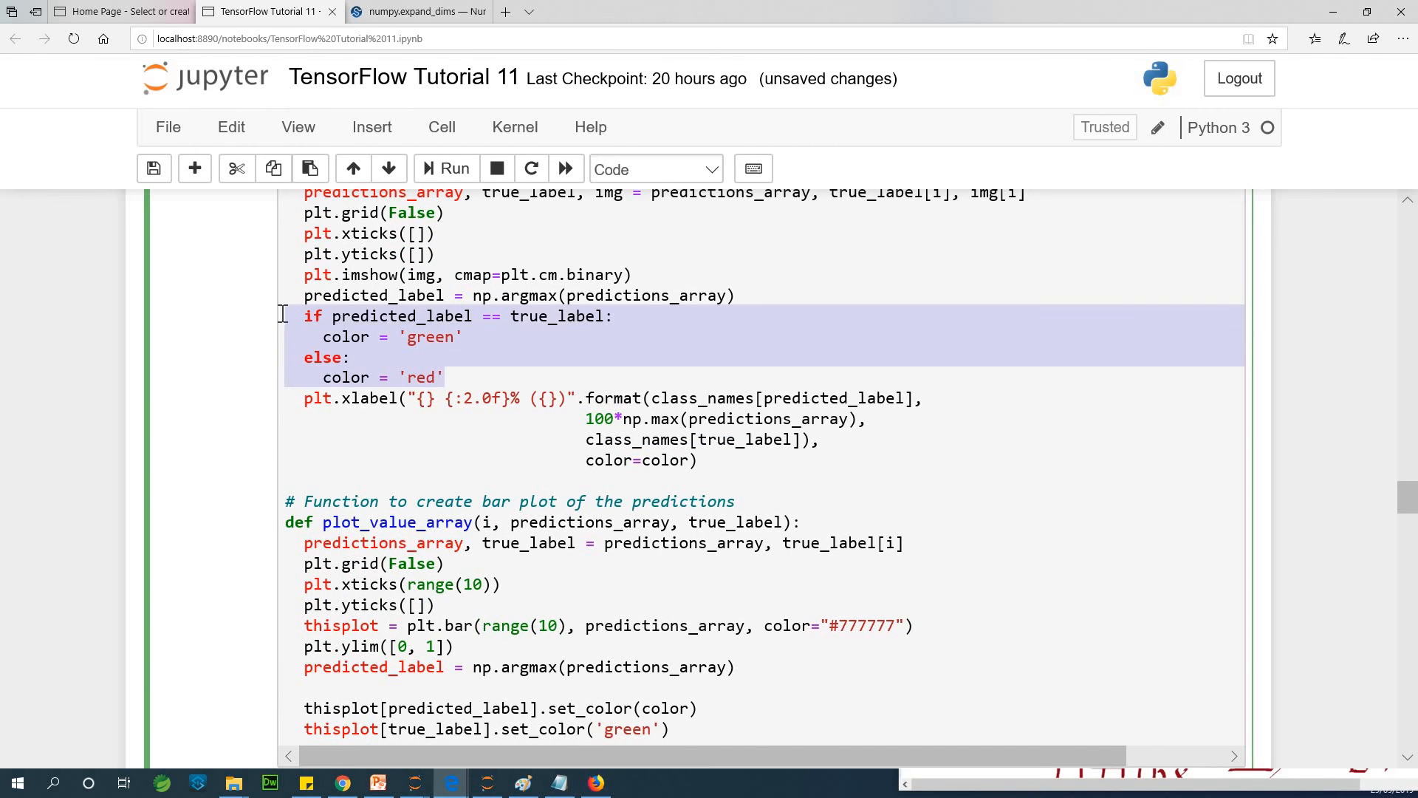
right_click(425, 376)
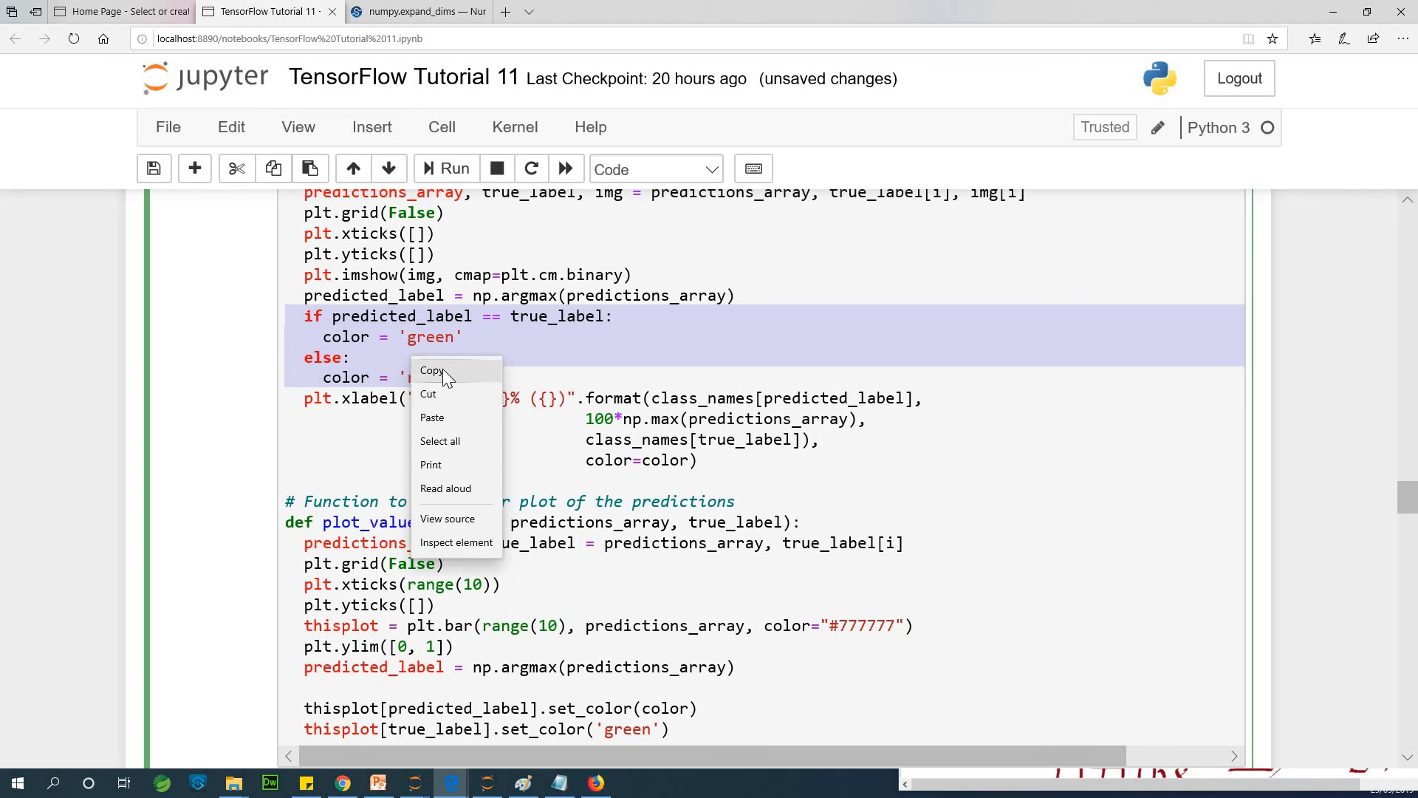
scroll("down", 3)
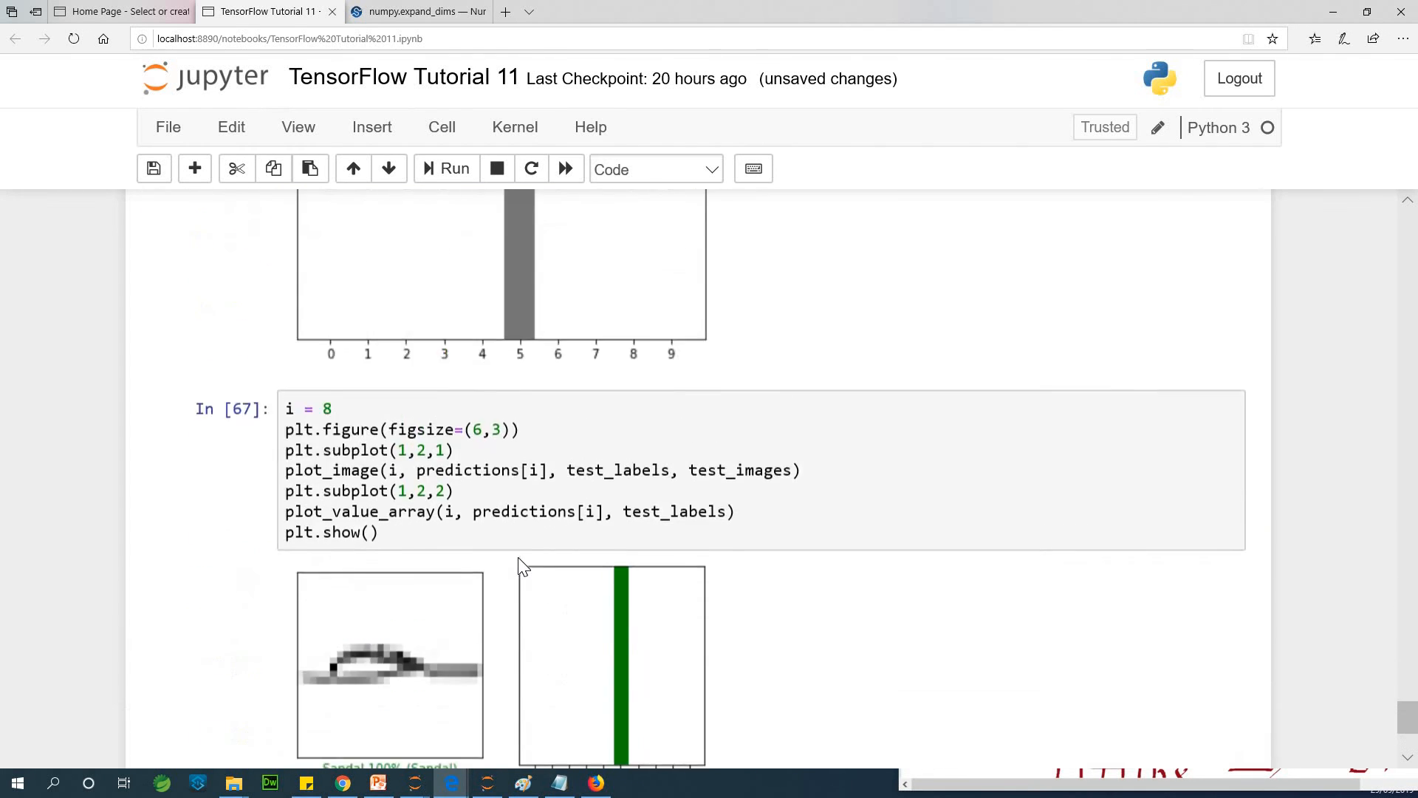
scroll("down", 3)
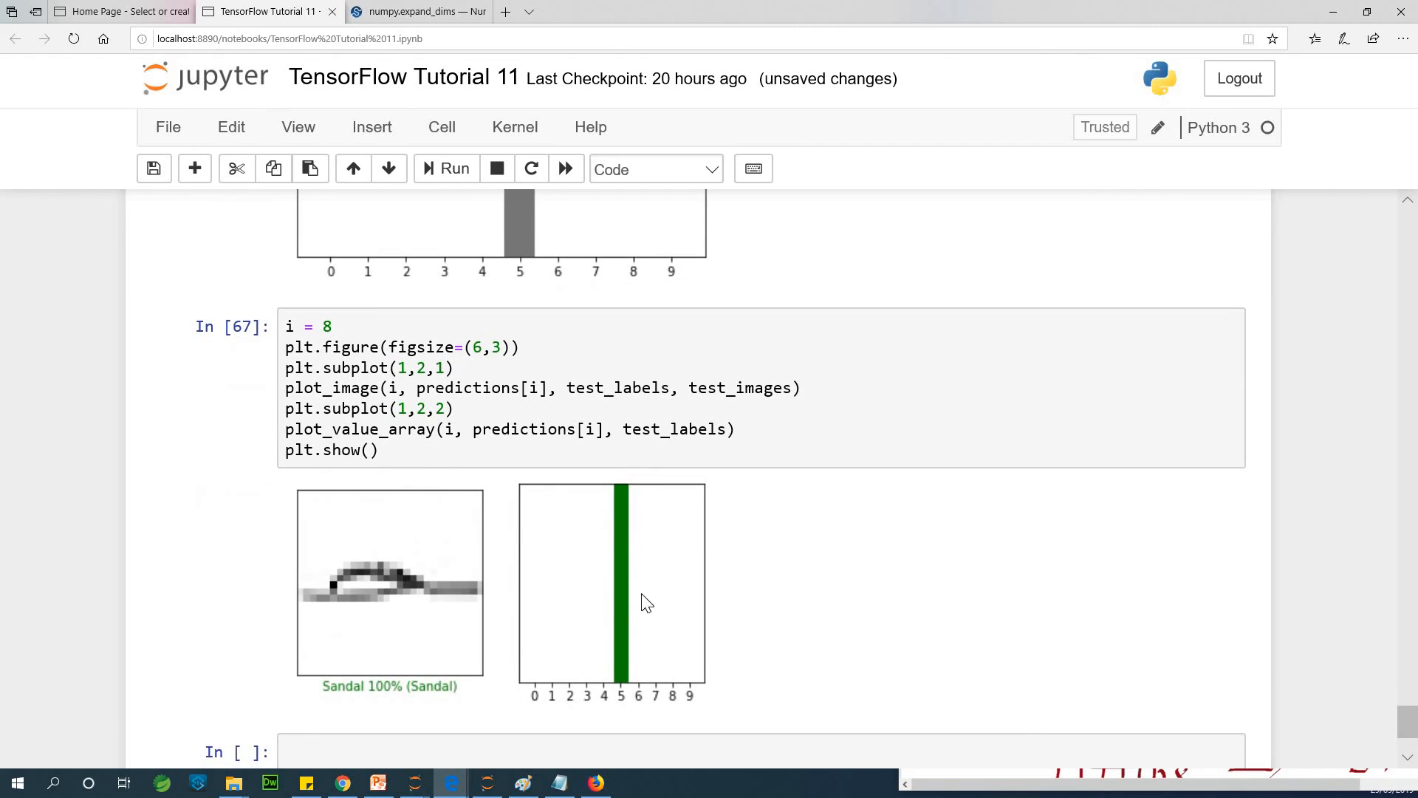
mouse_move(558, 662)
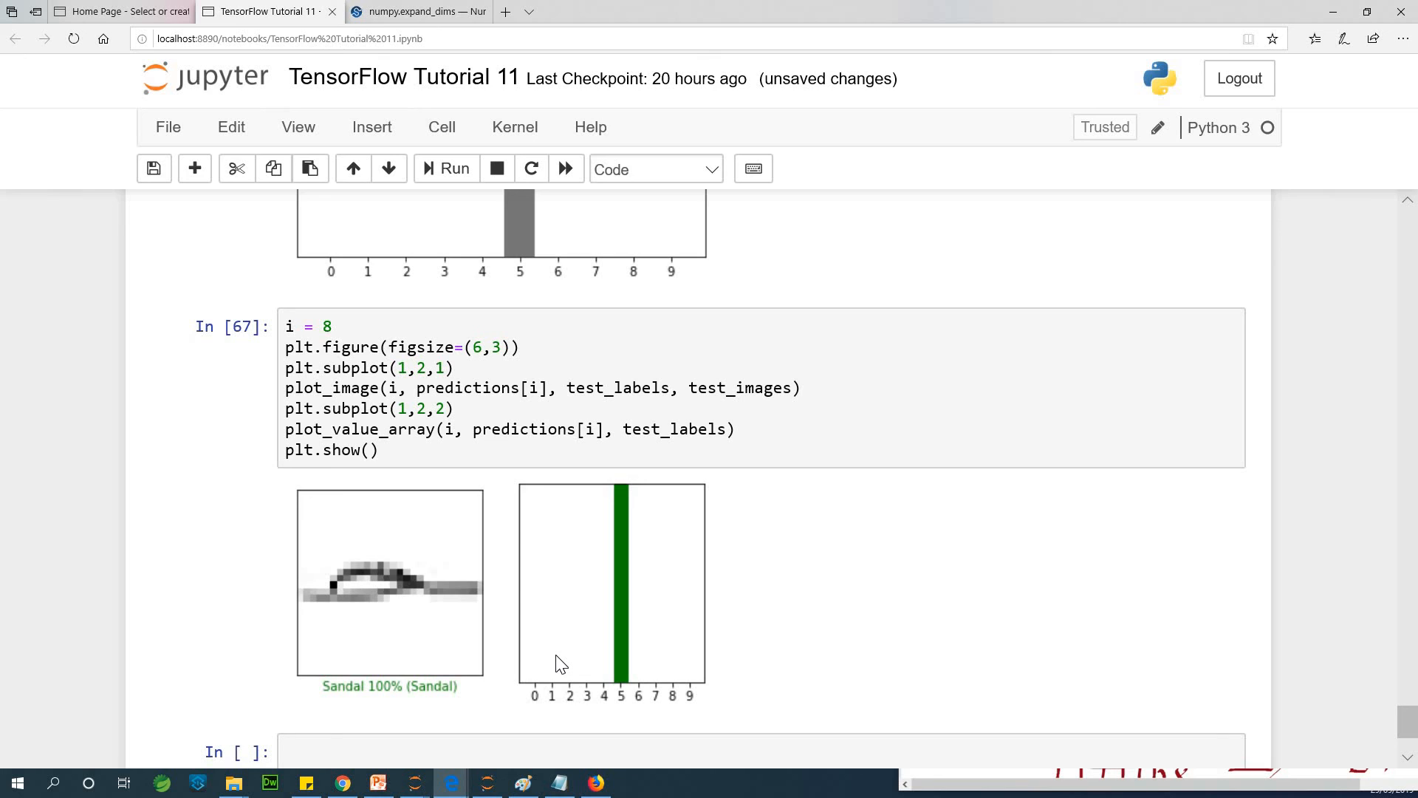